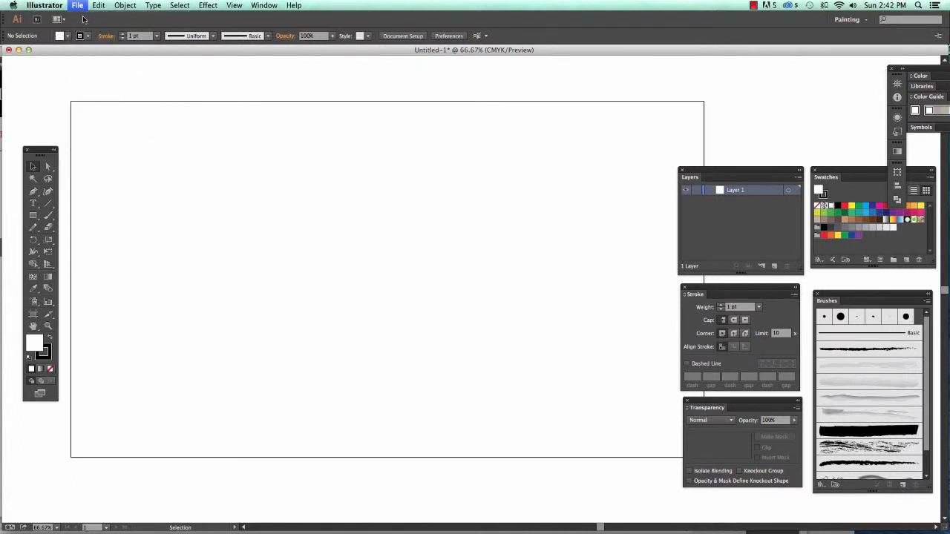
Step: Begin a new document from the File menu and name it 'infographic'
left_click(77, 5)
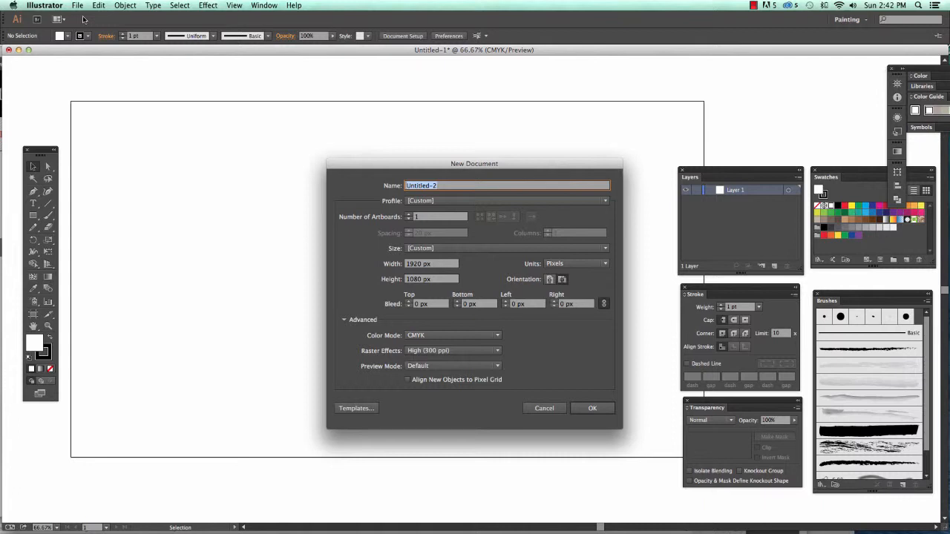
type("infographic")
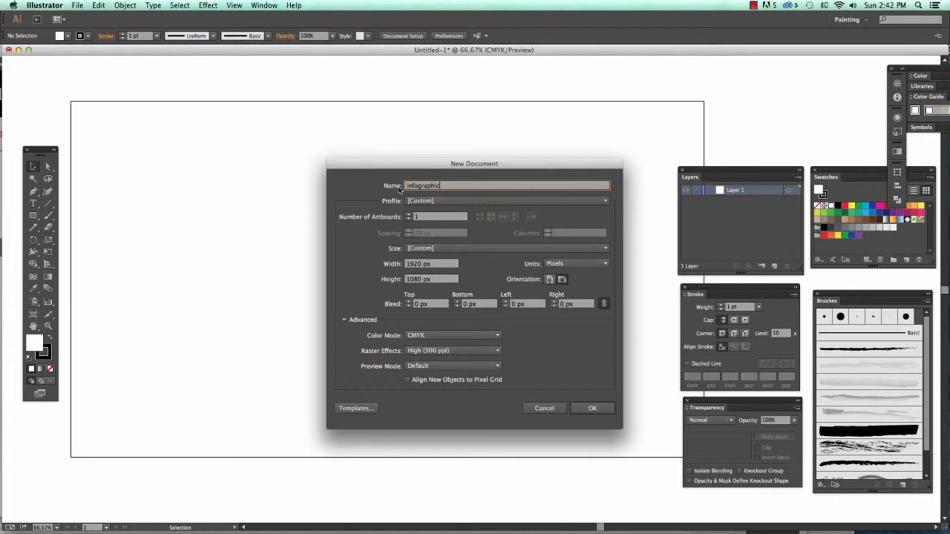
mouse_move(374, 227)
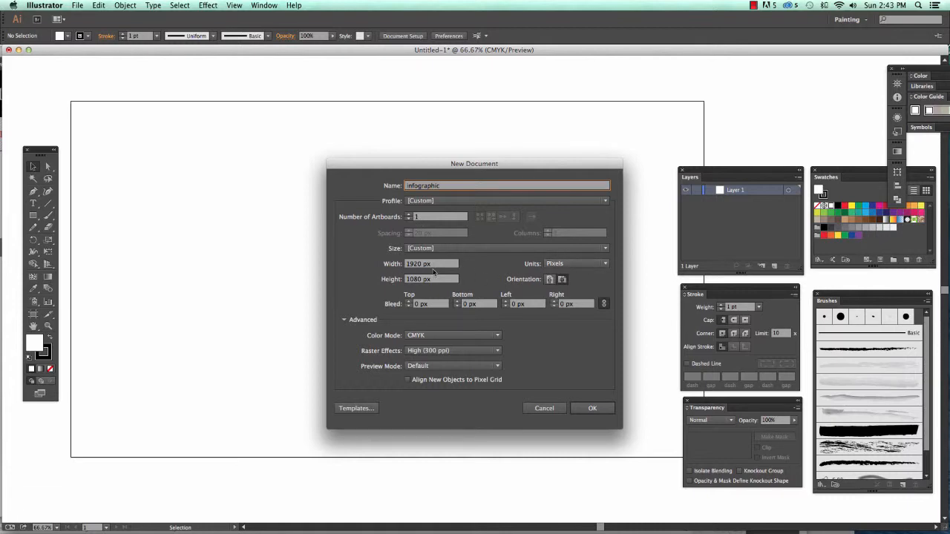
Step: Set units to inches, size to 14 × 8 in, with 0.125 in bleed on all sides
left_click(578, 263)
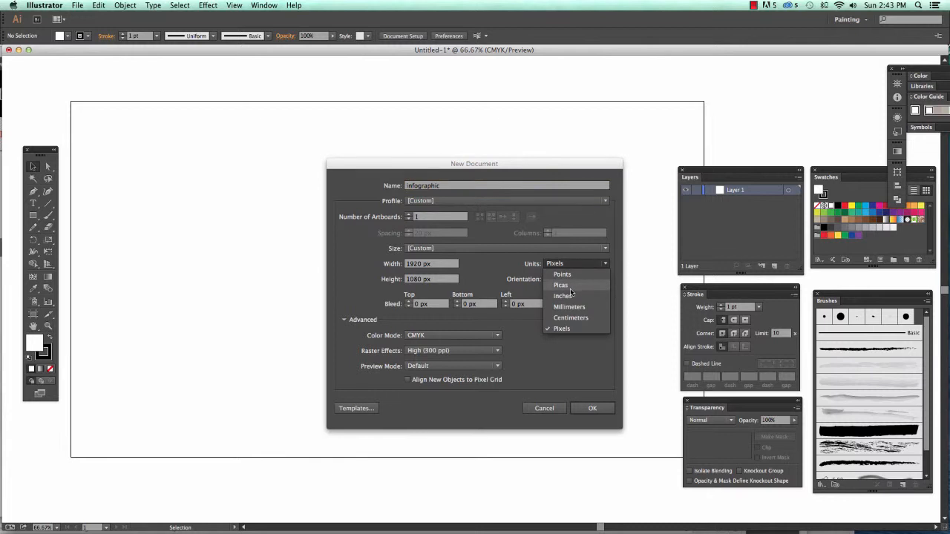
left_click(564, 296)
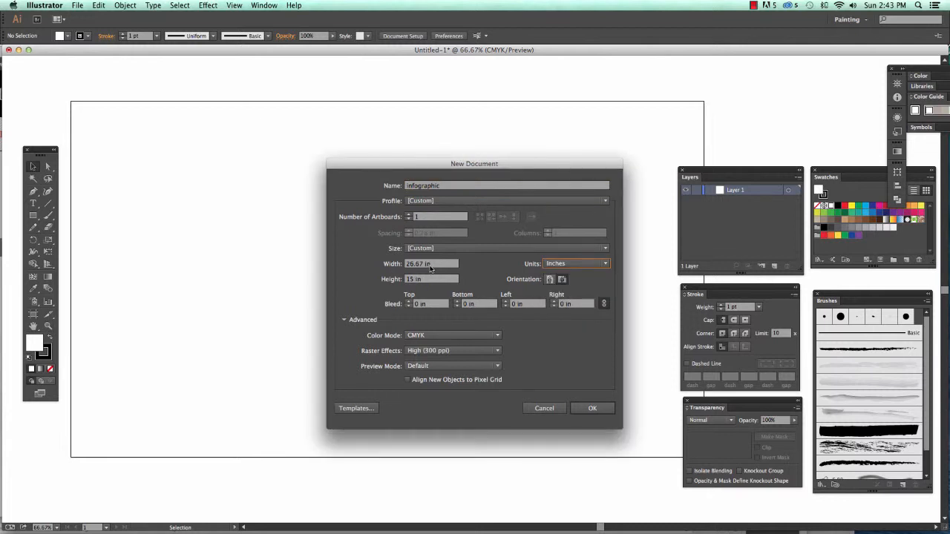
left_click(430, 264)
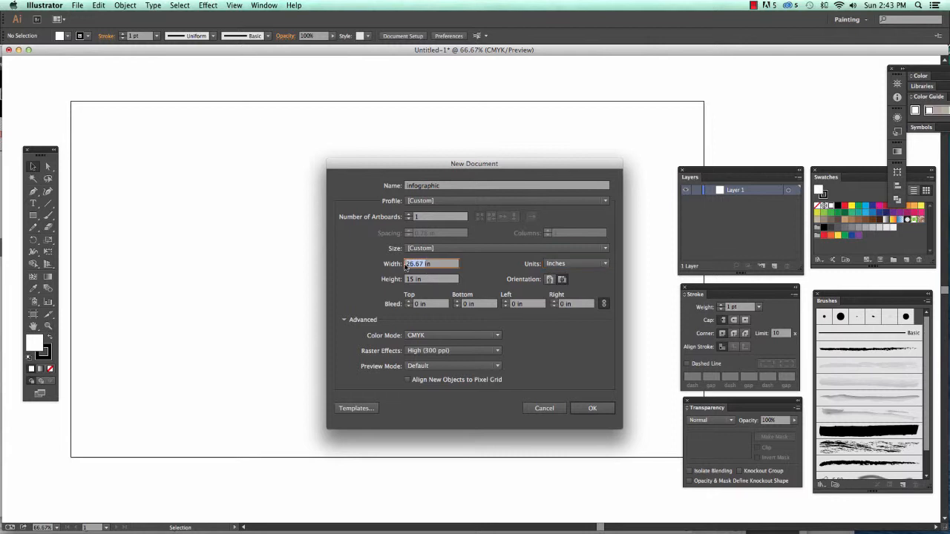
type("14 in")
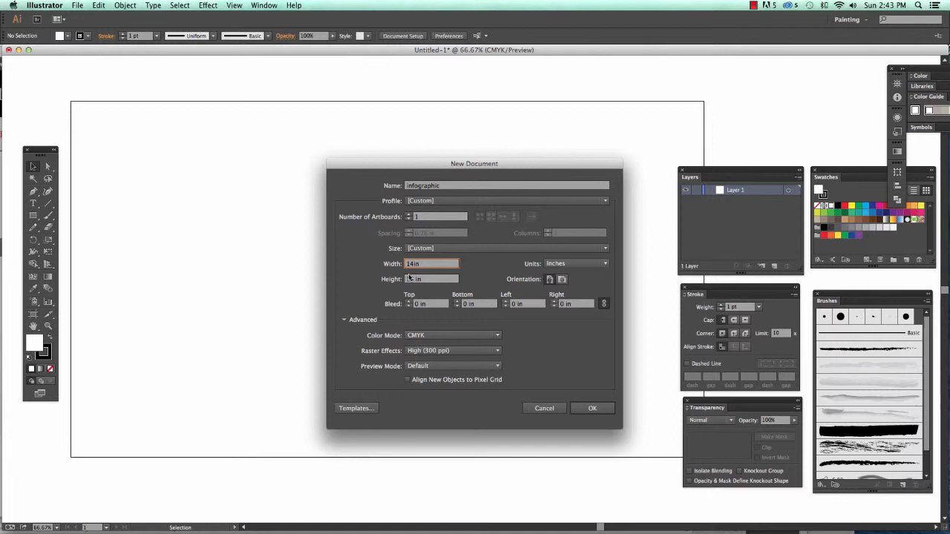
left_click(431, 279)
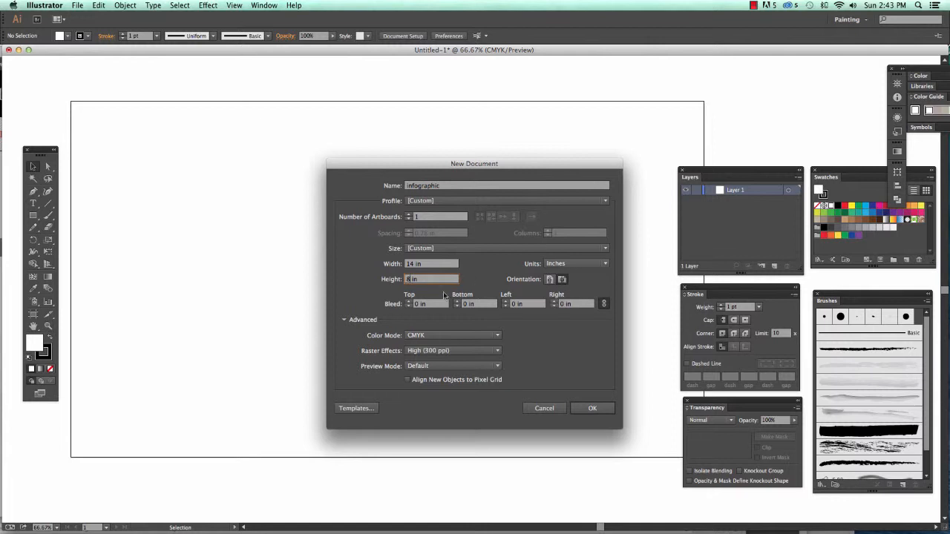
left_click(427, 304)
type("0.125")
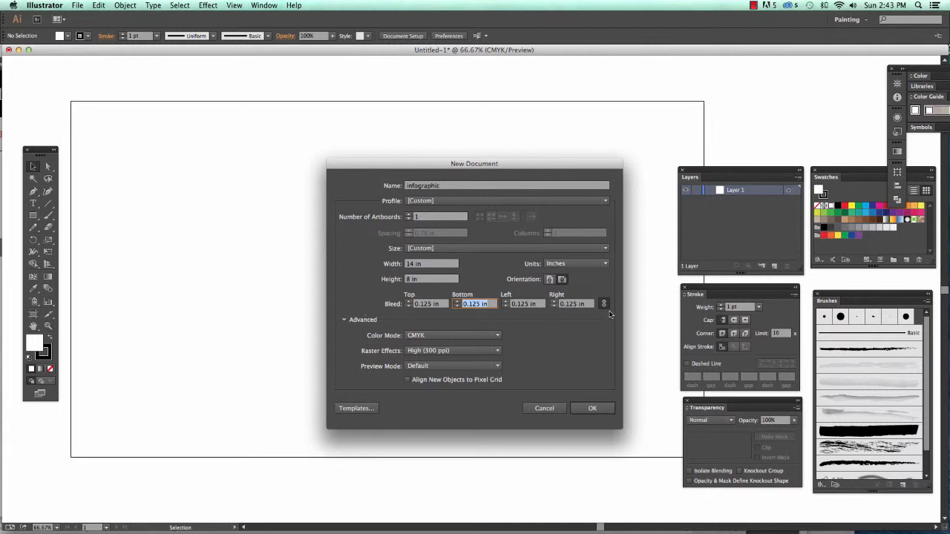
mouse_move(605, 304)
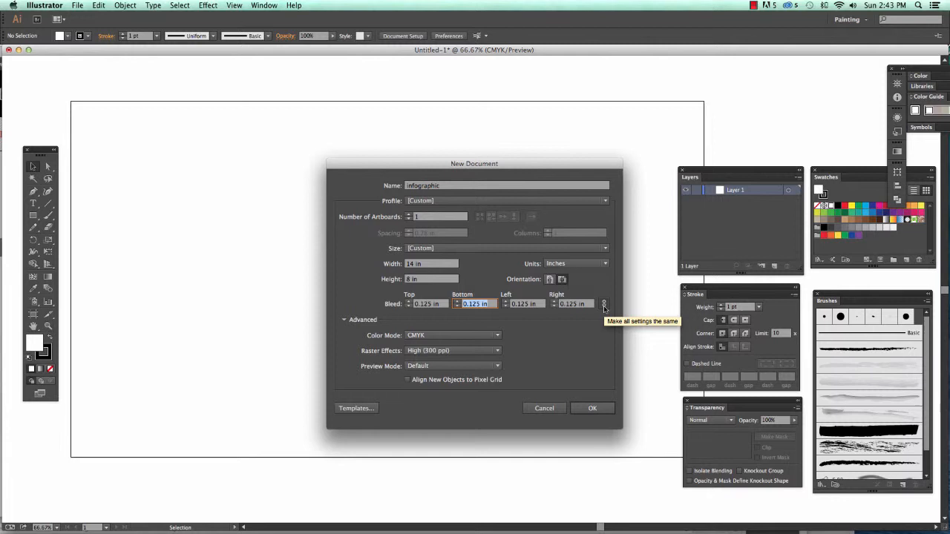
mouse_move(557, 311)
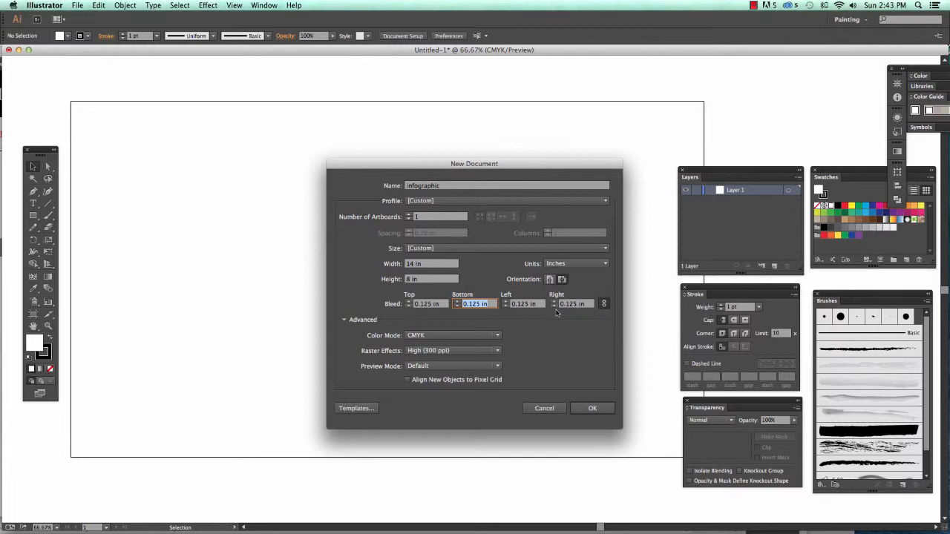
mouse_move(561, 313)
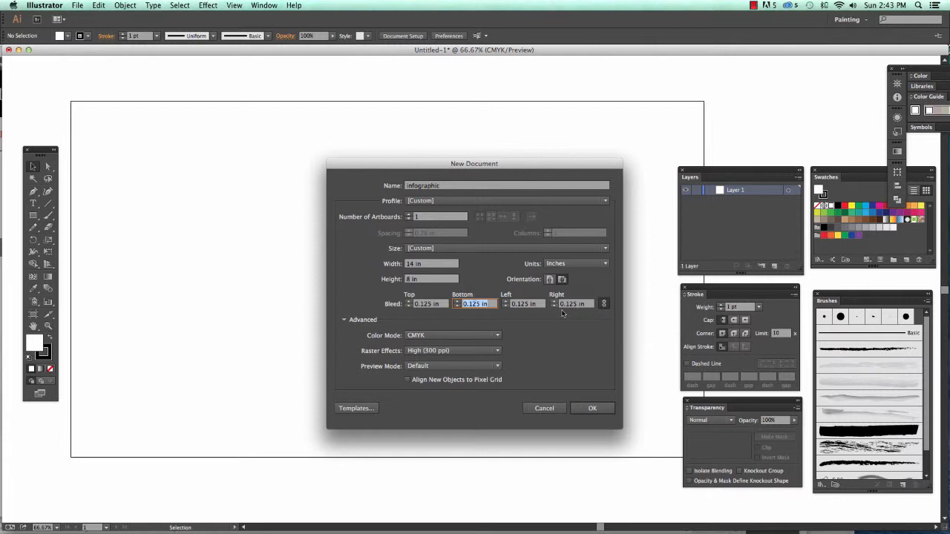
mouse_move(192, 99)
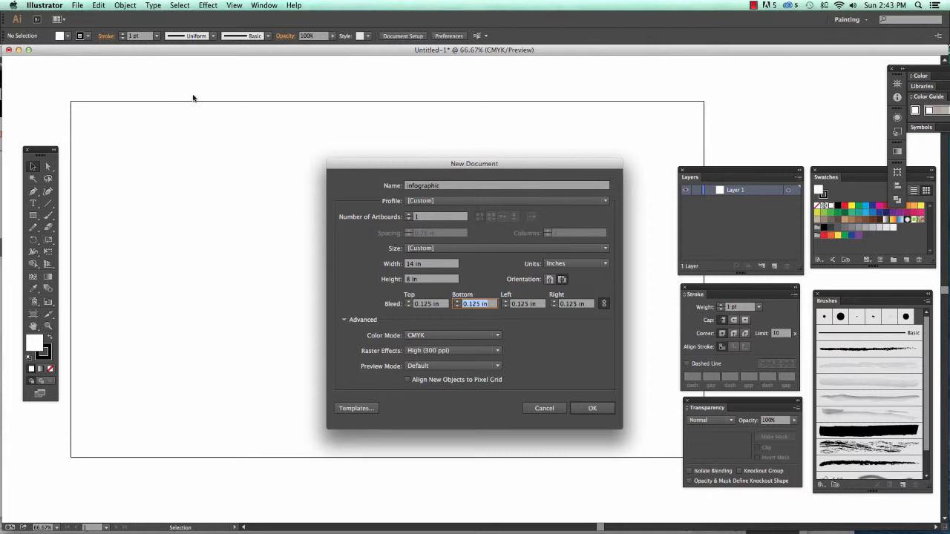
mouse_move(135, 102)
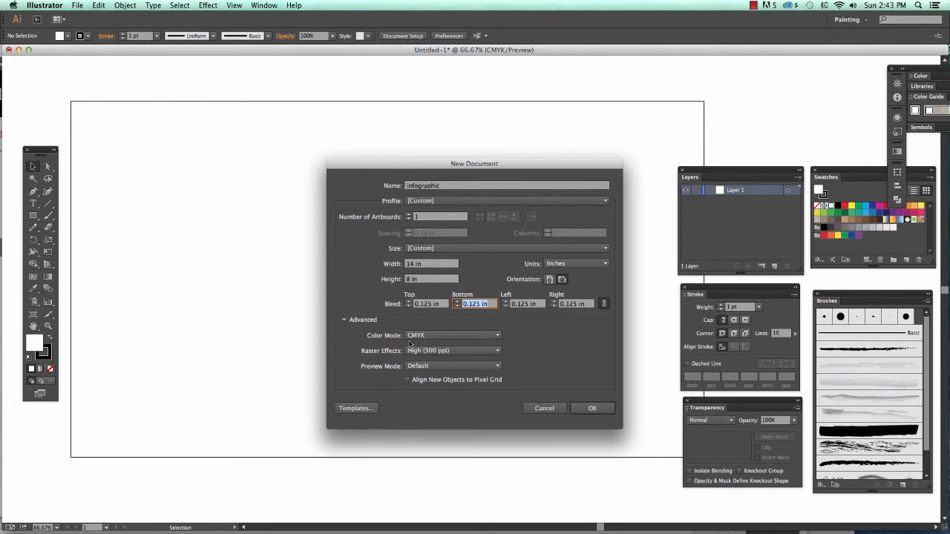
mouse_move(451, 342)
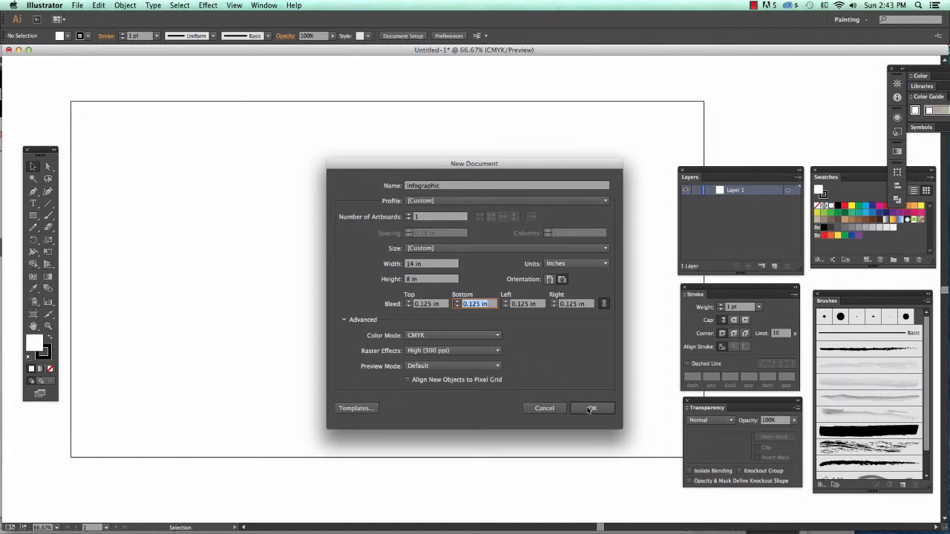
Step: Confirm the New Document dialog to create the 14 × 8 in infographic artboard
left_click(591, 409)
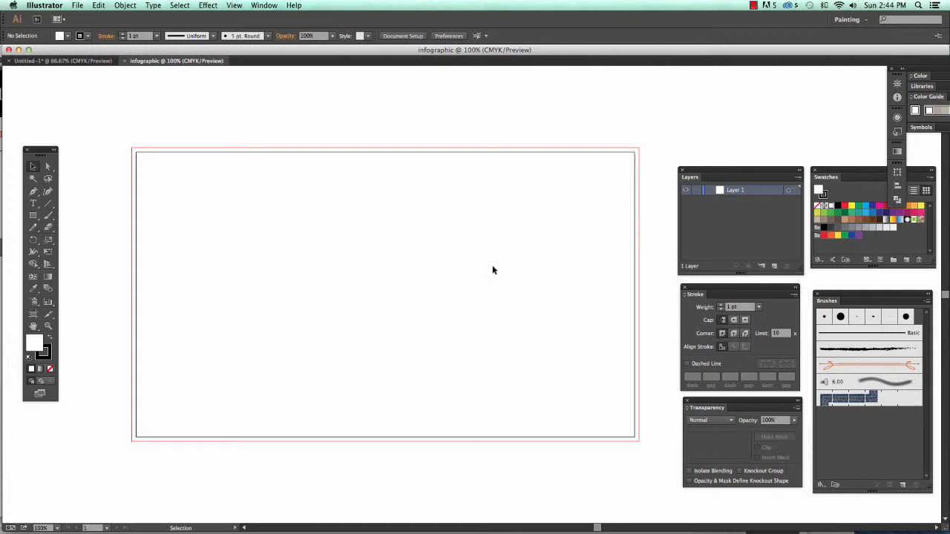
mouse_move(867, 184)
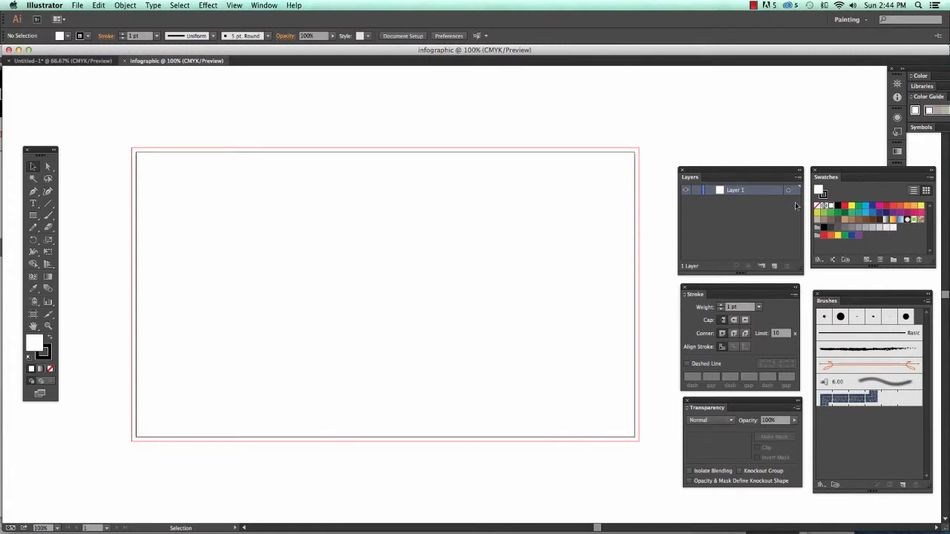
mouse_move(605, 154)
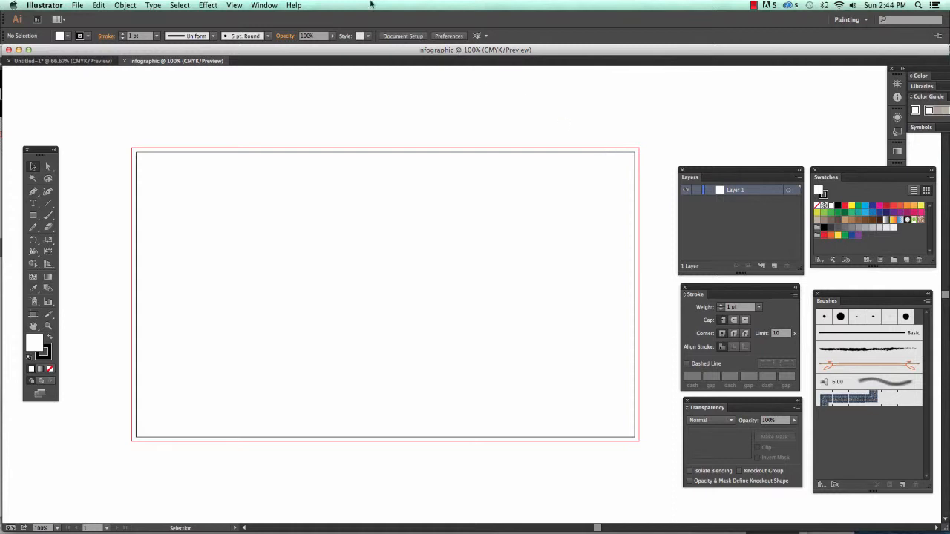
left_click(264, 5)
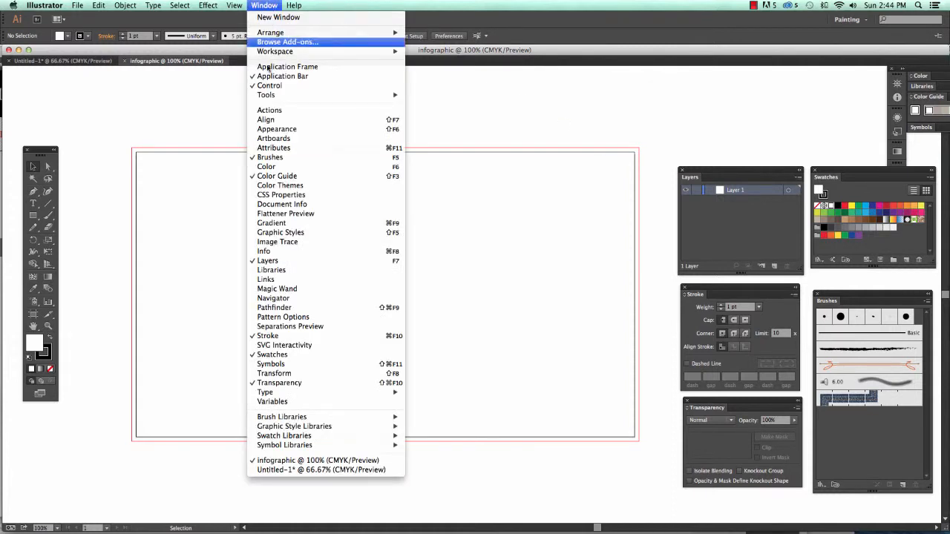
mouse_move(275, 51)
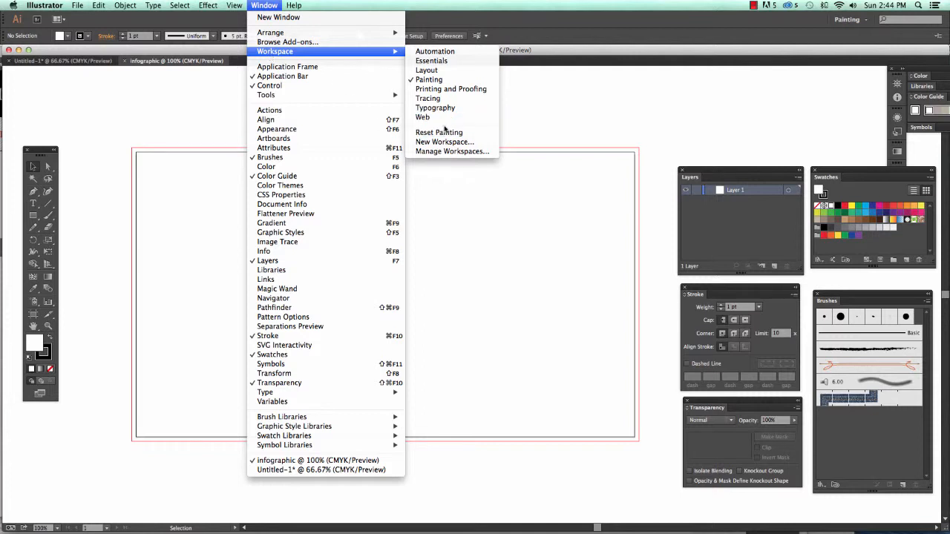
mouse_move(429, 79)
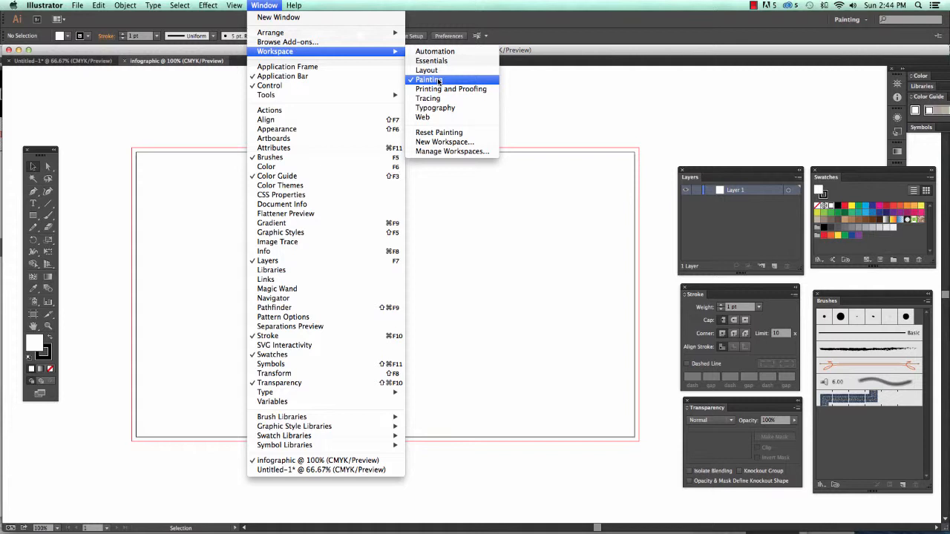
mouse_move(438, 82)
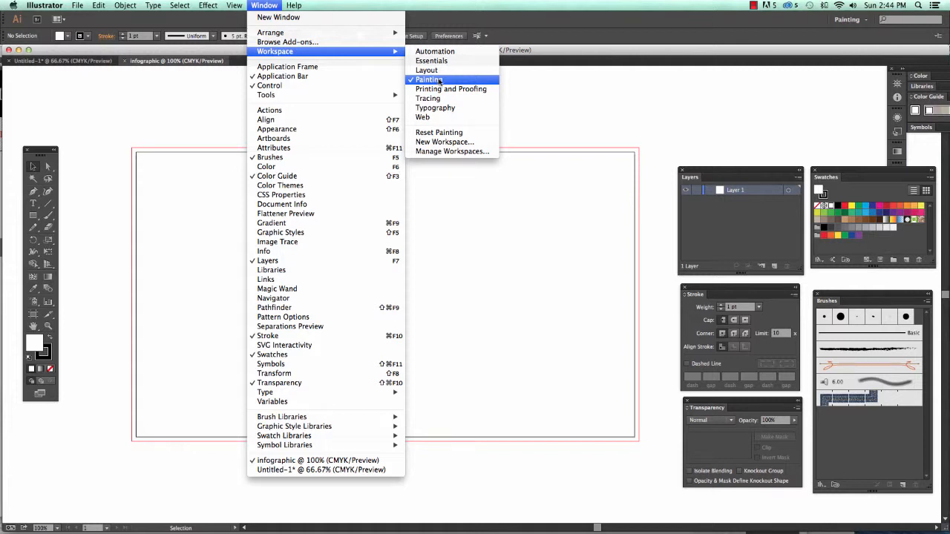
left_click(429, 79)
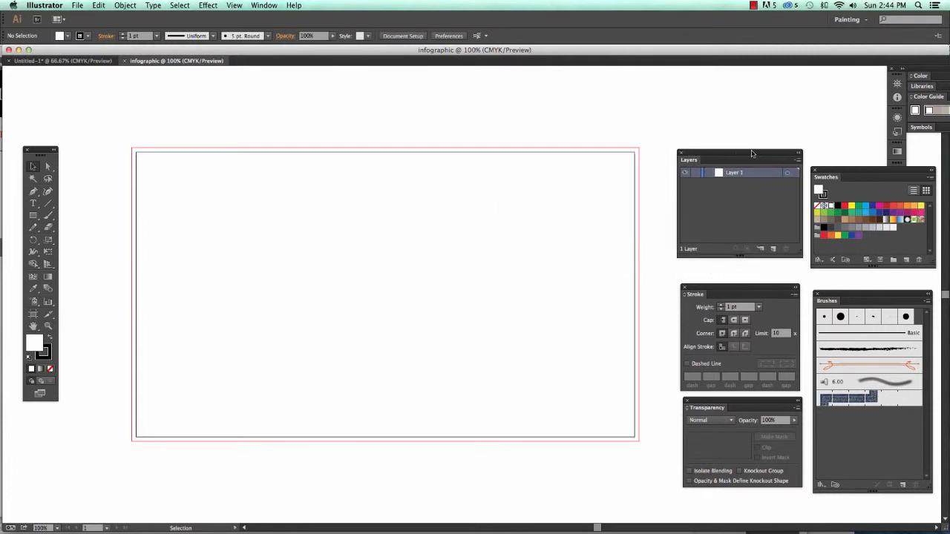
Step: Drag Layers, Stroke, Transparency and Brushes panels into a tighter floating group beside the artboard
left_click_drag(751, 154, 728, 95)
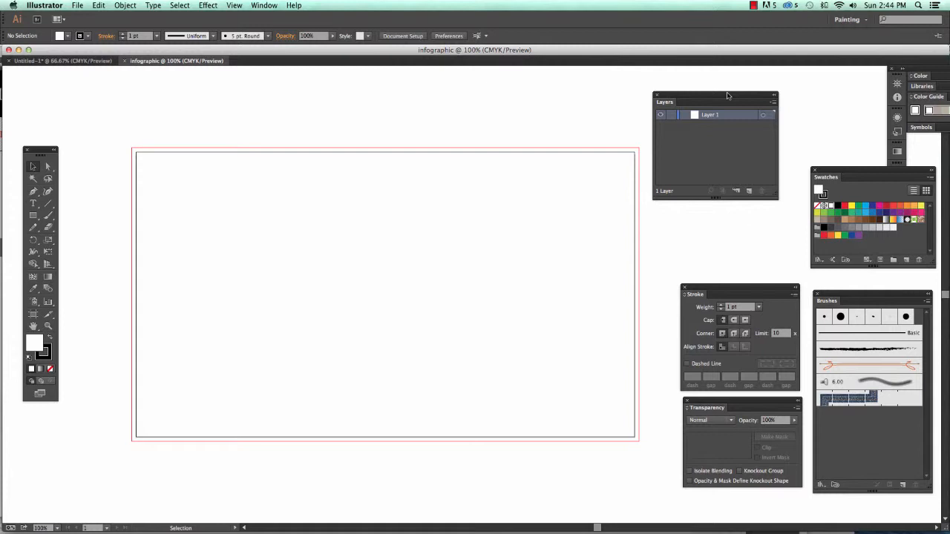
left_click_drag(728, 98, 710, 88)
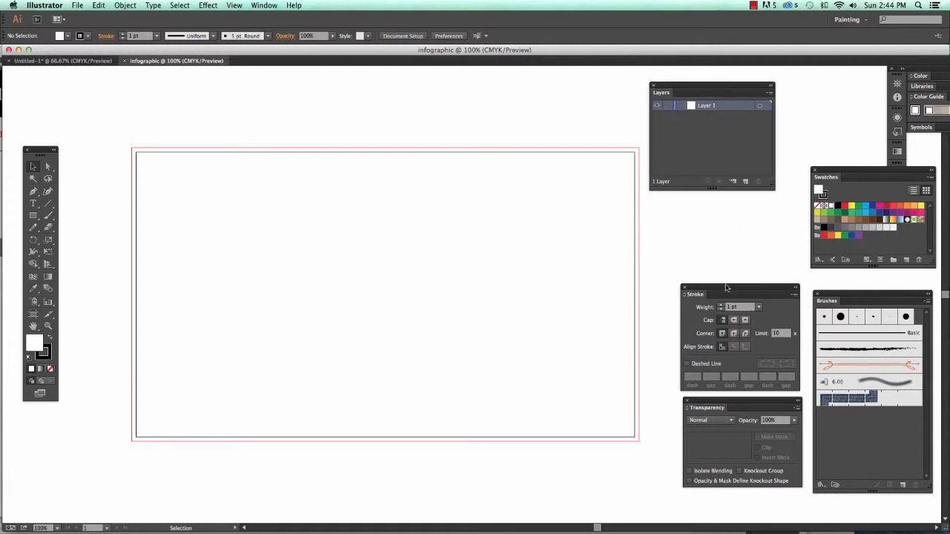
left_click_drag(696, 293, 663, 214)
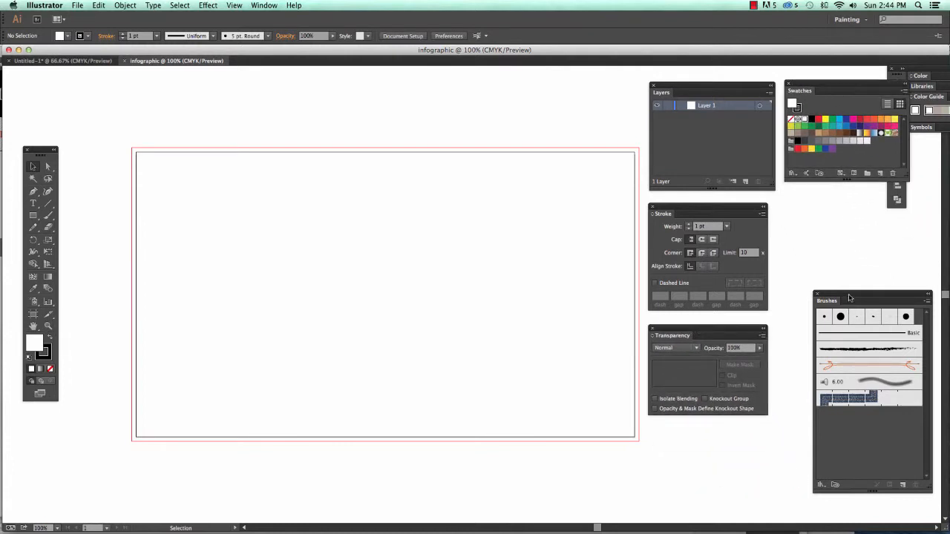
left_click_drag(849, 301, 824, 198)
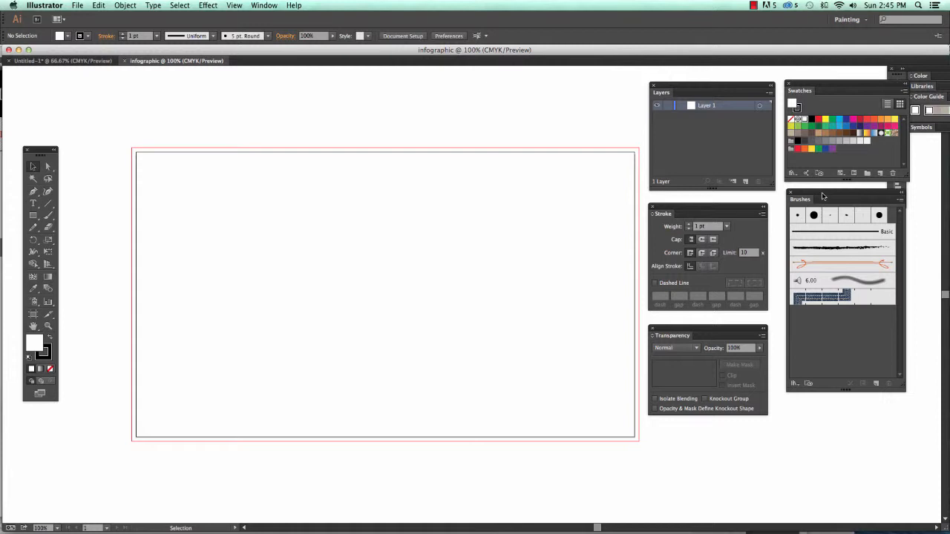
mouse_move(671, 156)
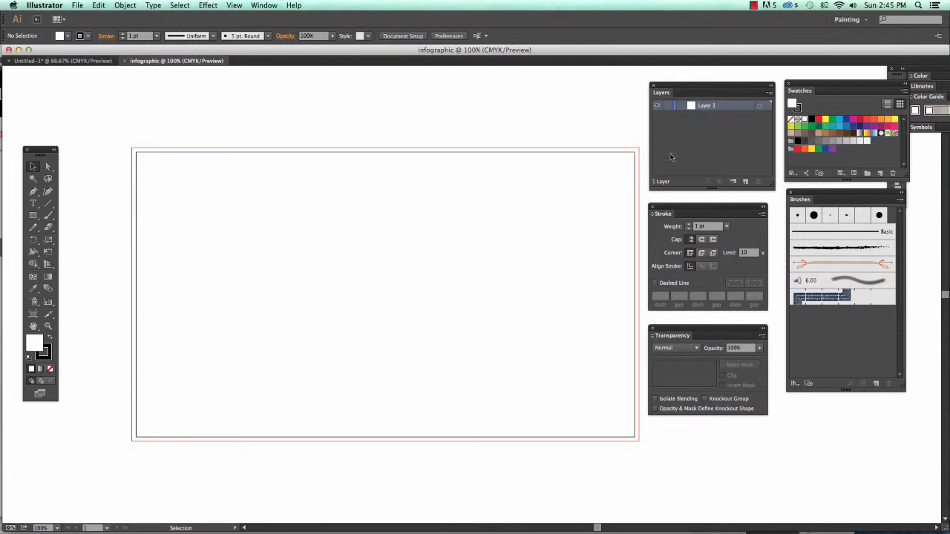
left_click_drag(661, 92, 596, 120)
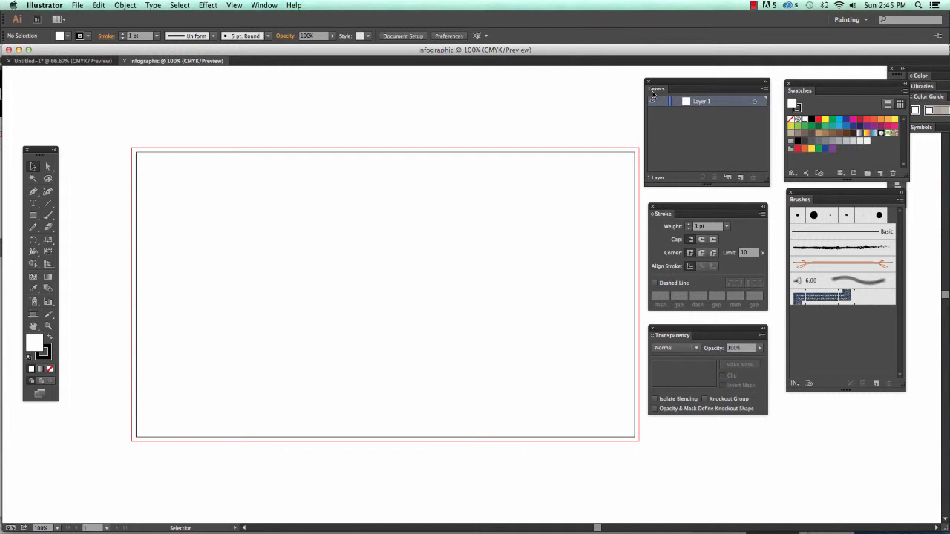
Step: Open the Window menu listing panels and workspaces
left_click(264, 5)
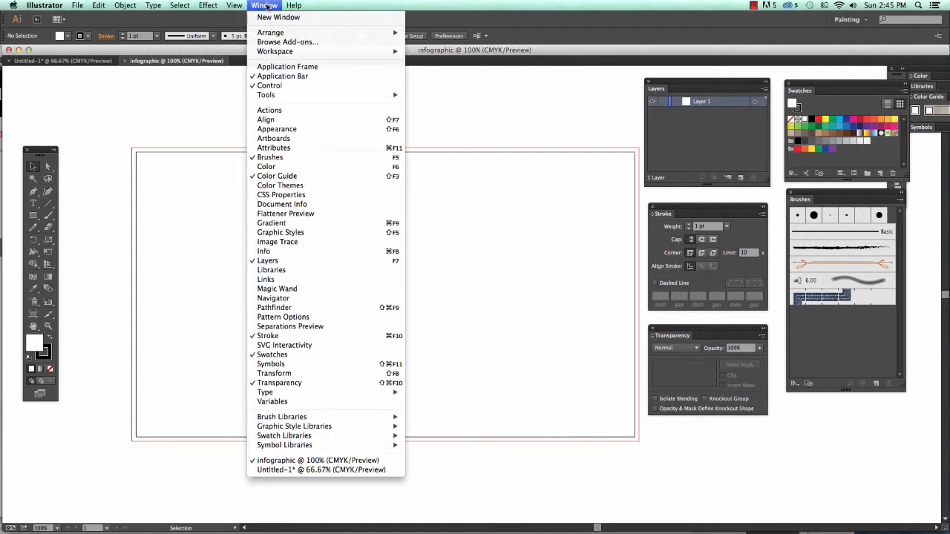
mouse_move(274, 52)
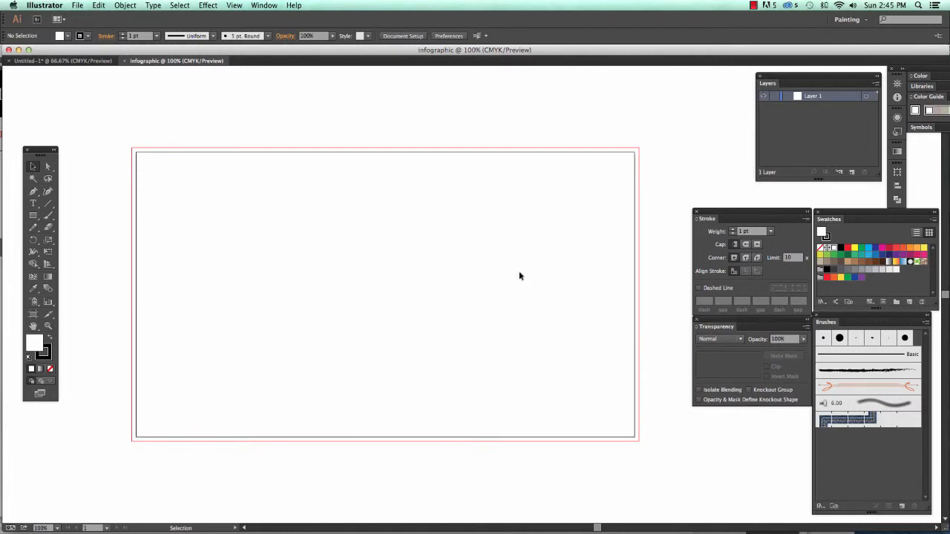
Step: Save the current panel arrangement as a new workspace named 'lessons'
left_click(264, 5)
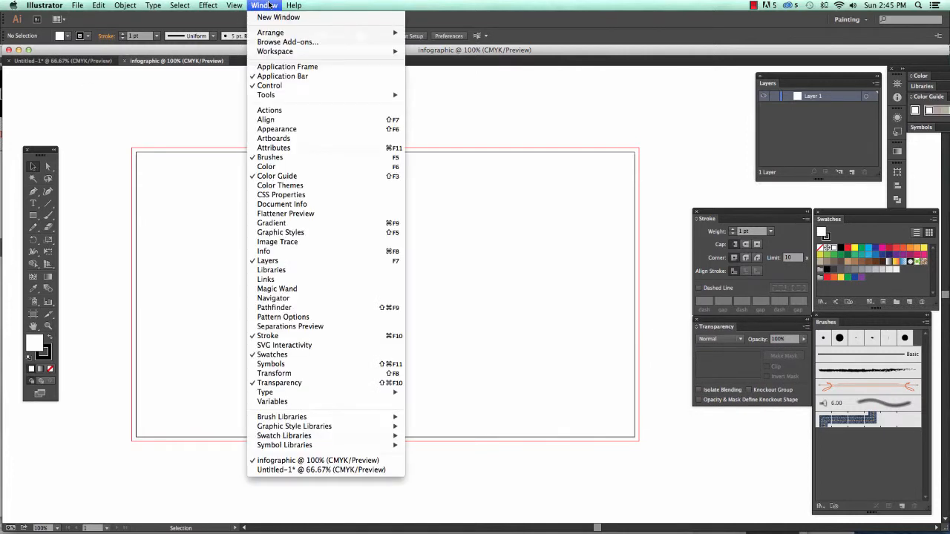
mouse_move(275, 51)
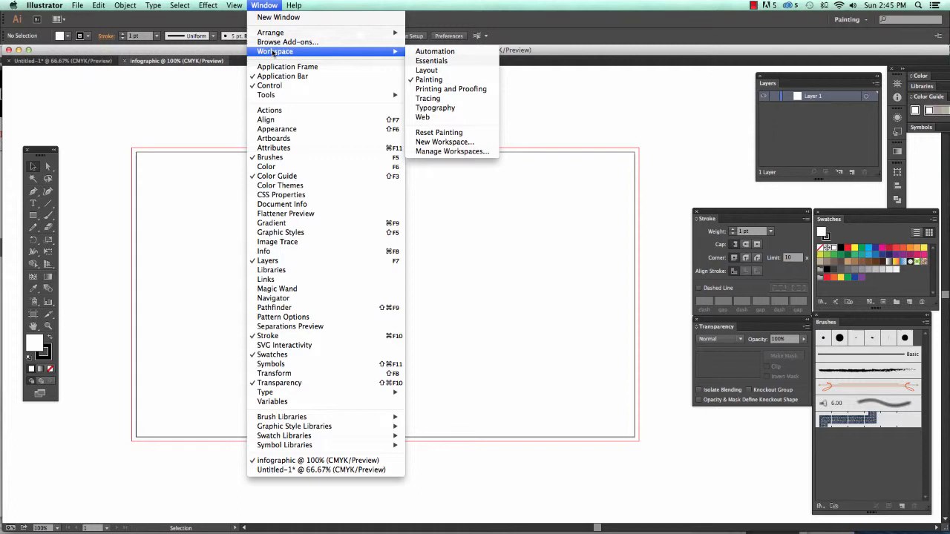
mouse_move(452, 152)
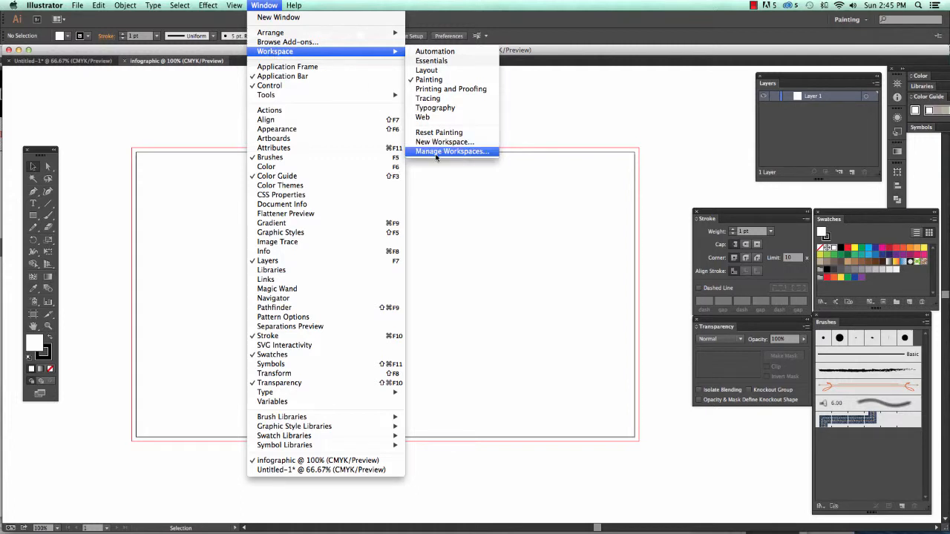
mouse_move(444, 142)
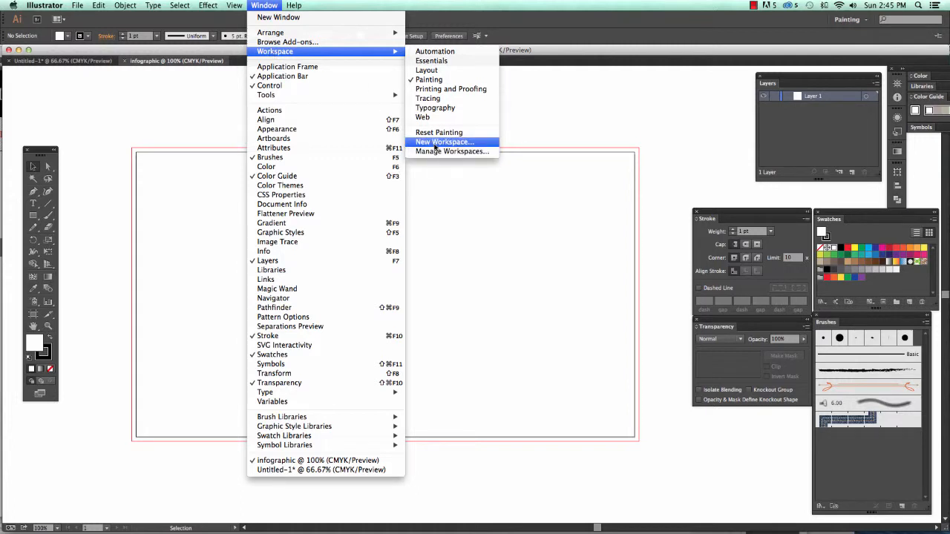
left_click(444, 142)
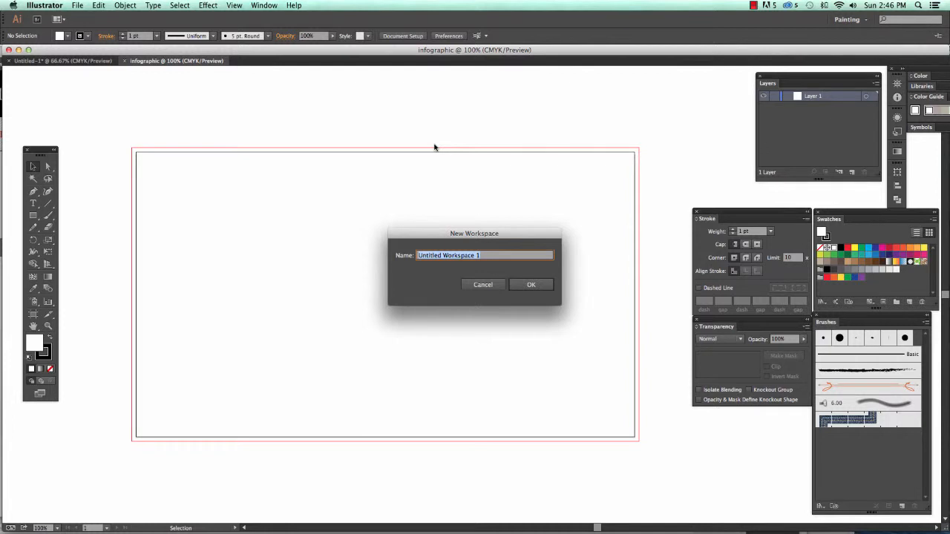
mouse_move(325, 204)
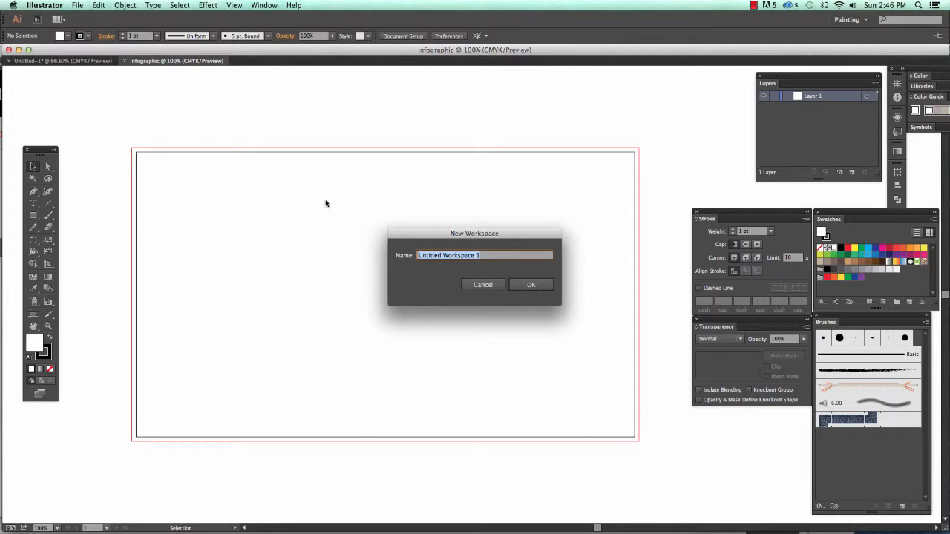
type("lessons")
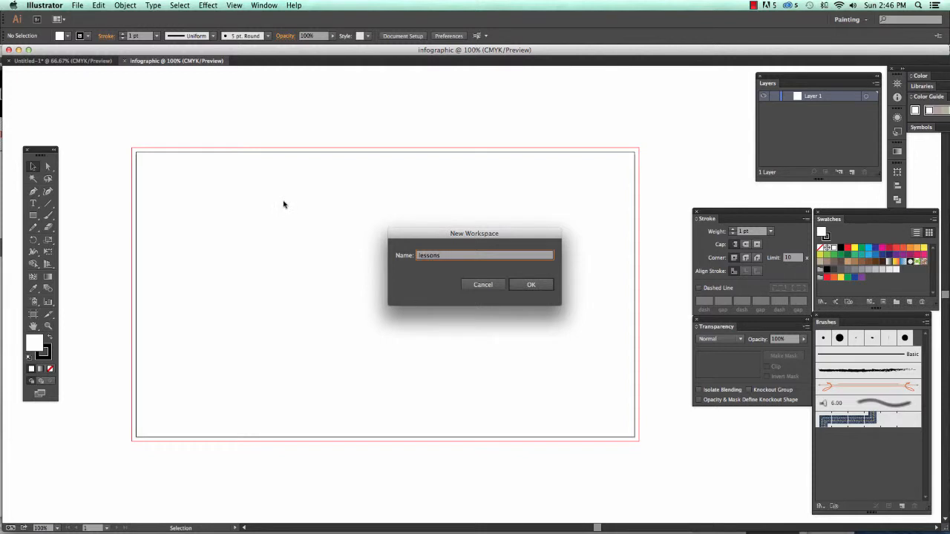
mouse_move(687, 224)
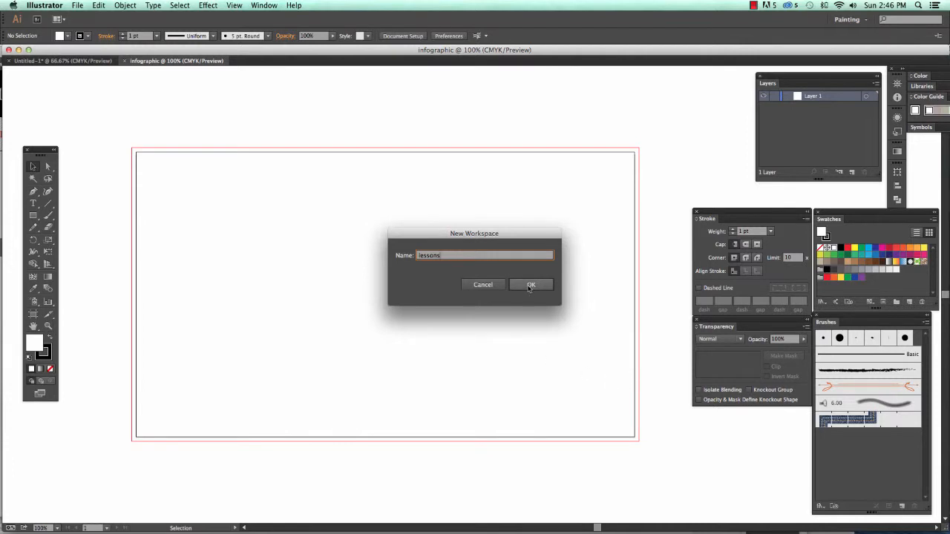
left_click(531, 284)
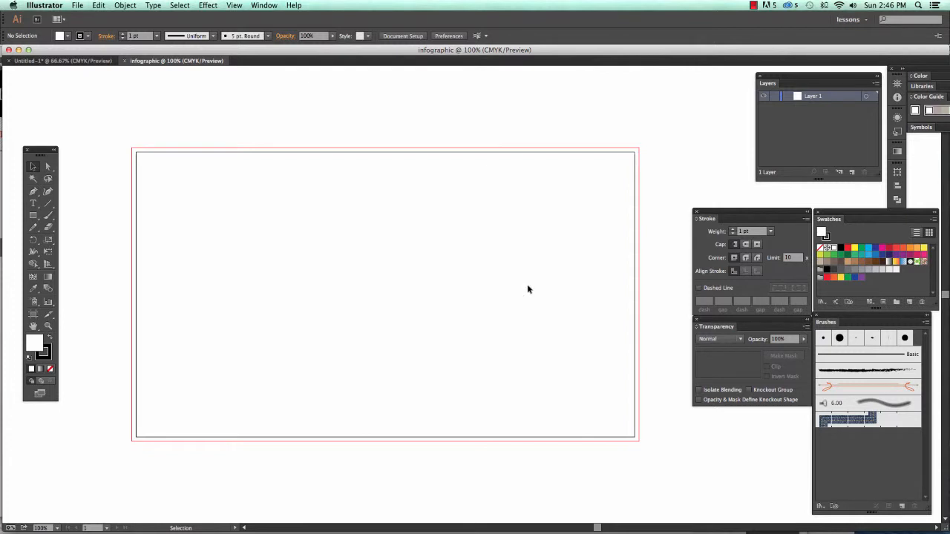
mouse_move(763, 215)
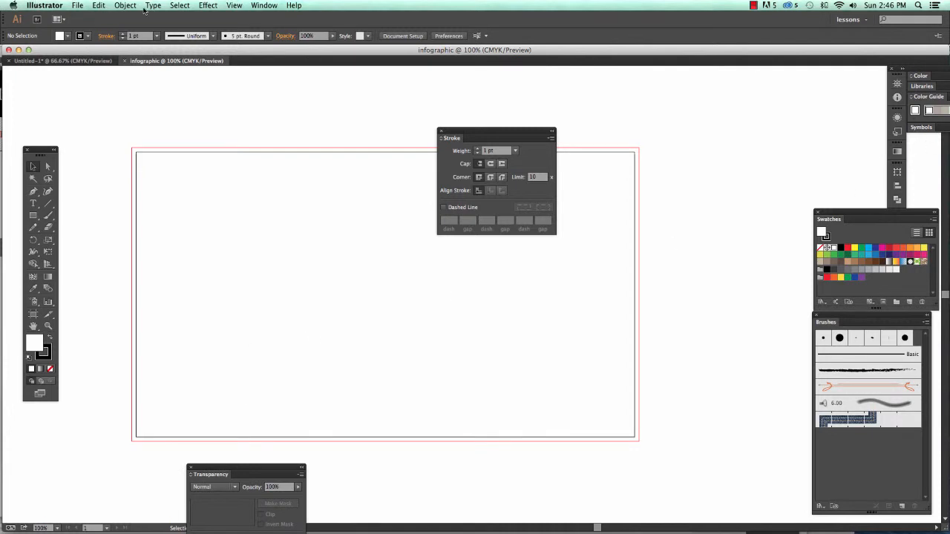
Step: Reset the 'lessons' workspace to bring the panels back to their saved layout
left_click(264, 5)
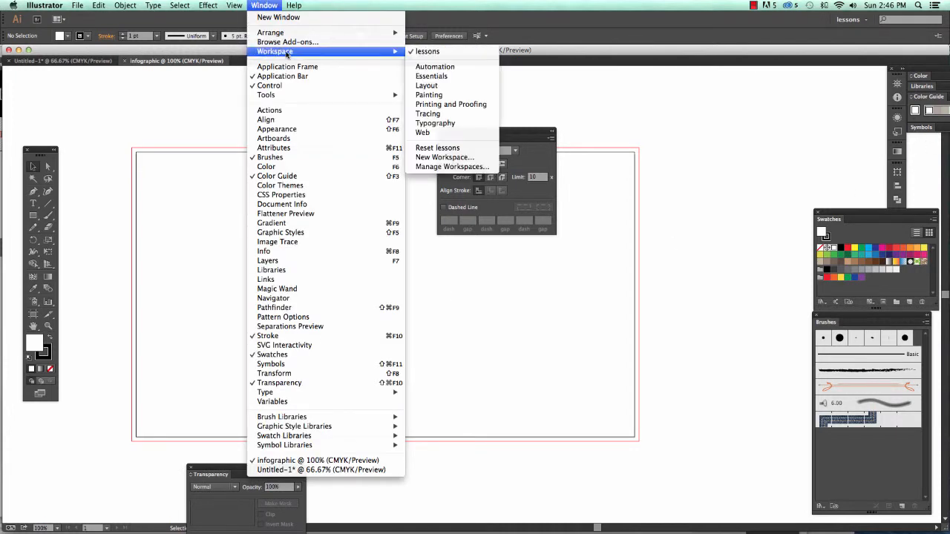
mouse_move(438, 148)
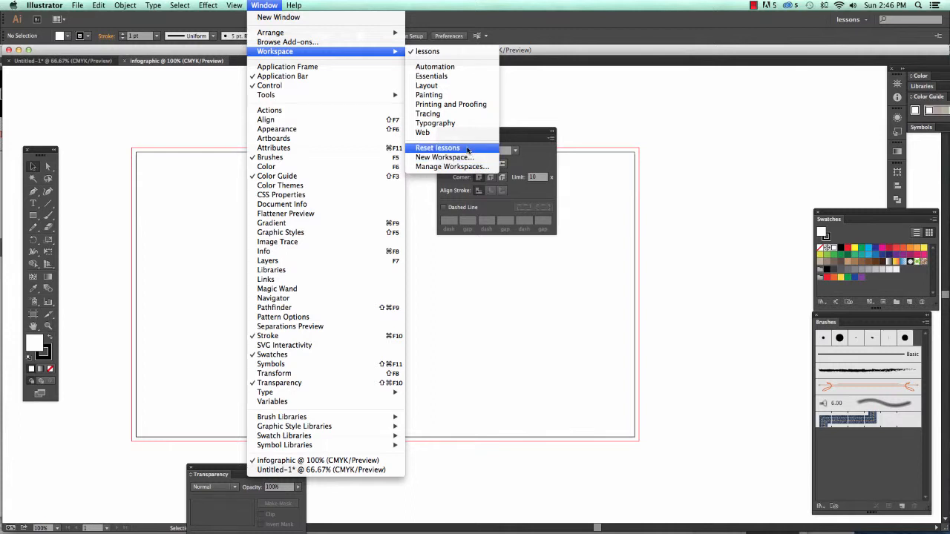
left_click(437, 147)
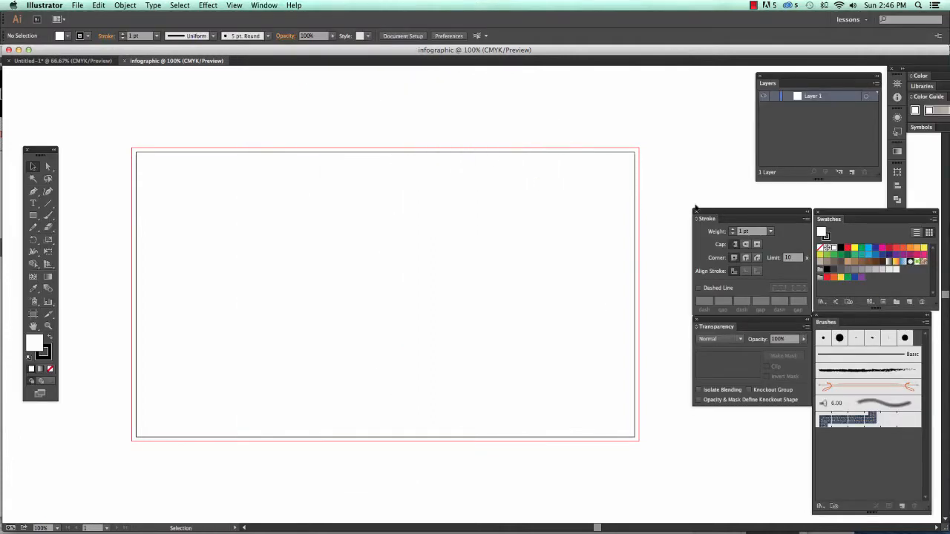
mouse_move(593, 422)
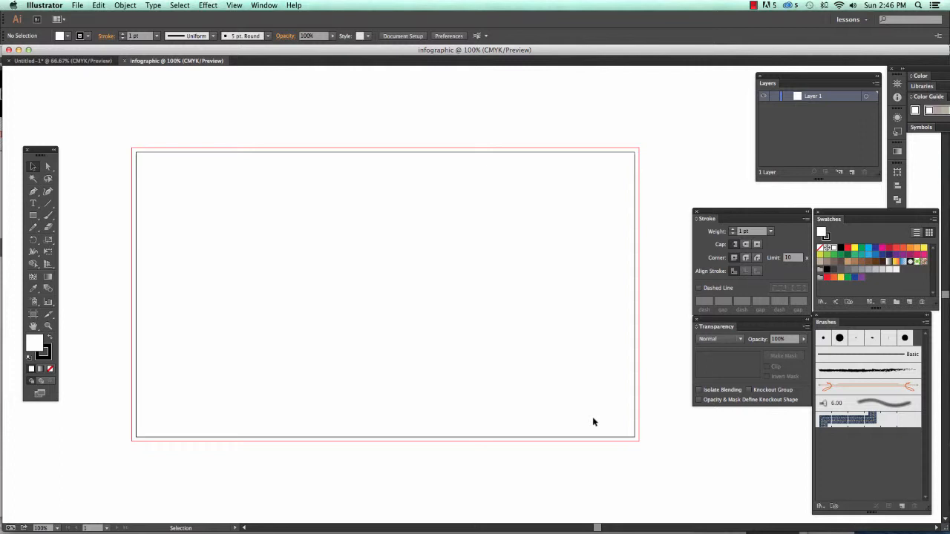
mouse_move(577, 419)
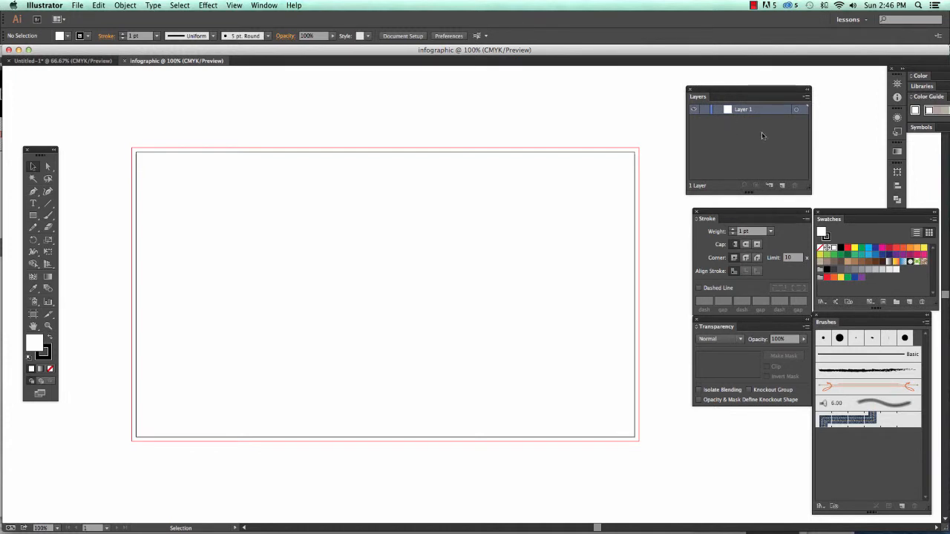
mouse_move(697, 132)
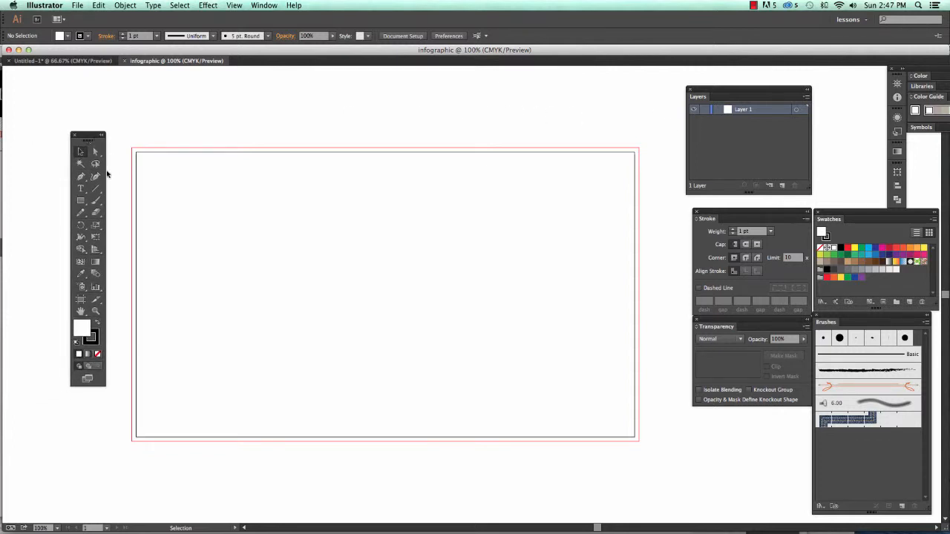
mouse_move(80, 201)
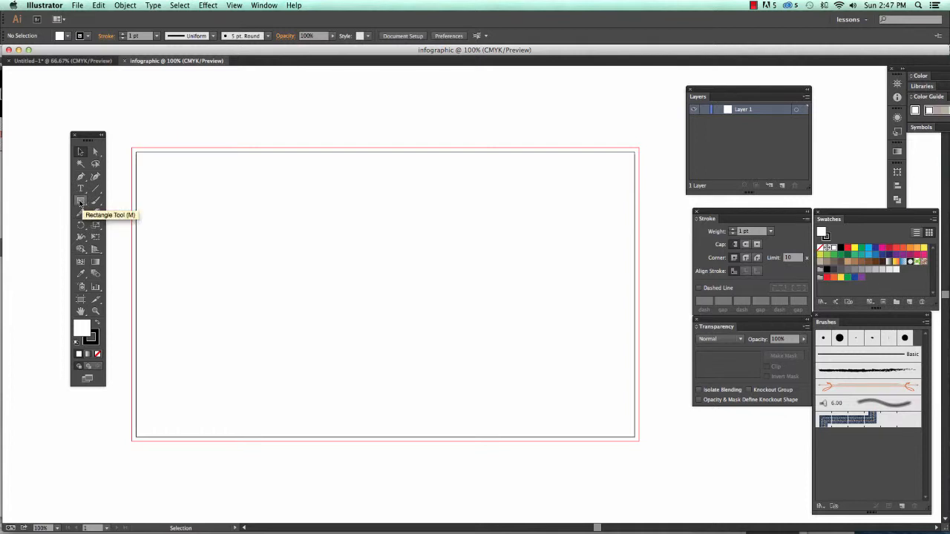
Step: Switch to the Ellipse Tool and draw a large circle on the artboard's left half
left_click(81, 200)
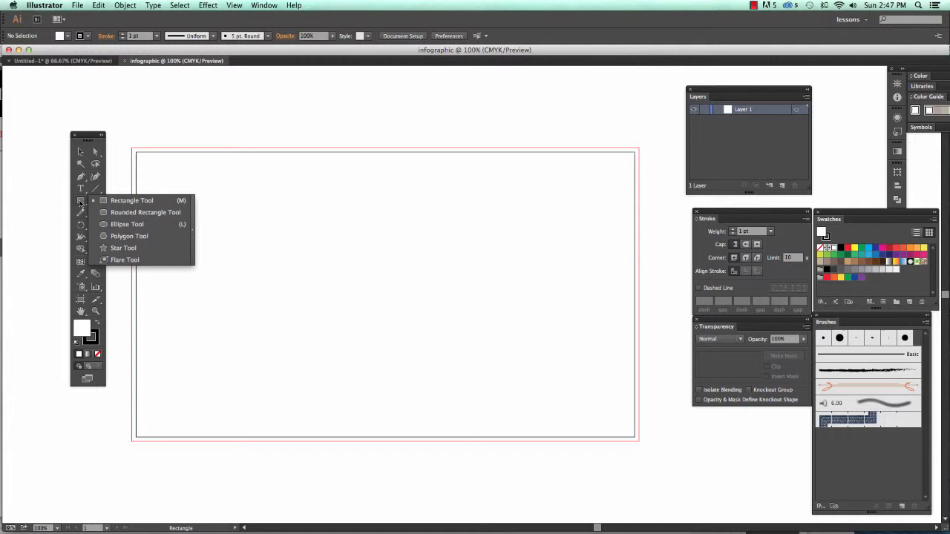
left_click(127, 224)
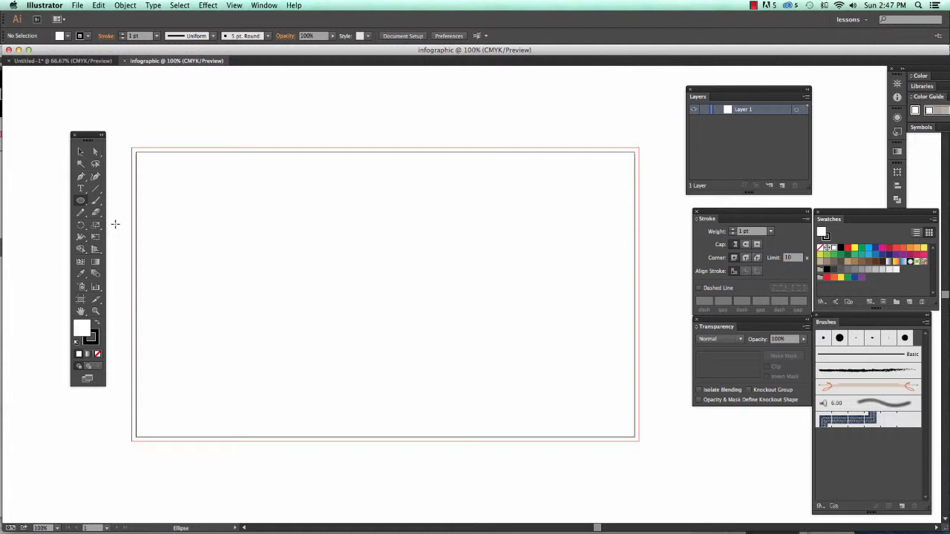
mouse_move(167, 196)
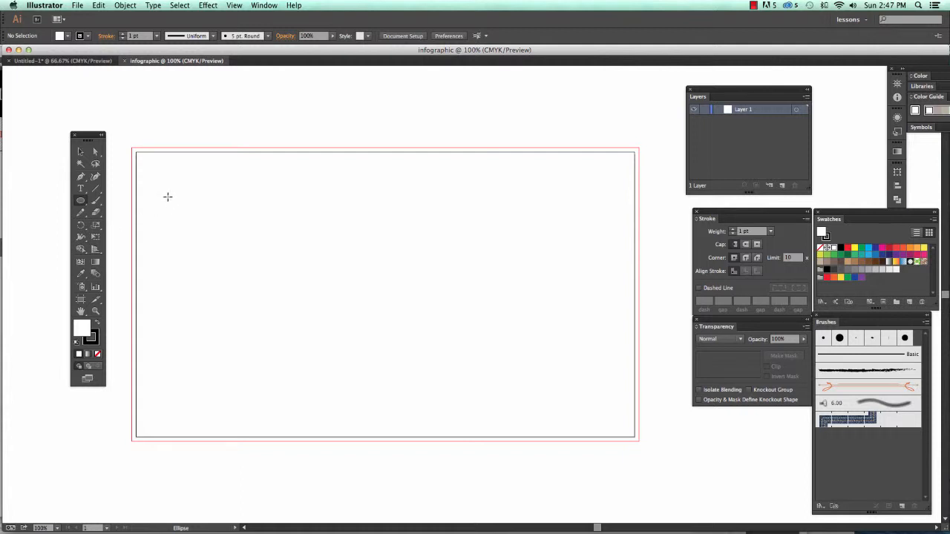
left_click_drag(168, 196, 347, 382)
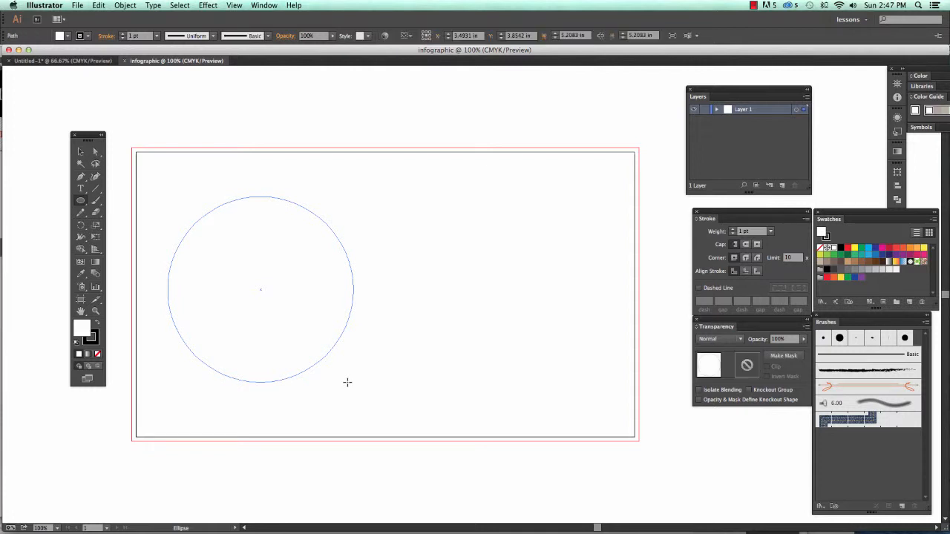
left_click(260, 290)
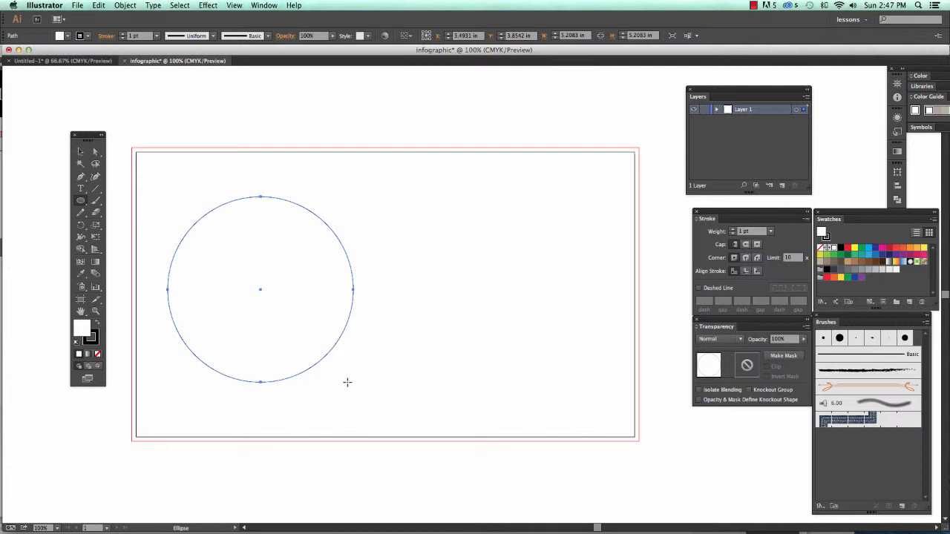
mouse_move(127, 325)
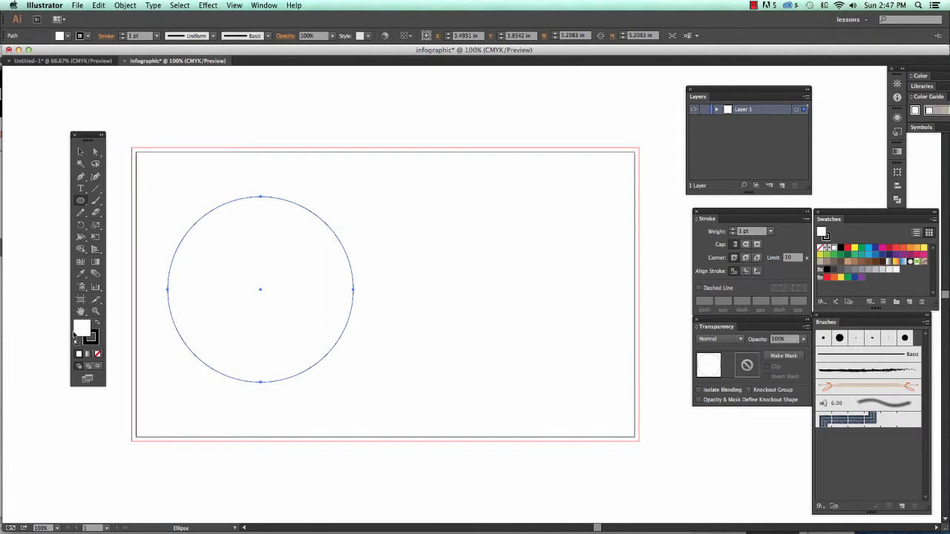
mouse_move(82, 328)
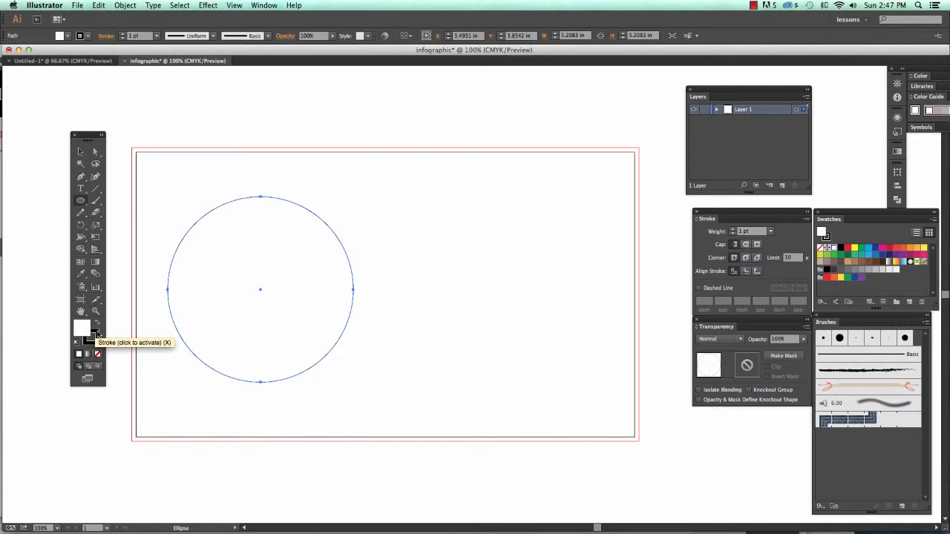
mouse_move(98, 332)
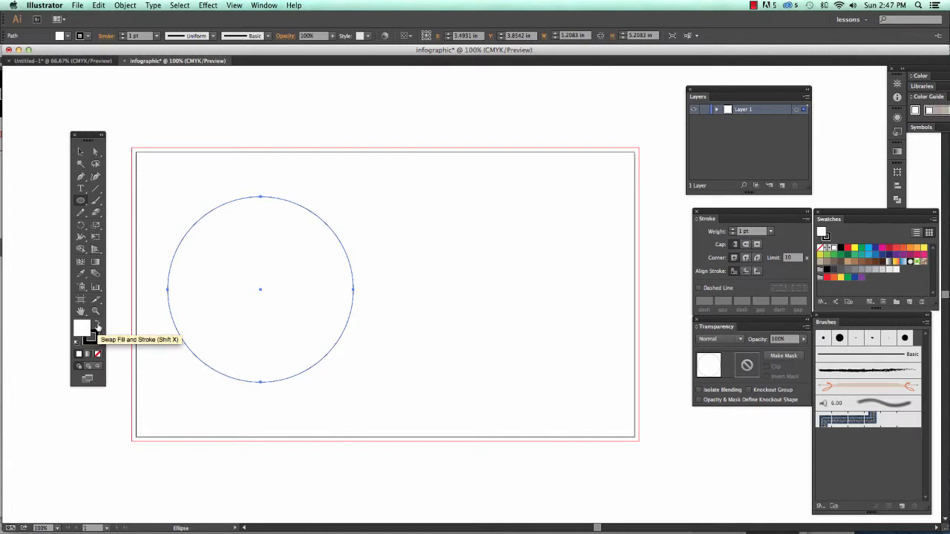
Step: Swap fill and stroke so the circle is solid black, then reselect it
left_click(82, 328)
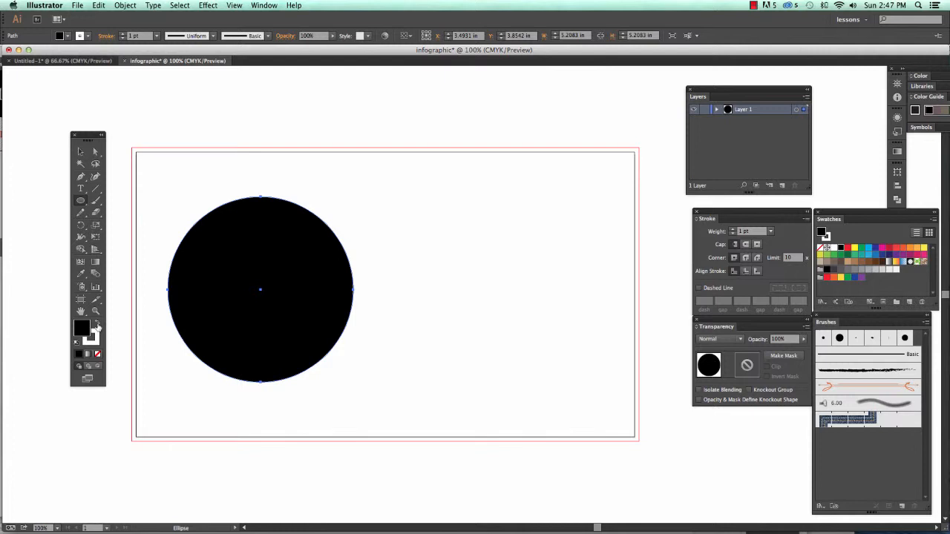
left_click(81, 151)
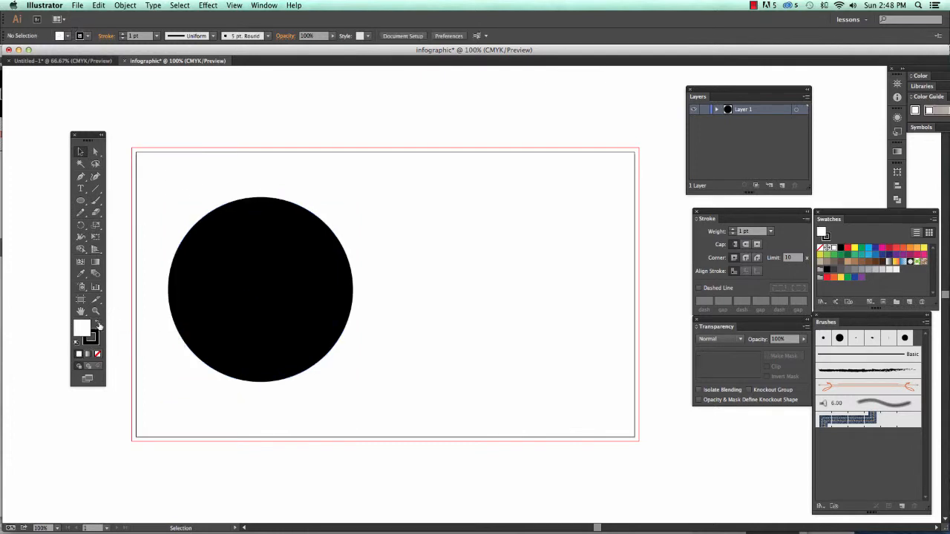
left_click(260, 290)
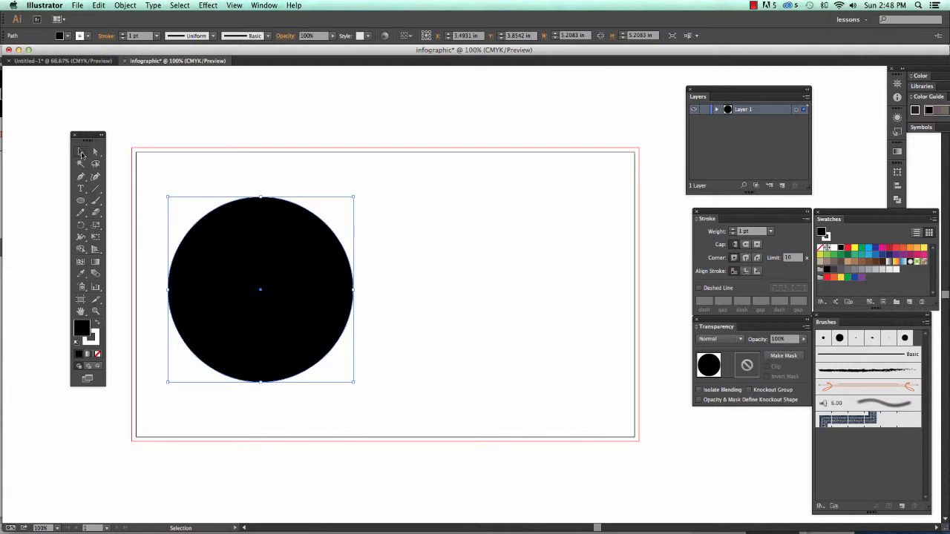
mouse_move(82, 154)
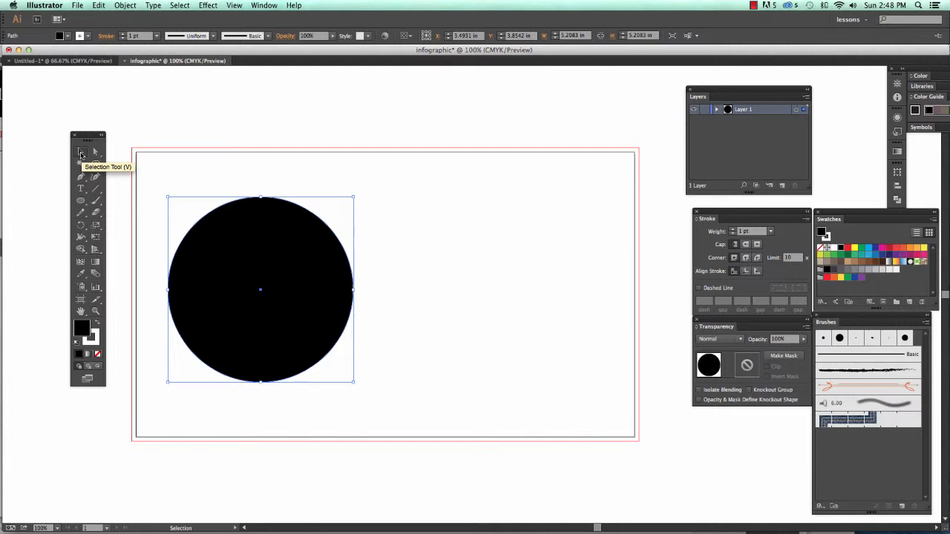
mouse_move(81, 152)
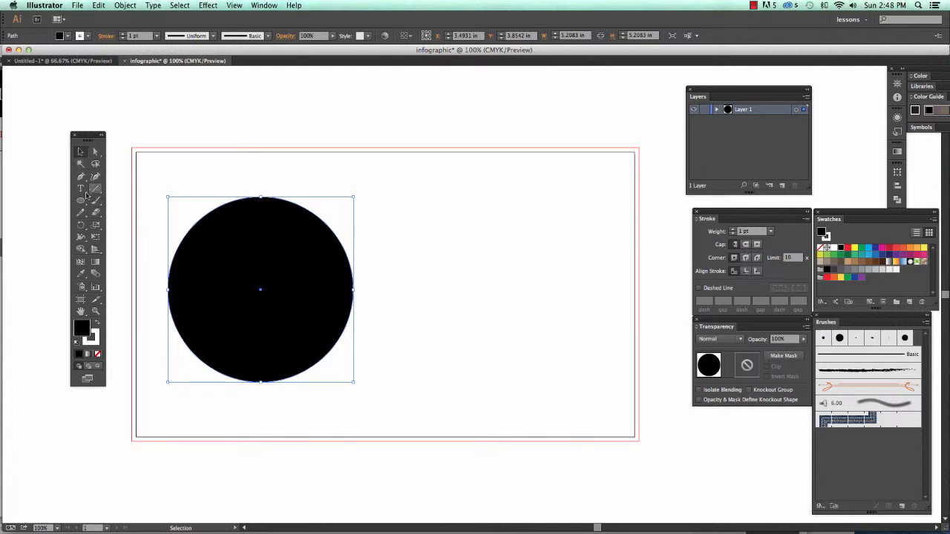
mouse_move(81, 201)
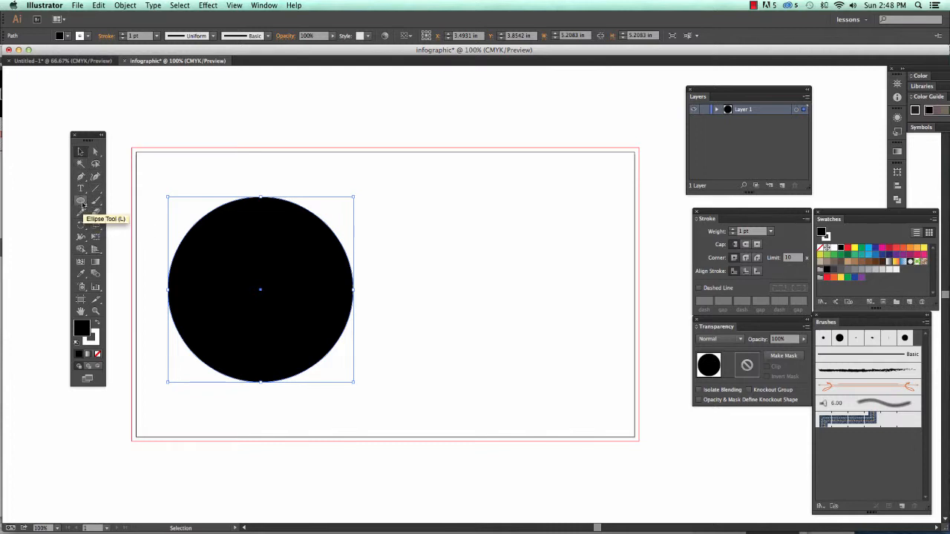
mouse_move(81, 151)
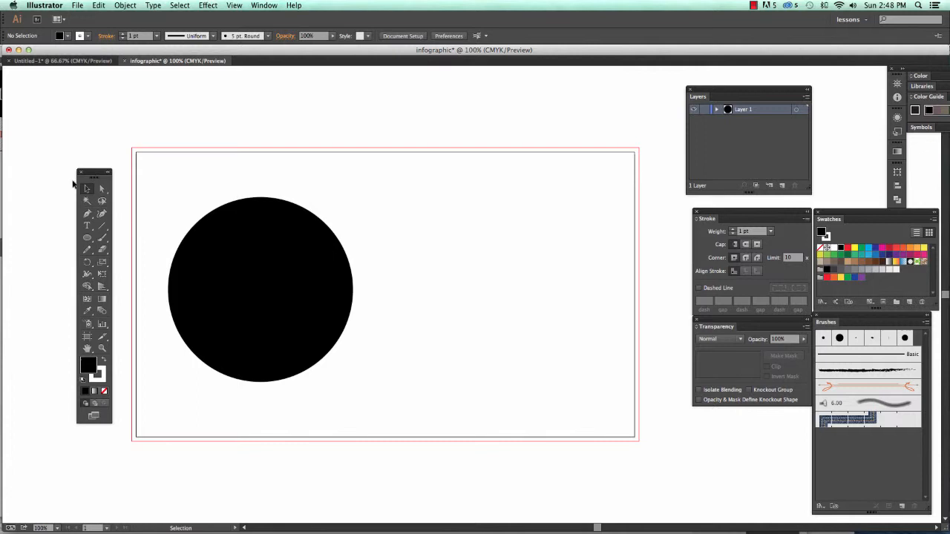
mouse_move(156, 167)
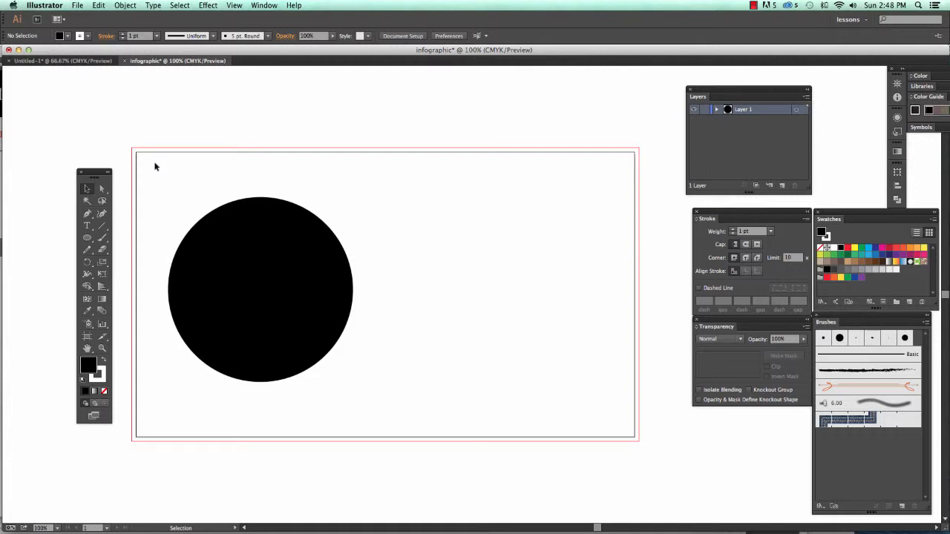
mouse_move(143, 166)
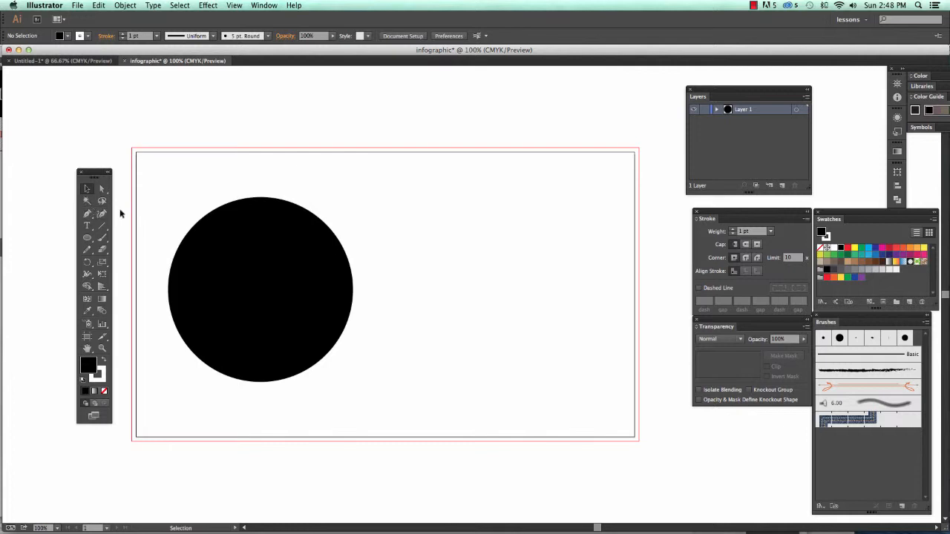
mouse_move(87, 214)
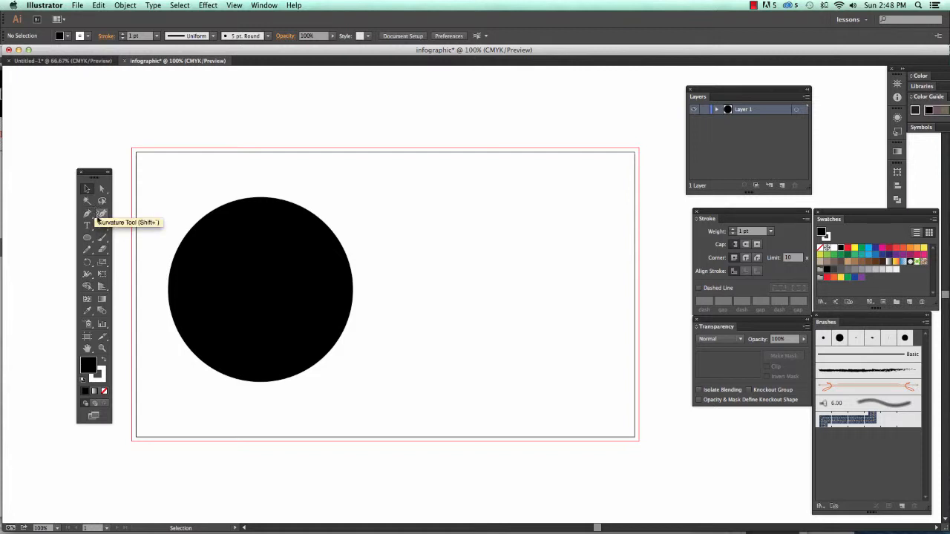
mouse_move(101, 337)
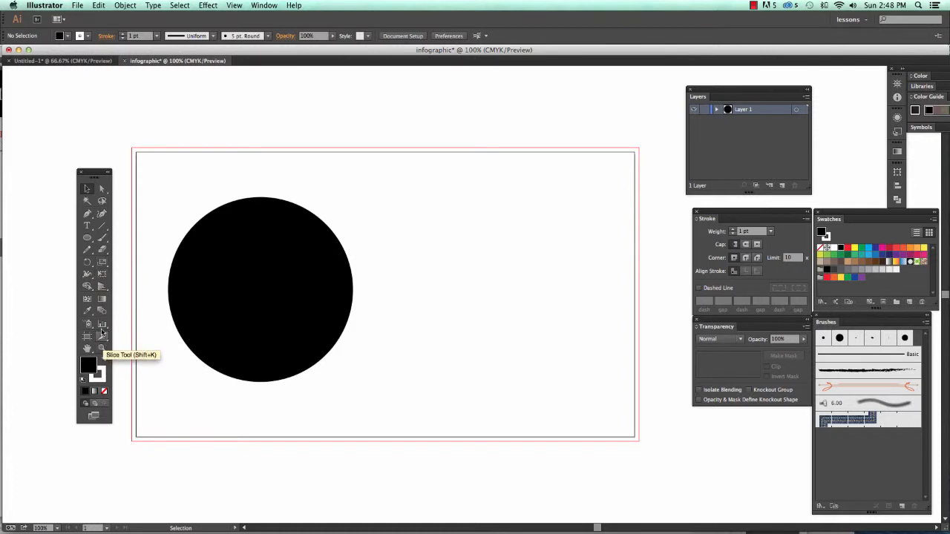
mouse_move(89, 187)
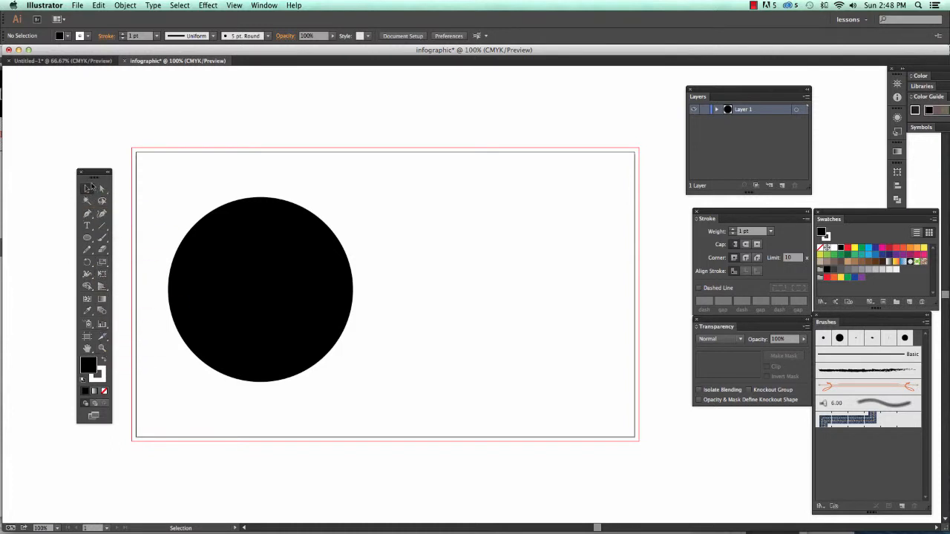
mouse_move(156, 182)
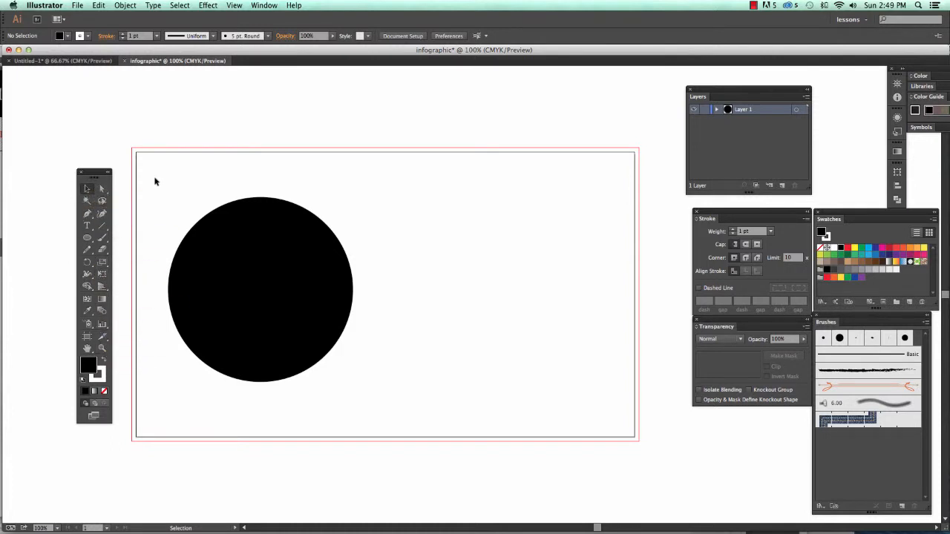
mouse_move(88, 188)
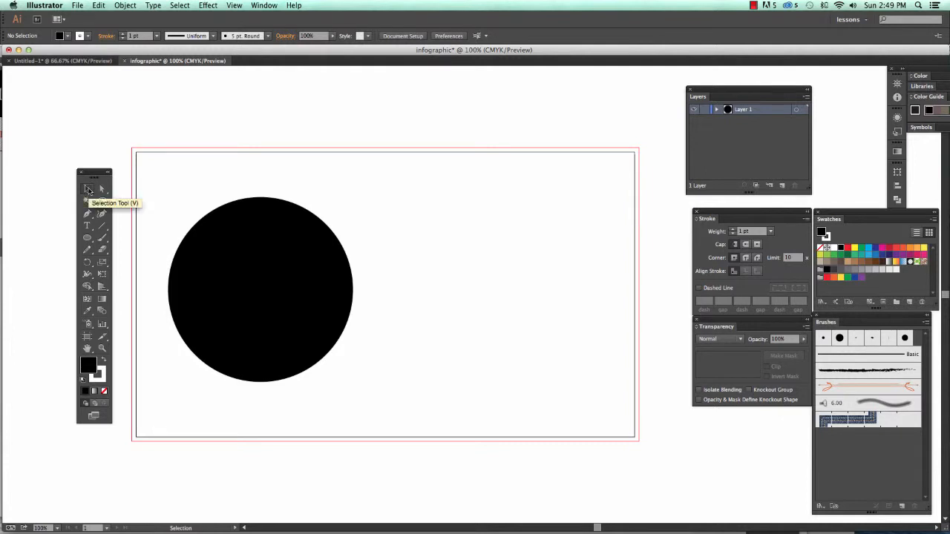
mouse_move(103, 189)
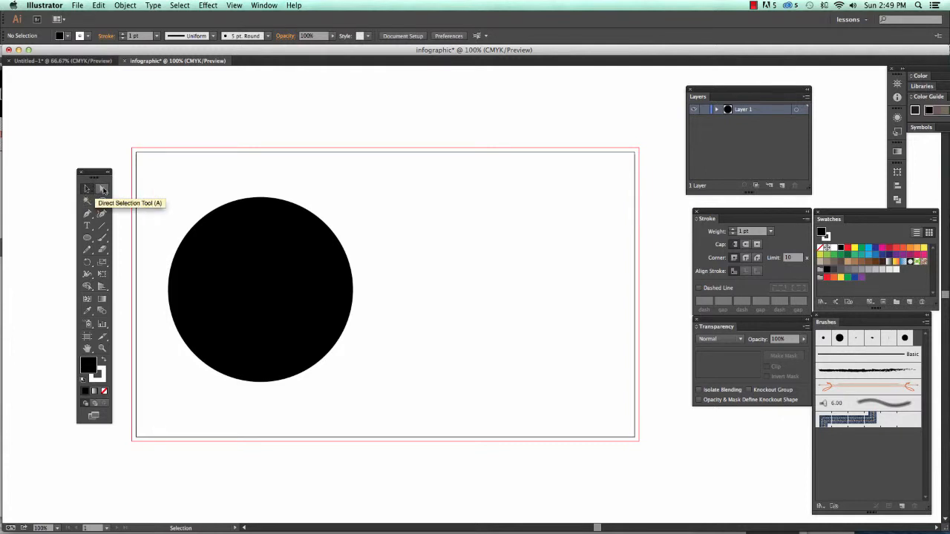
mouse_move(86, 202)
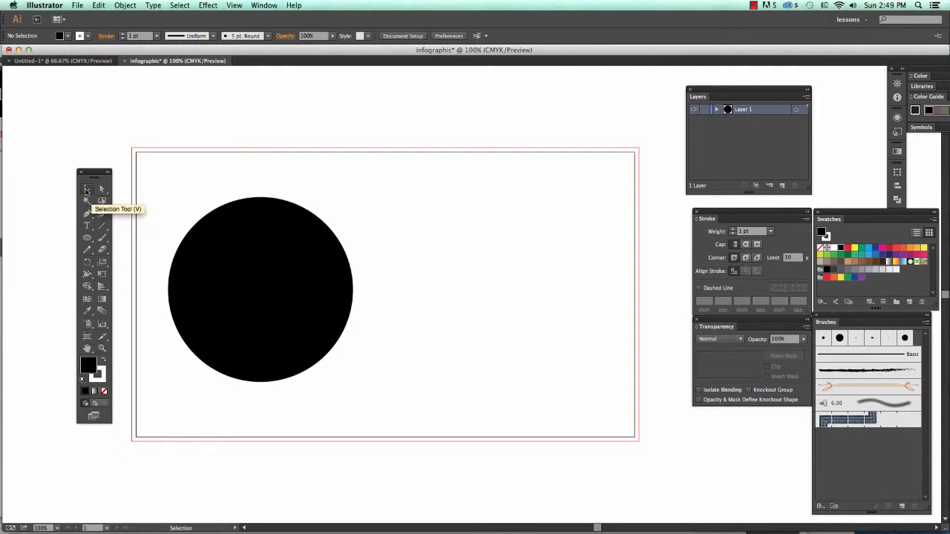
left_click(260, 288)
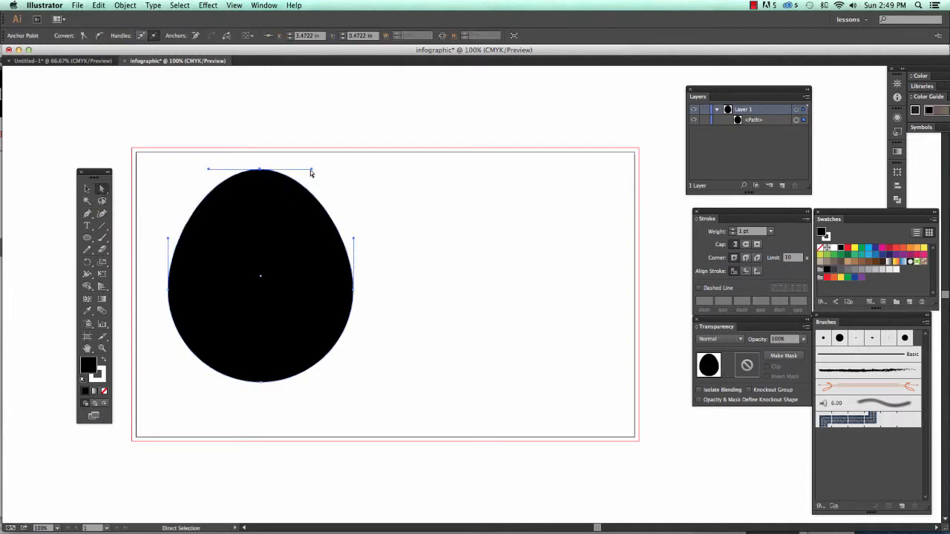
left_click_drag(312, 170, 248, 119)
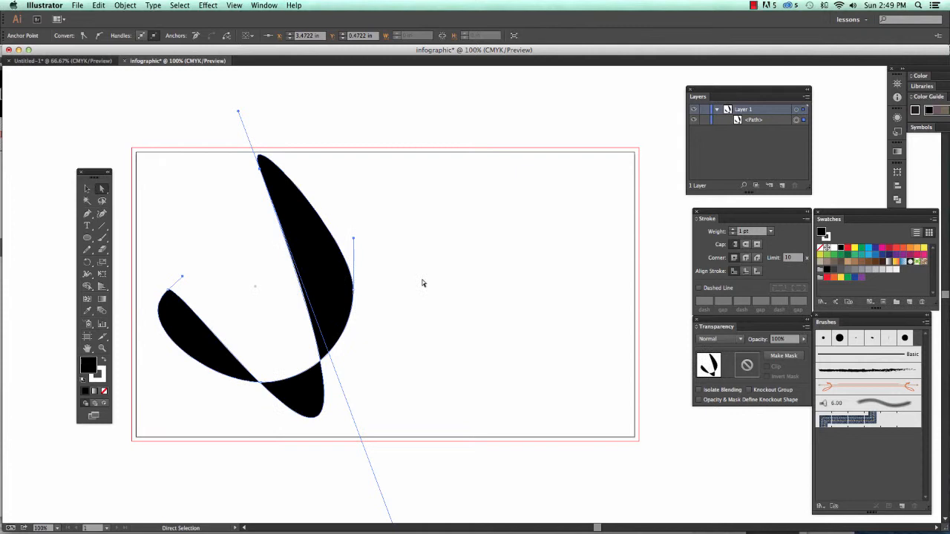
mouse_move(438, 283)
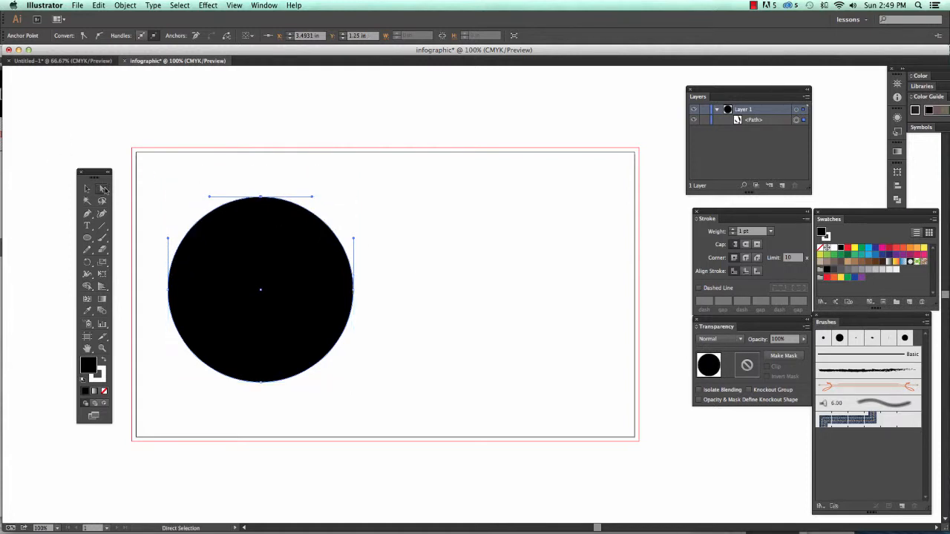
mouse_move(103, 189)
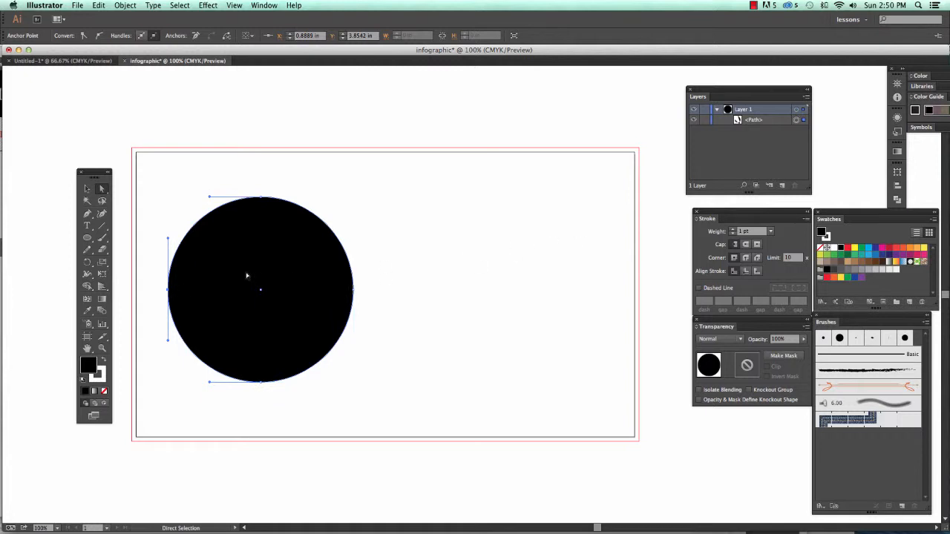
Step: Drag the circle's right anchor outward to stretch it into a wide rounded blob
left_click(87, 237)
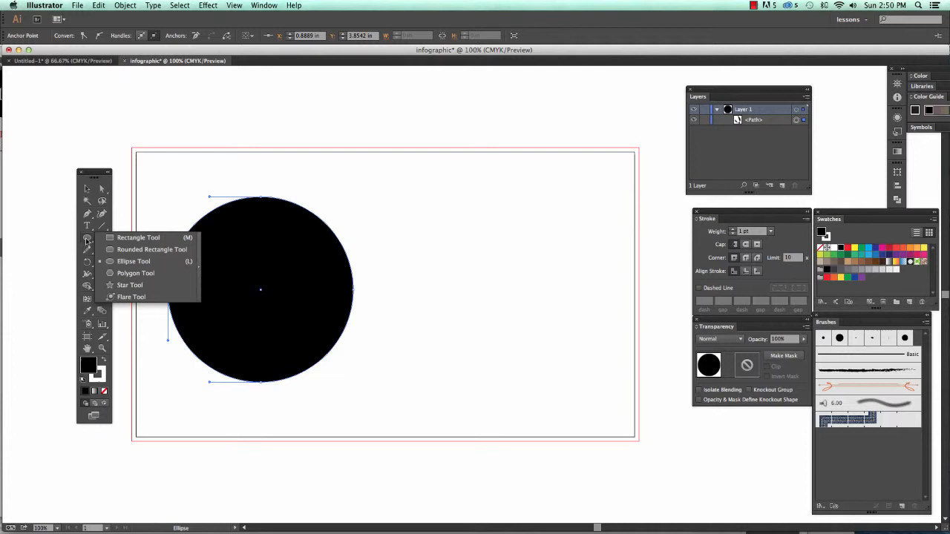
left_click(87, 190)
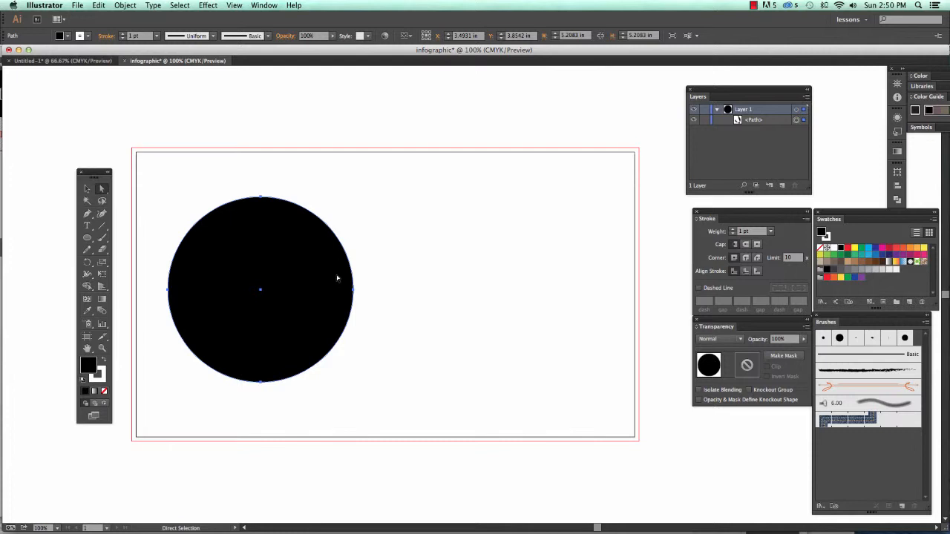
mouse_move(260, 199)
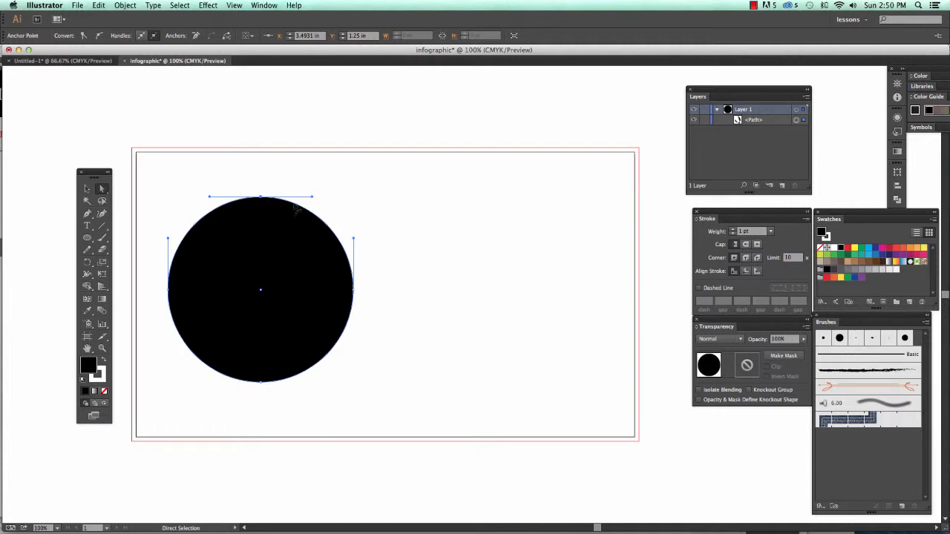
mouse_move(327, 236)
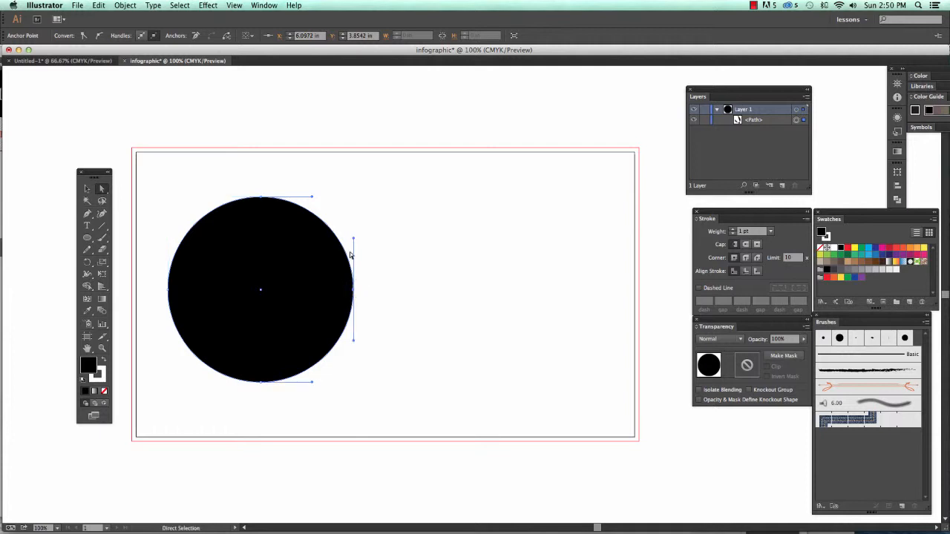
mouse_move(355, 258)
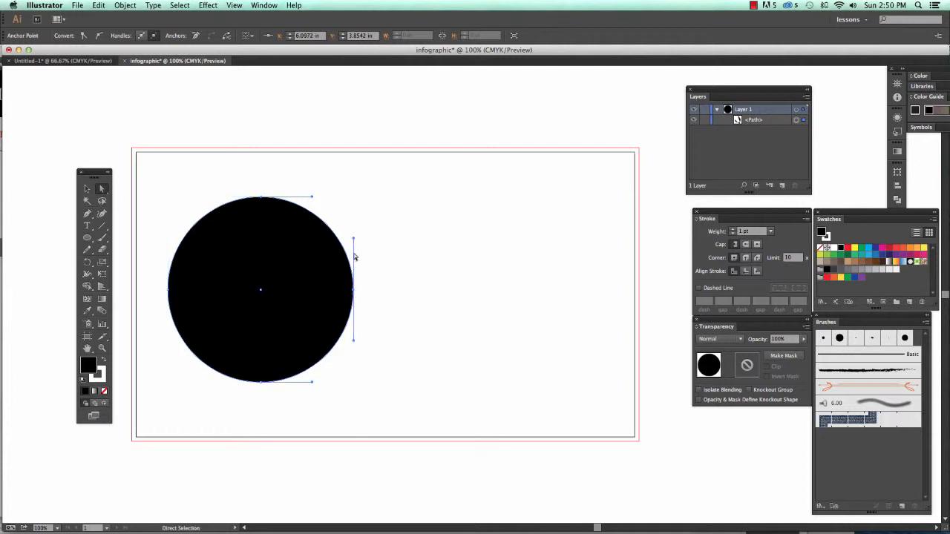
mouse_move(332, 234)
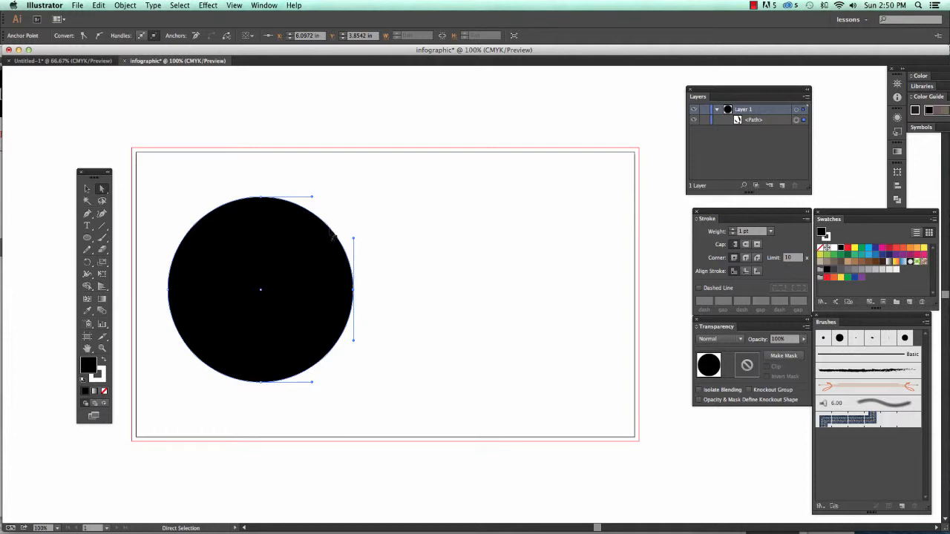
mouse_move(352, 292)
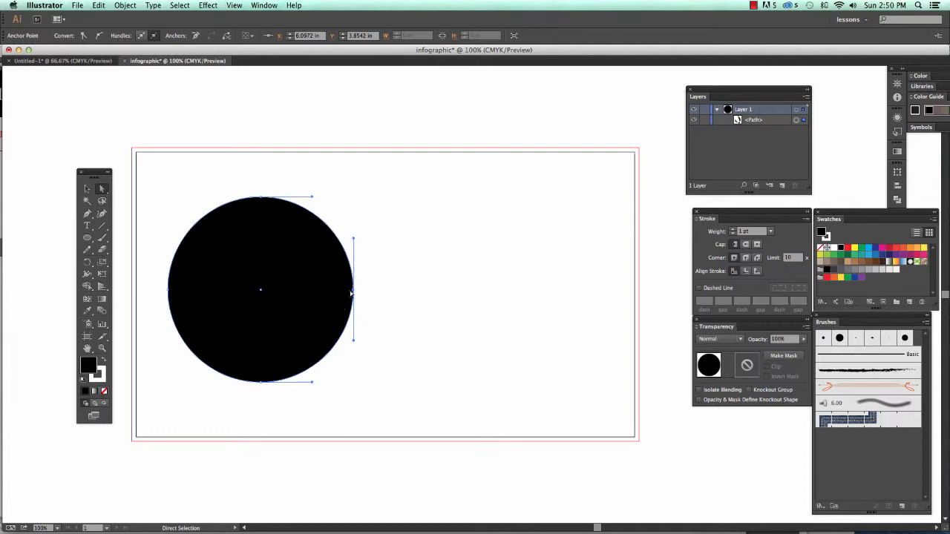
mouse_move(220, 333)
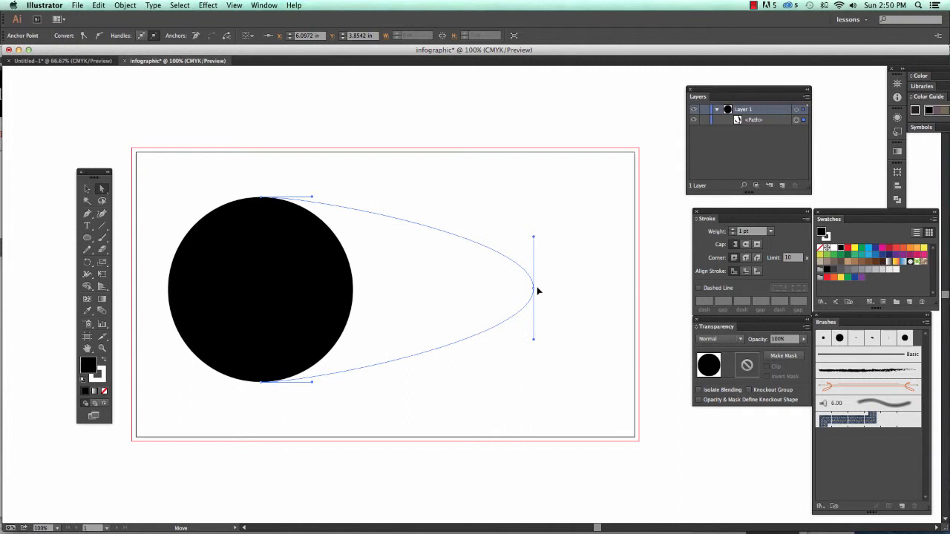
left_click_drag(533, 289, 590, 289)
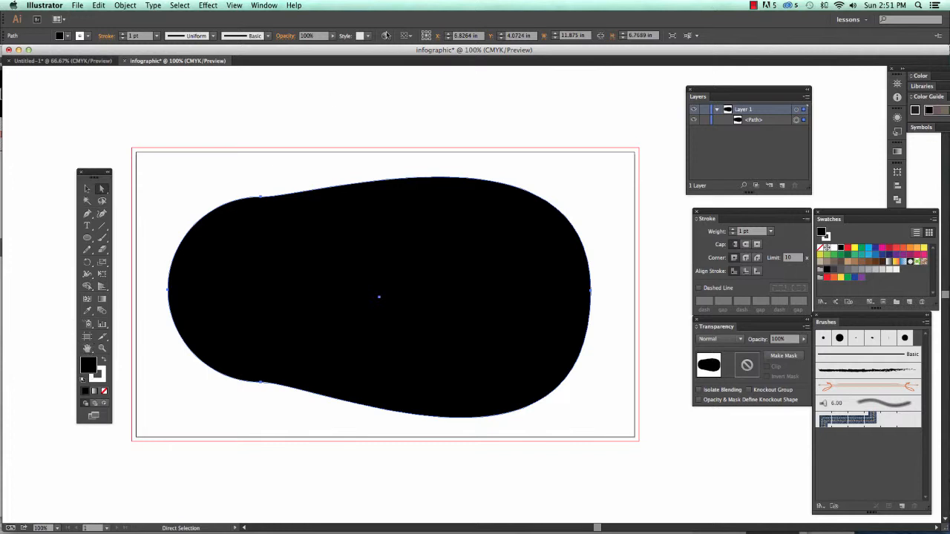
left_click(234, 5)
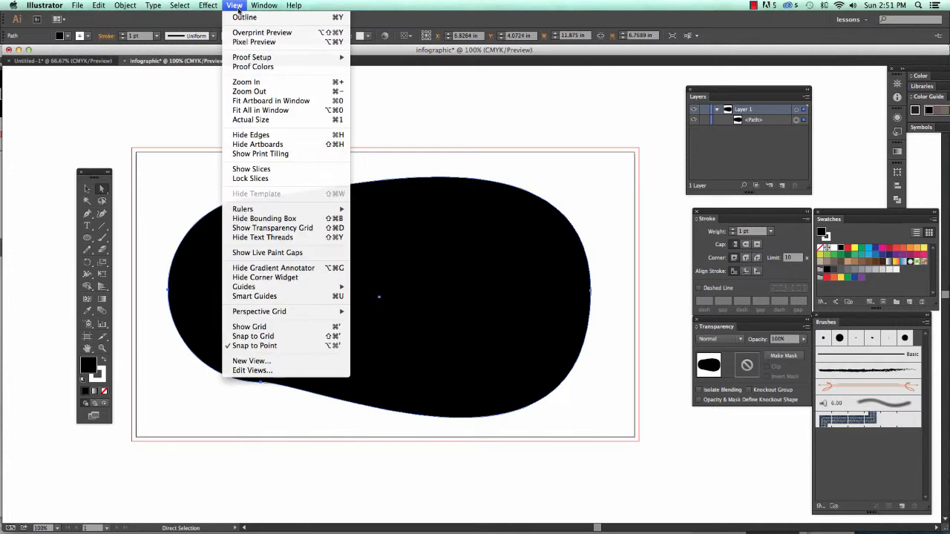
mouse_move(245, 17)
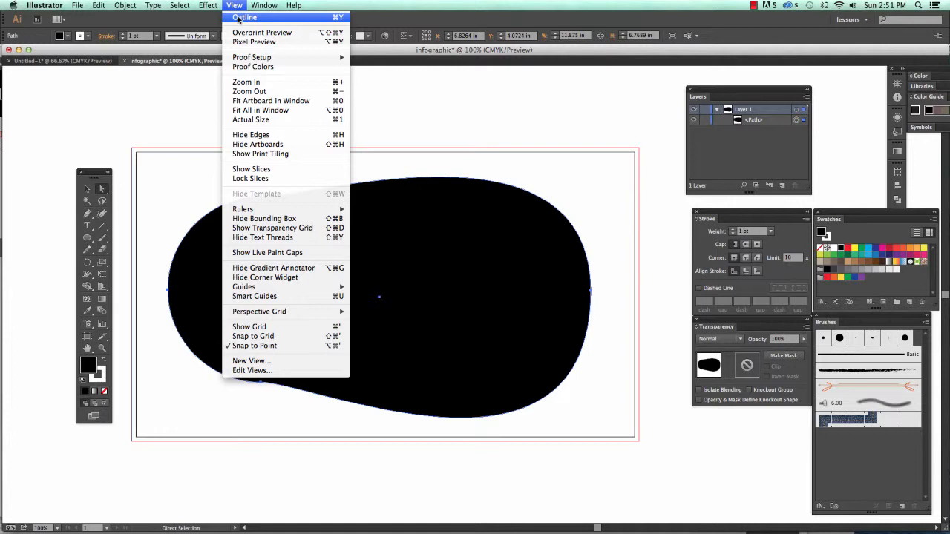
Step: Switch the artwork view to Outline mode
left_click(245, 16)
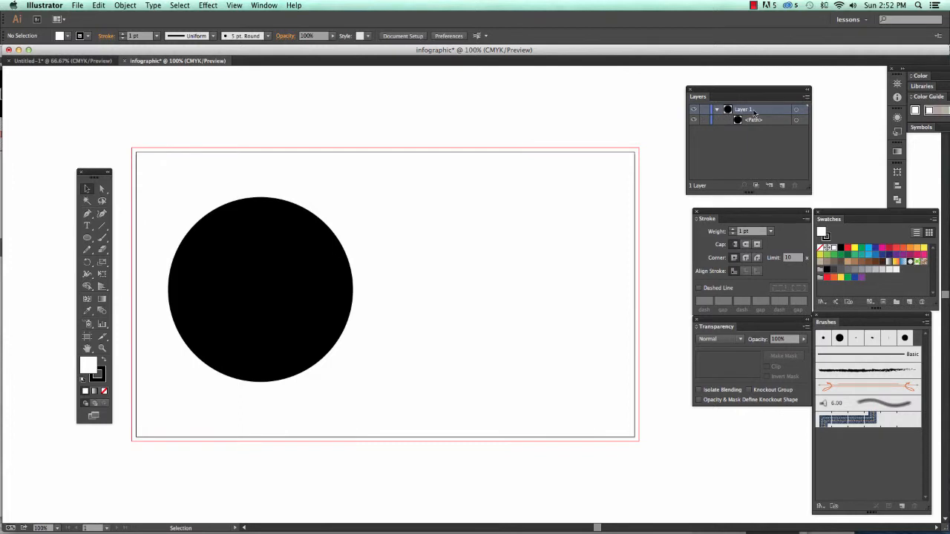
Step: Rename Layer 1 to 'circles' in the Layers panel
double_click(744, 110)
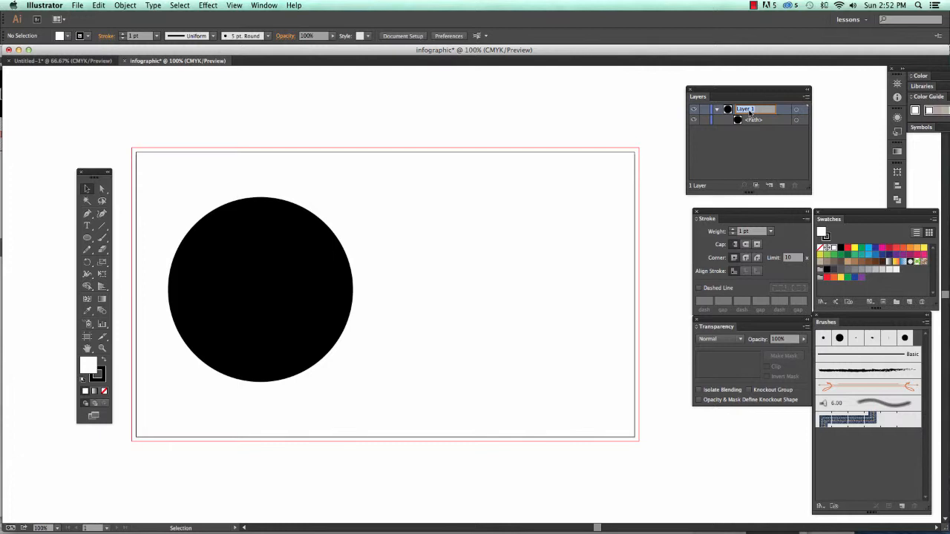
double_click(750, 110)
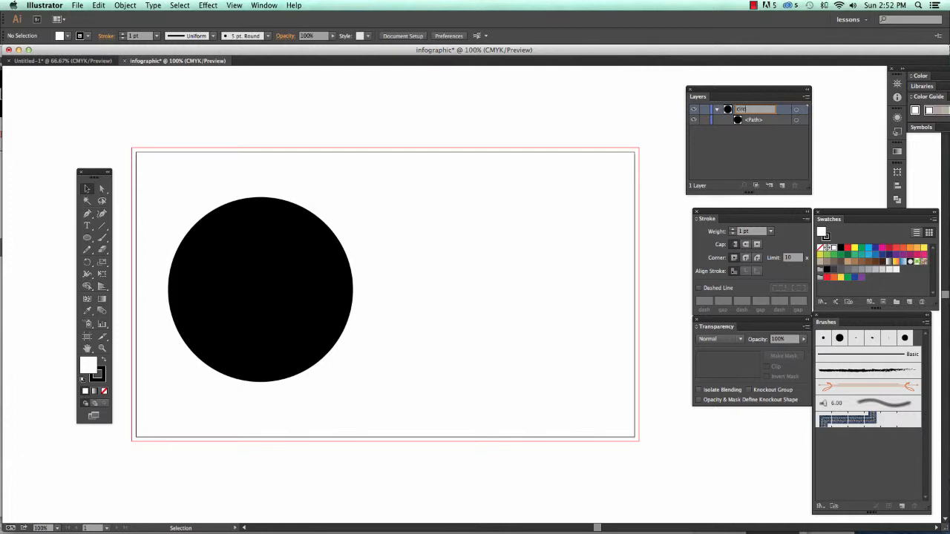
type("circles")
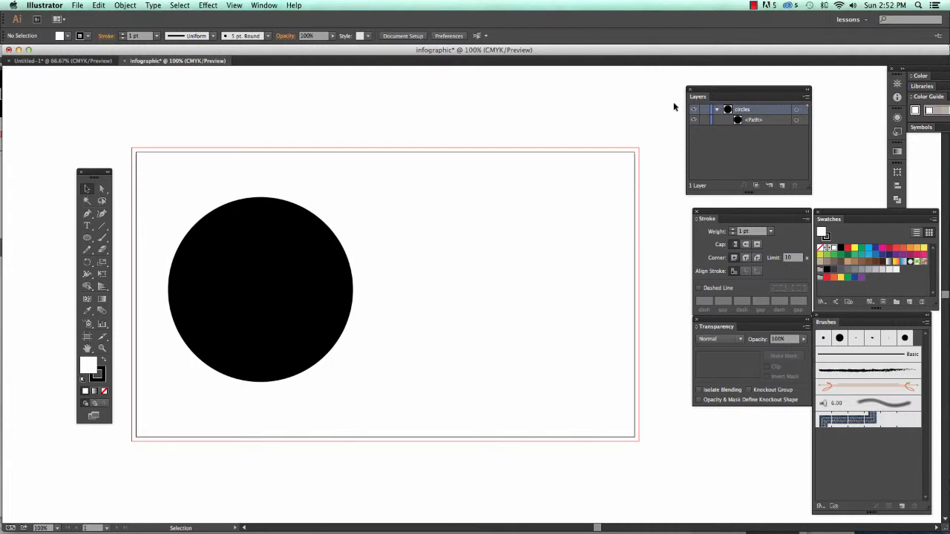
mouse_move(298, 295)
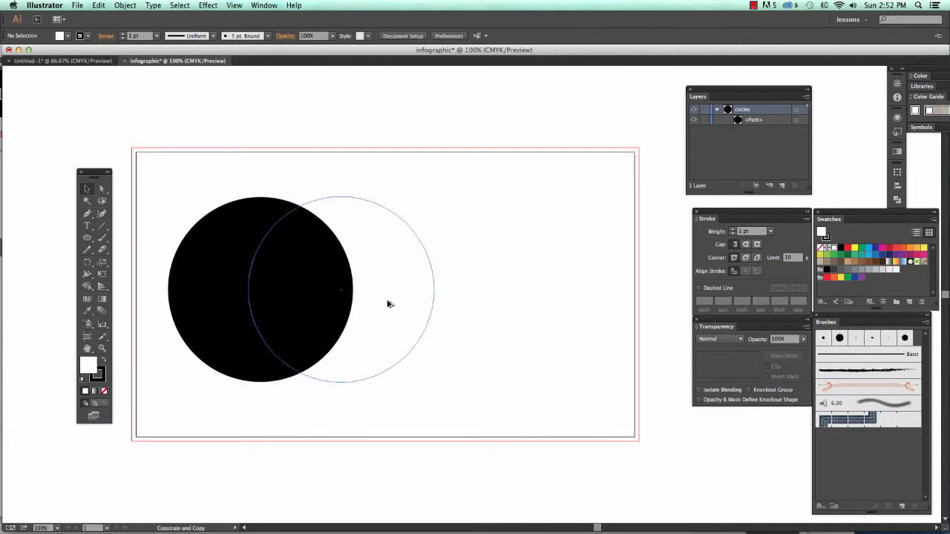
Step: Alt-drag a copy of the circle rightward to overlap it, then select both circles
left_click_drag(389, 290, 453, 310)
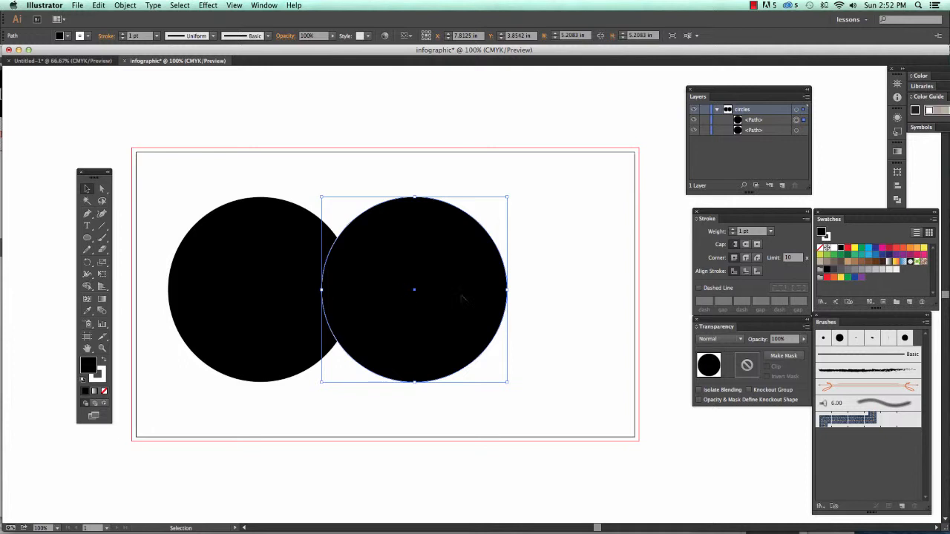
left_click(436, 175)
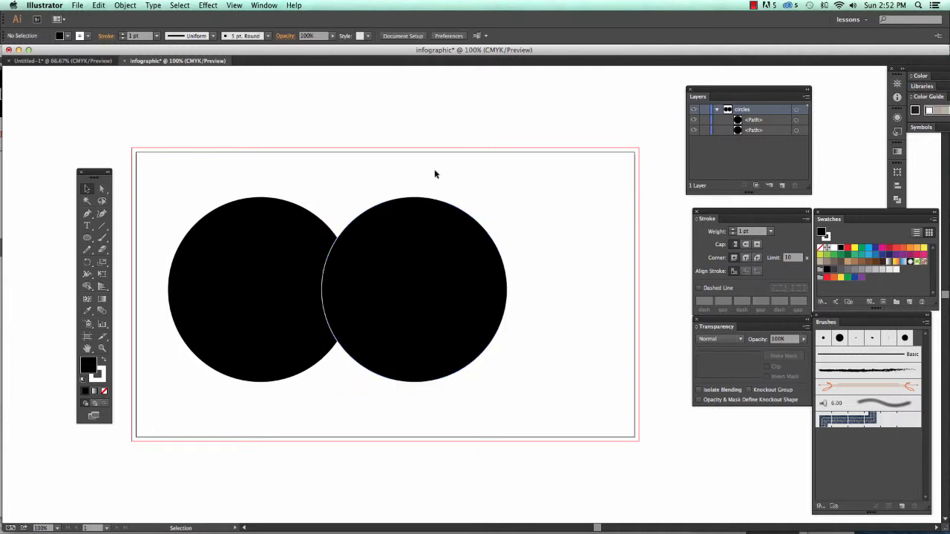
mouse_move(434, 175)
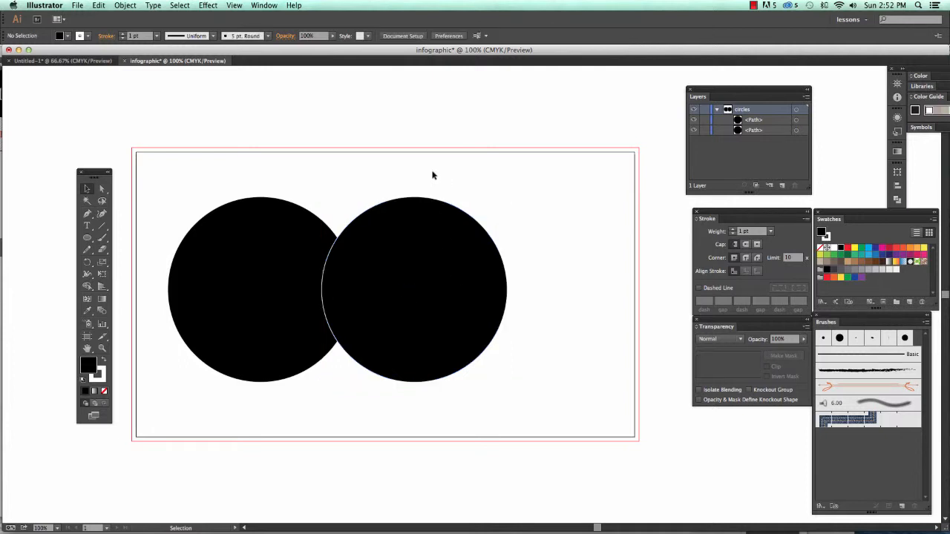
left_click(414, 290)
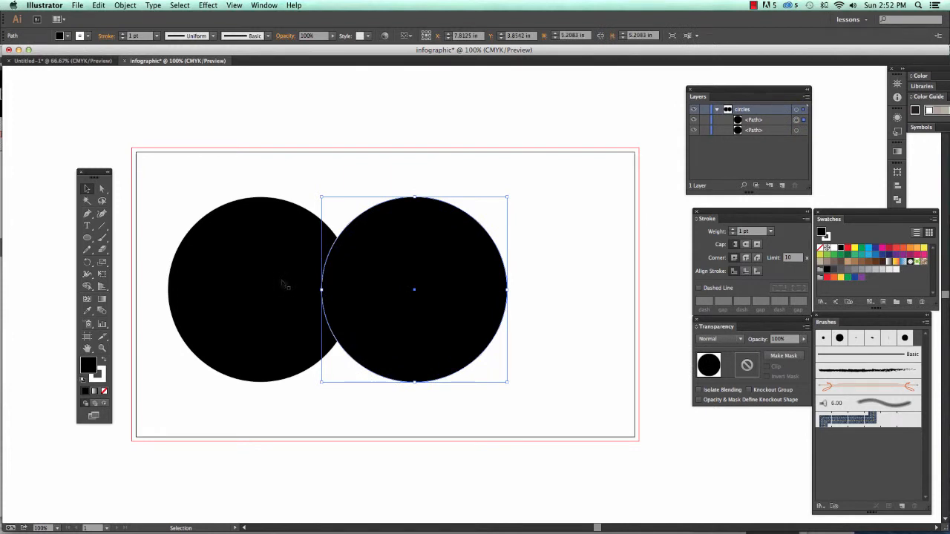
mouse_move(434, 309)
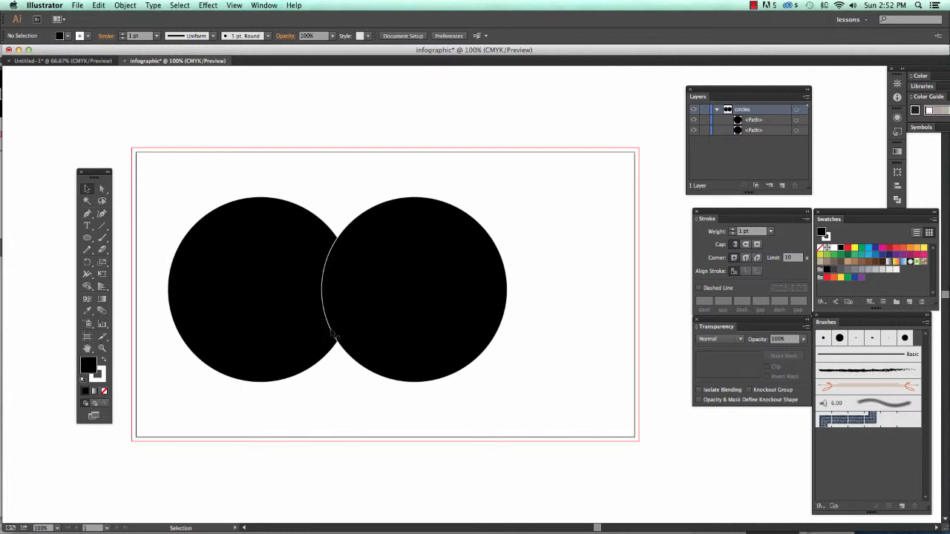
left_click(260, 289)
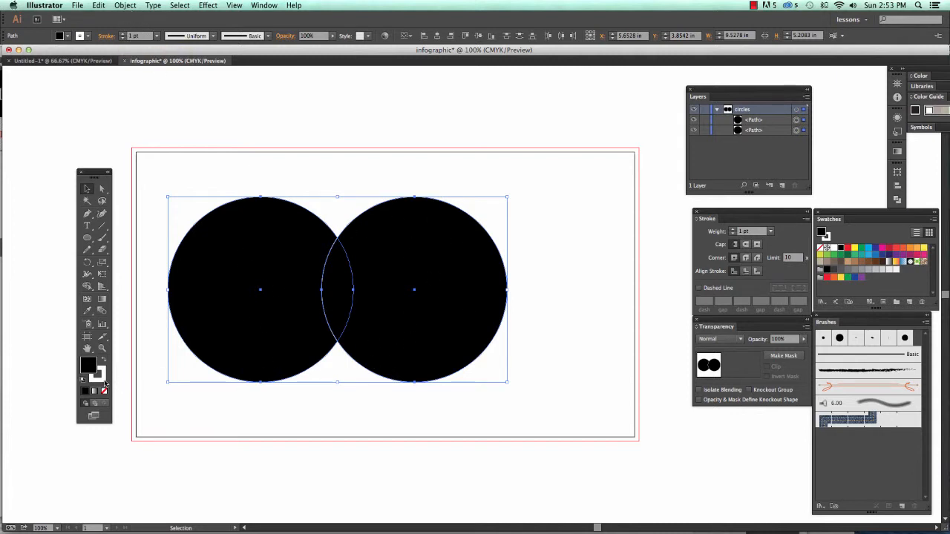
mouse_move(85, 391)
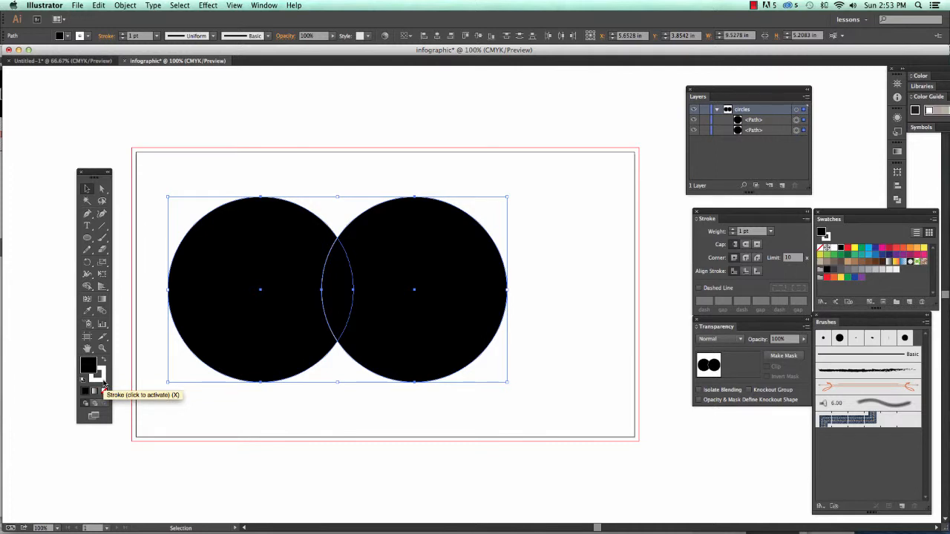
Step: Set both circles' stroke to None, deselect them, and collapse the circles layer
left_click(98, 374)
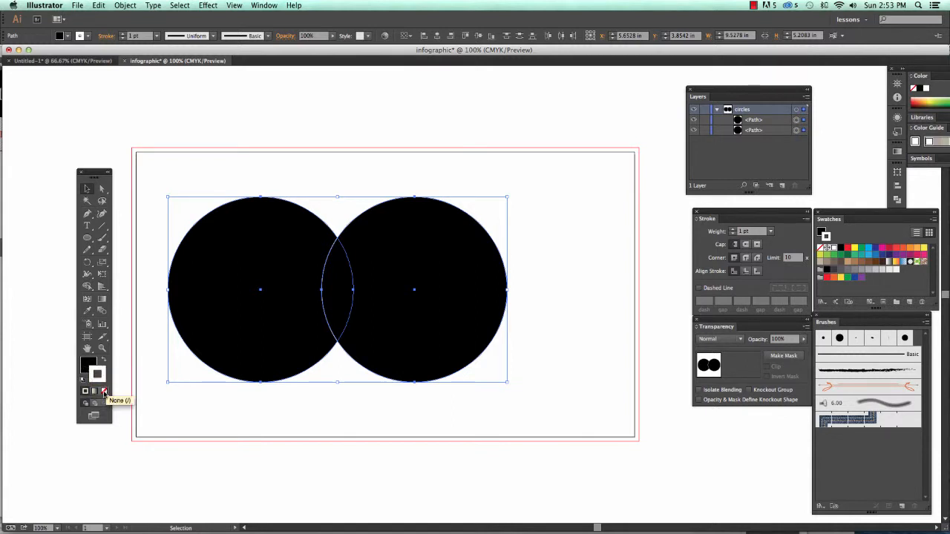
left_click(98, 391)
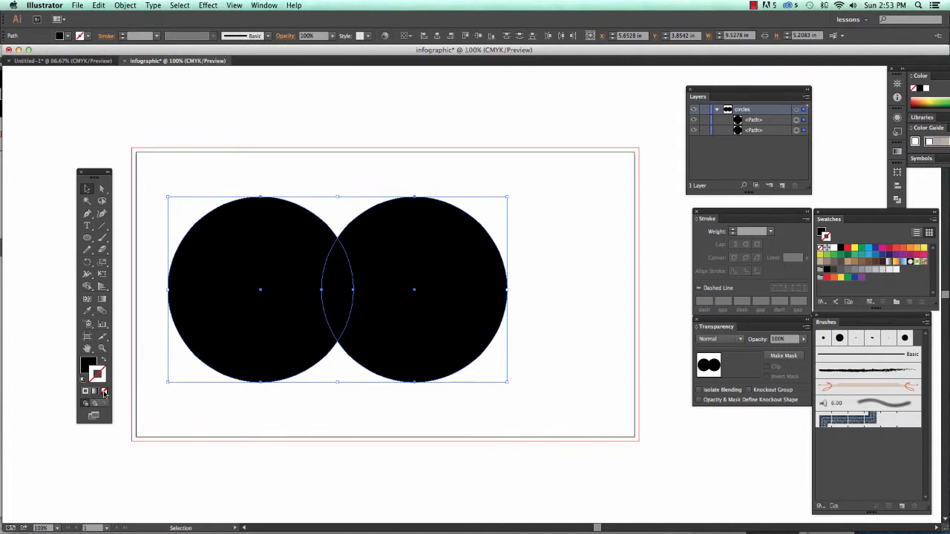
left_click(290, 413)
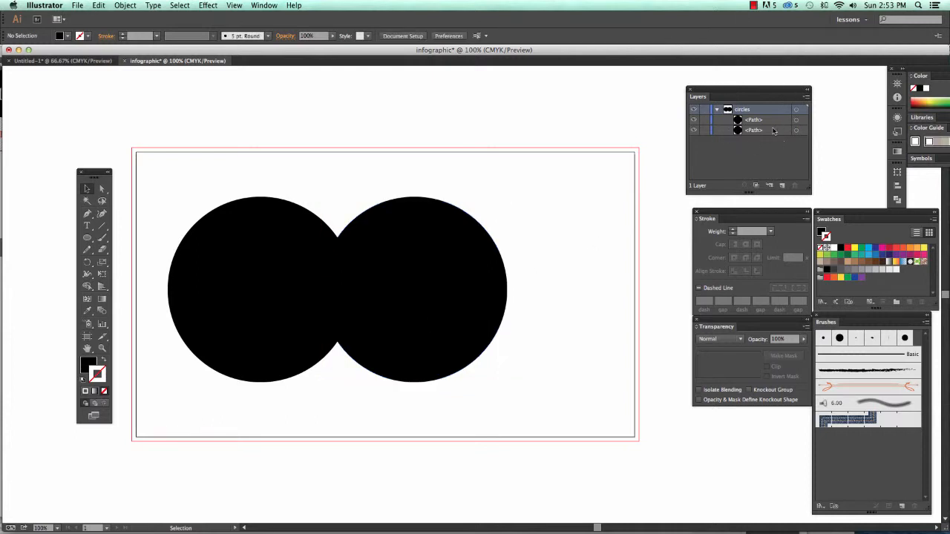
mouse_move(745, 132)
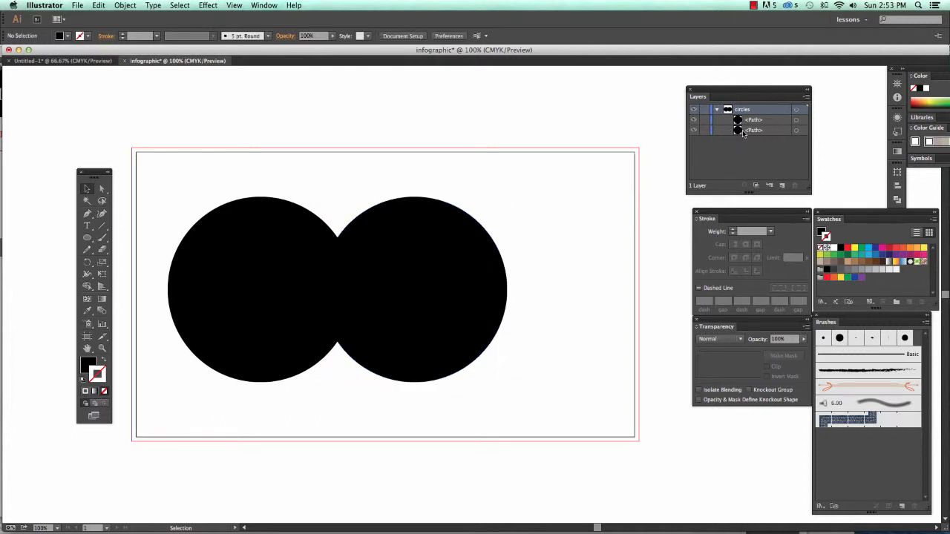
left_click(754, 119)
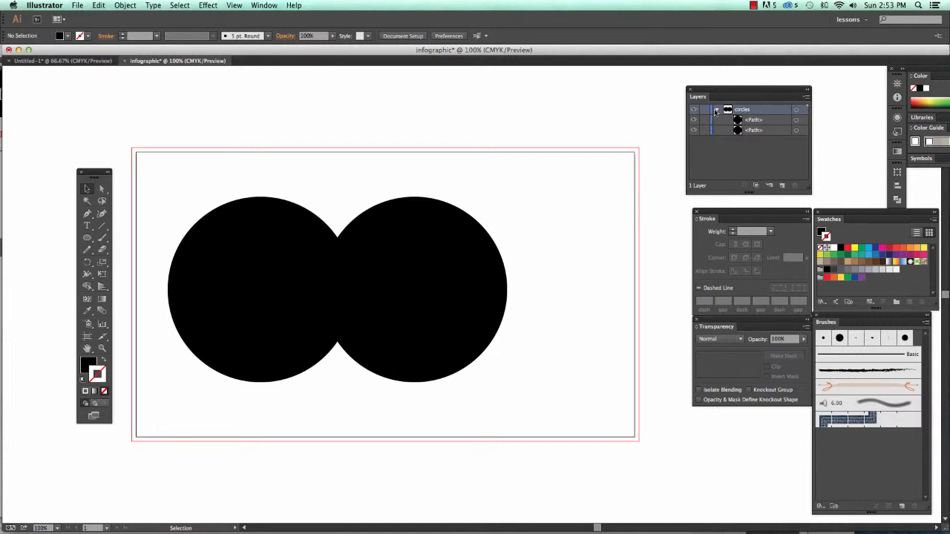
left_click(716, 109)
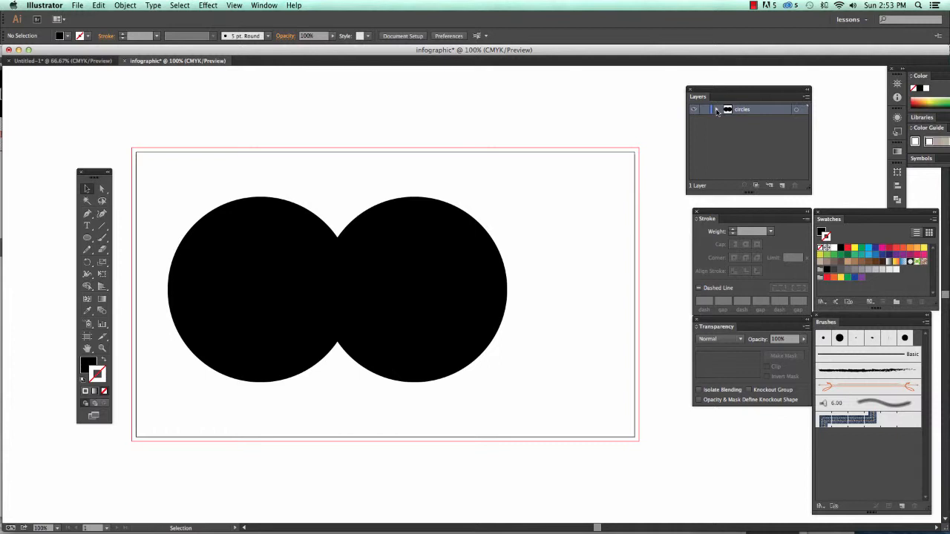
Step: Drag the circles right toward the artboard centre, leaving the right-hand circle selected
left_click_drag(242, 178, 420, 256)
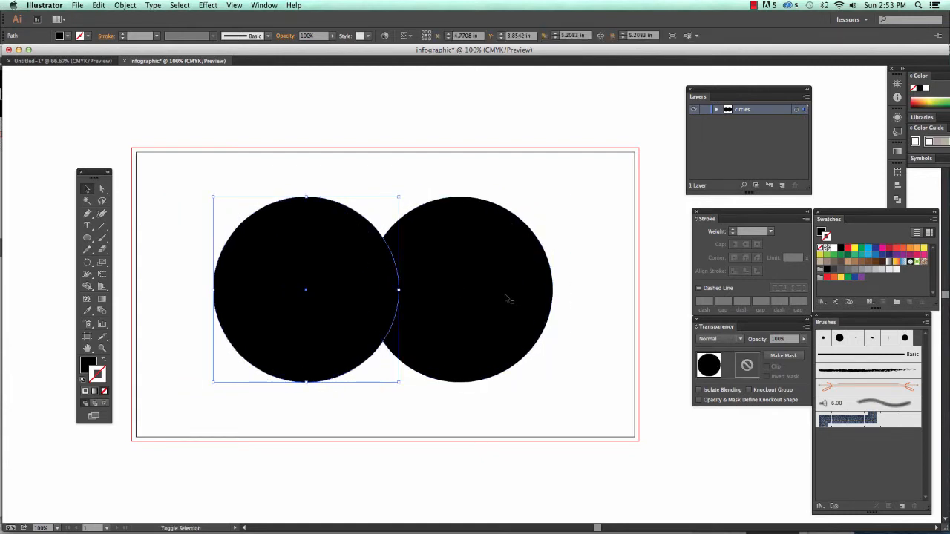
left_click(646, 365)
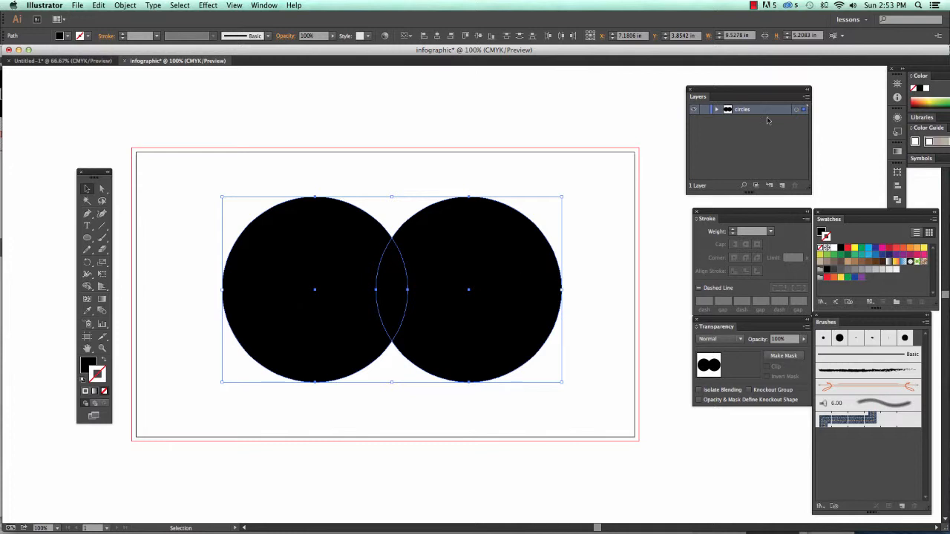
left_click(716, 109)
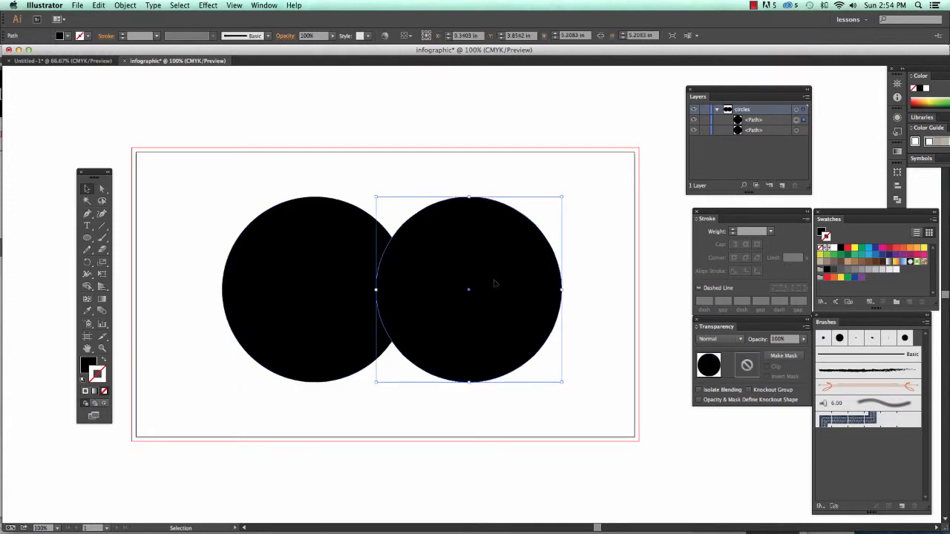
mouse_move(314, 253)
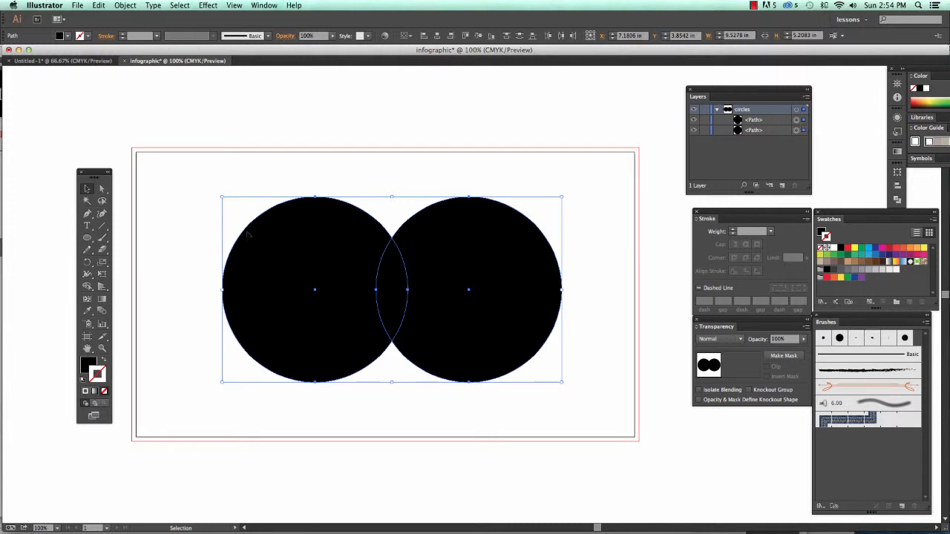
mouse_move(403, 275)
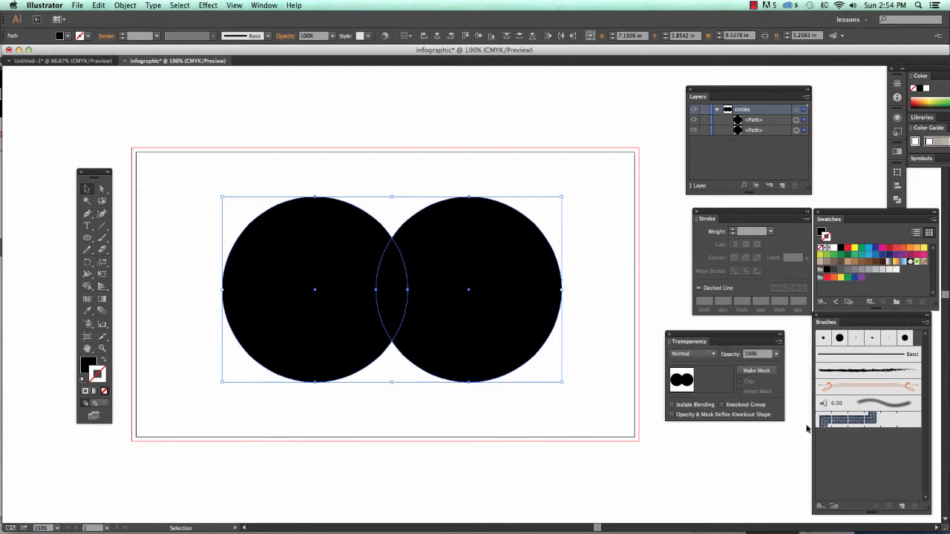
mouse_move(770, 393)
type("50")
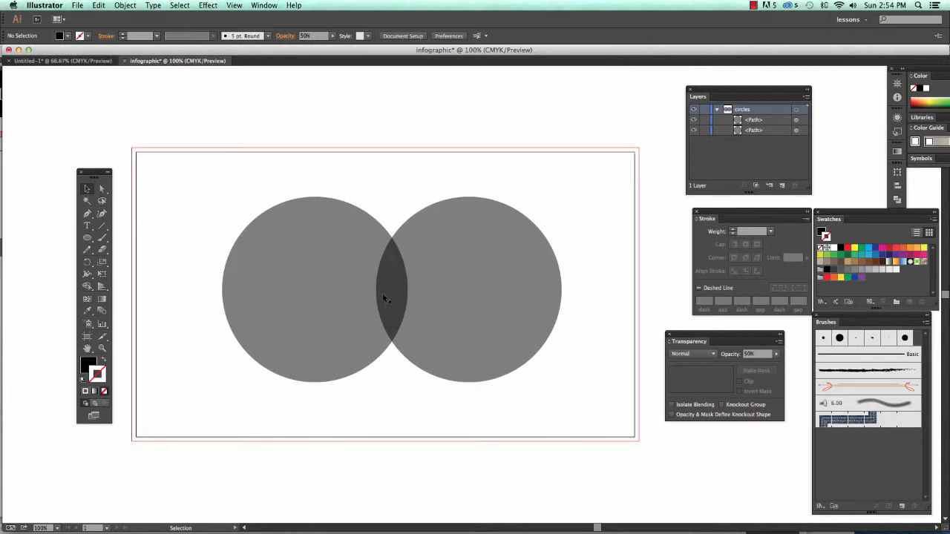
Step: Click the artboard and fold the circles layer's path list closed
left_click(490, 290)
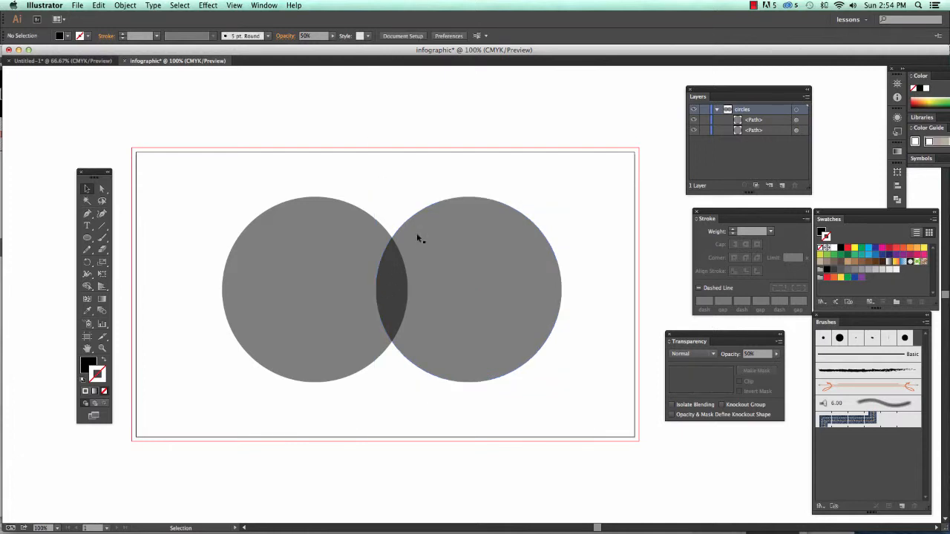
mouse_move(518, 298)
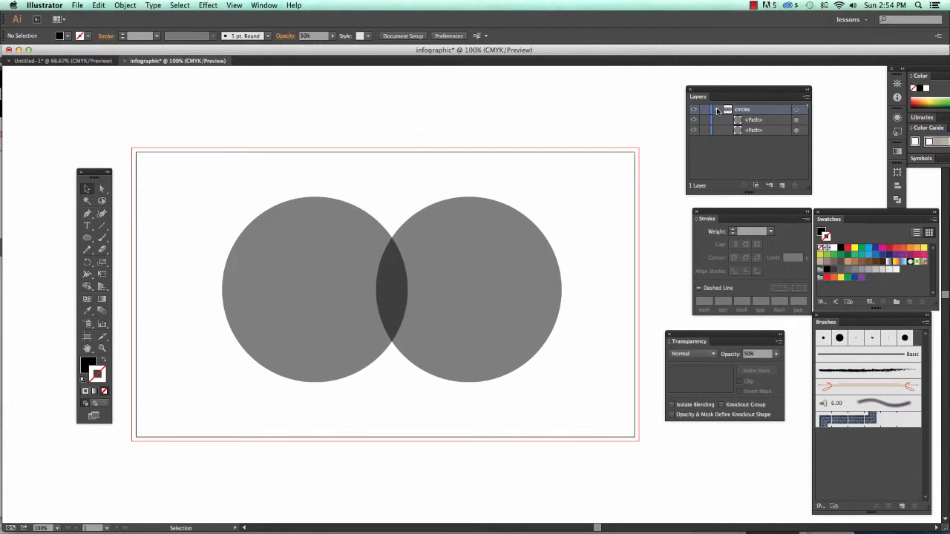
left_click(715, 109)
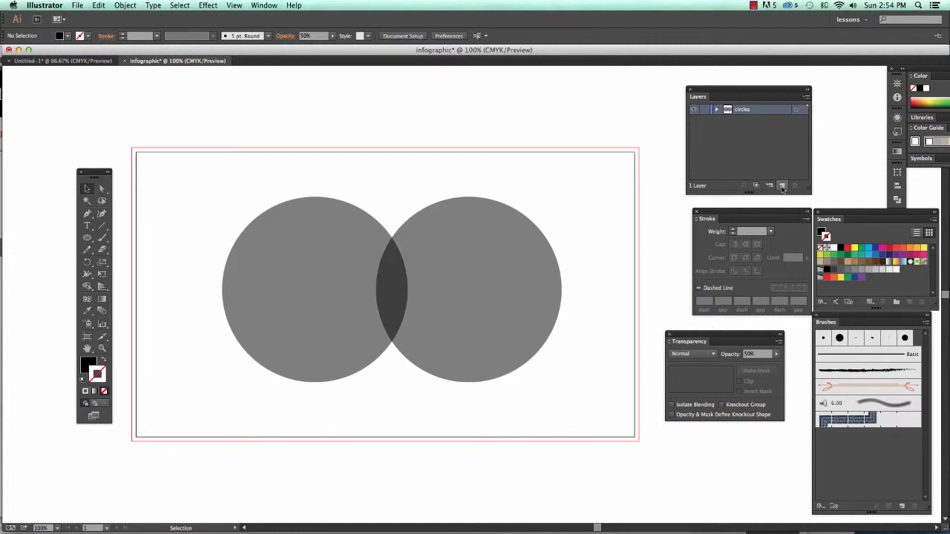
Step: Create and discard a temporary Layer 2, then show the Layers flyout menu
left_click(782, 186)
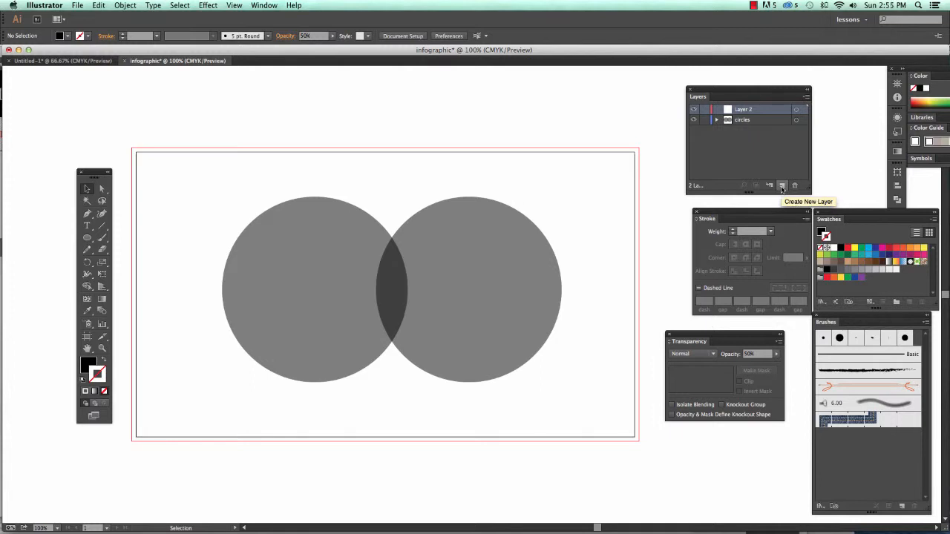
mouse_move(783, 187)
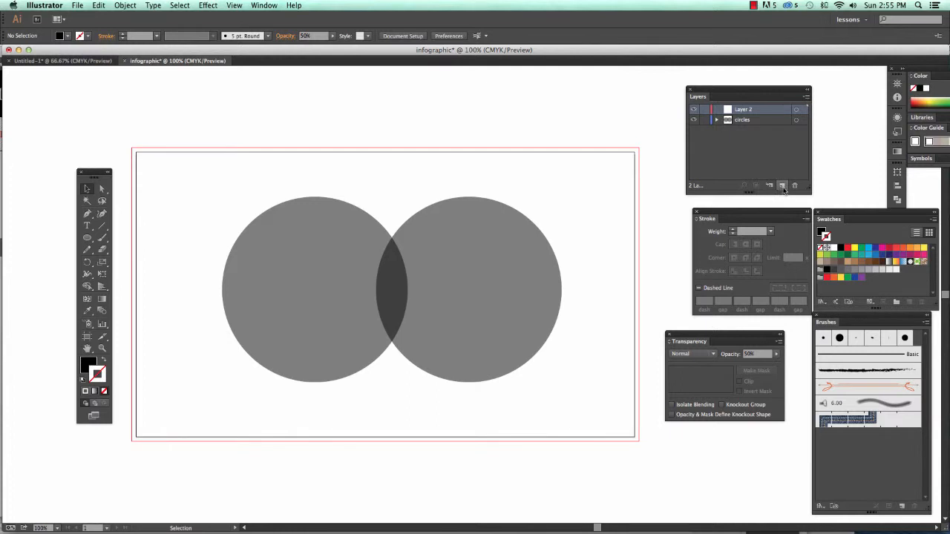
mouse_move(782, 185)
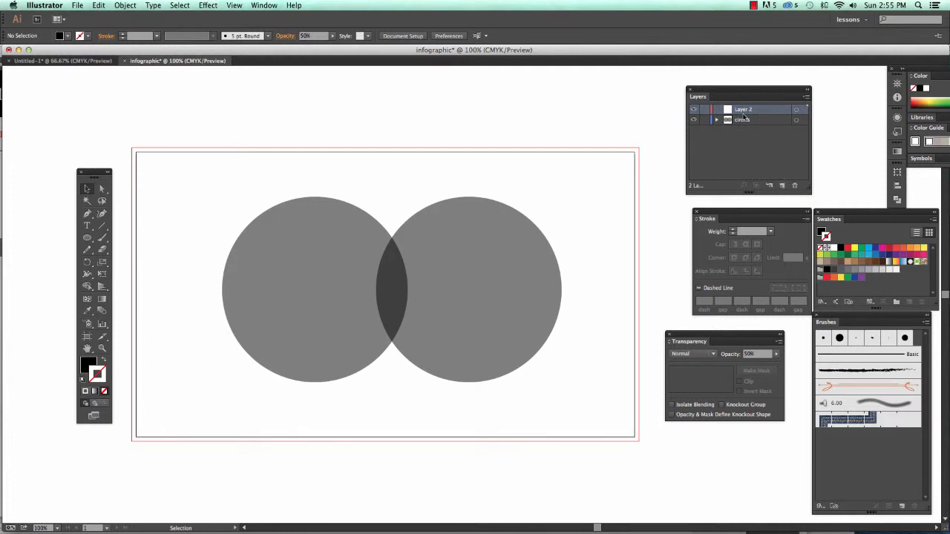
left_click(743, 109)
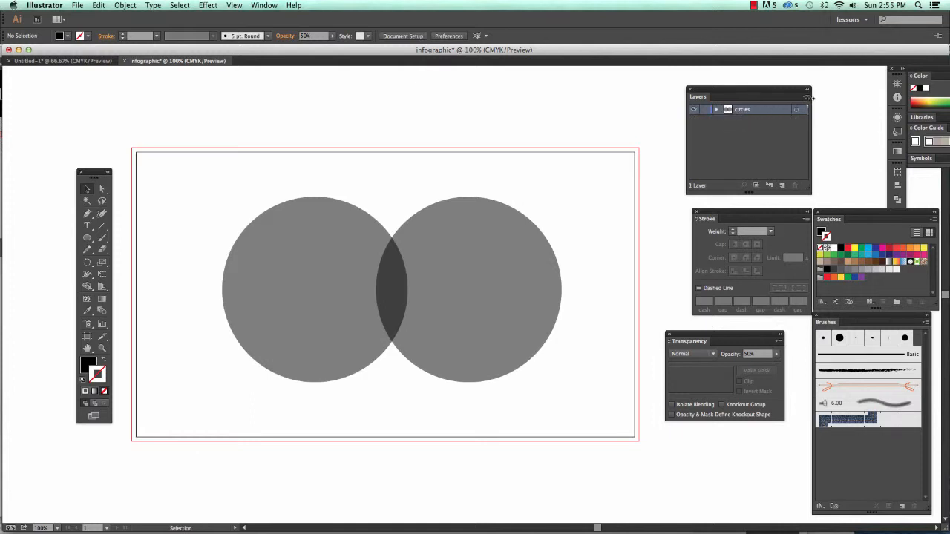
left_click(808, 97)
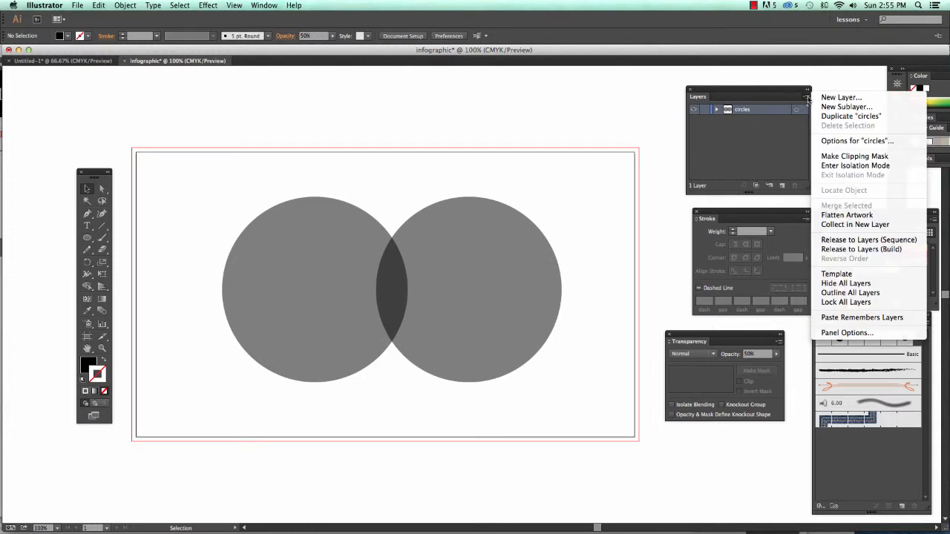
Step: Create a new layer named 'text' with a custom highlight colour
left_click(841, 97)
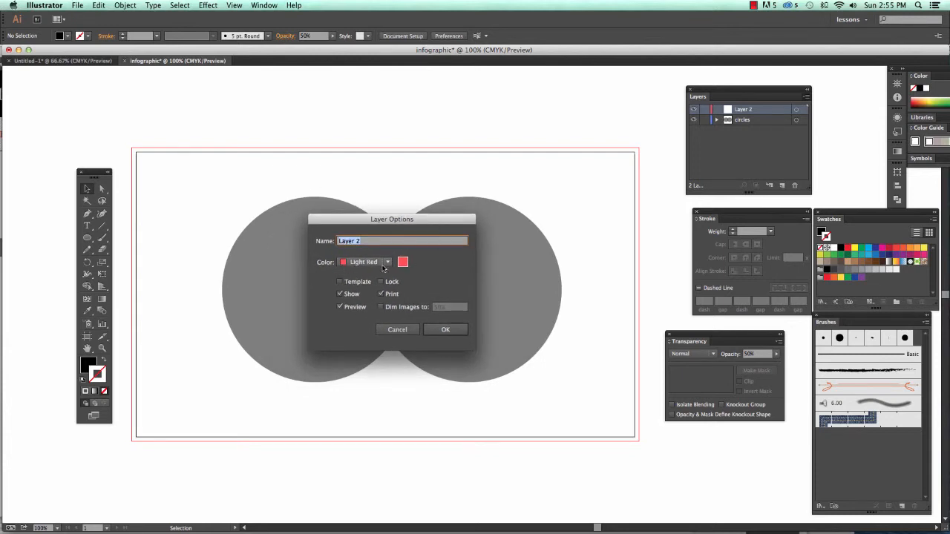
left_click(388, 261)
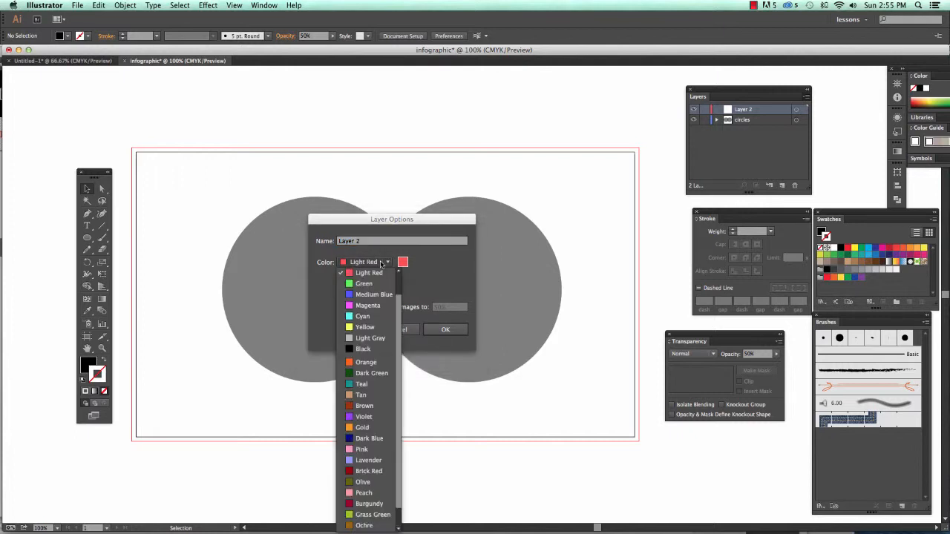
left_click(369, 273)
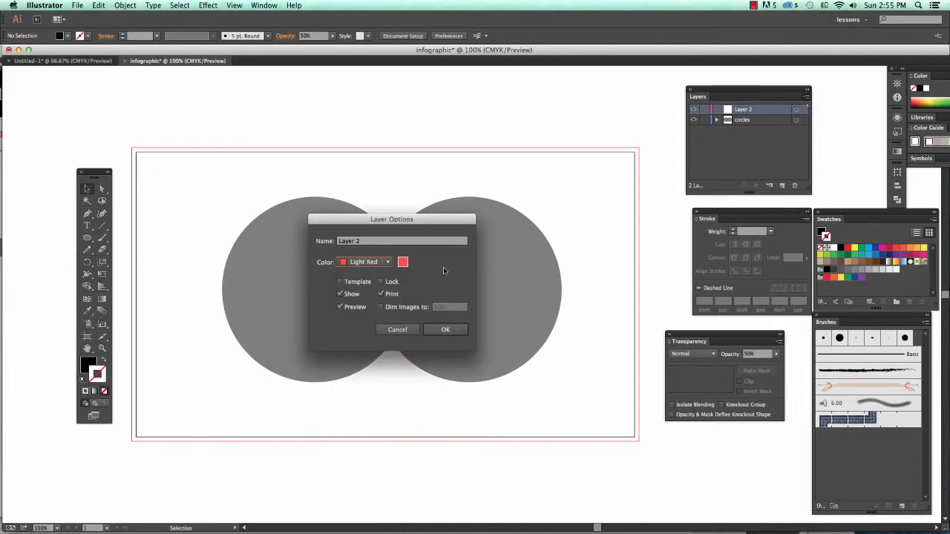
left_click(403, 261)
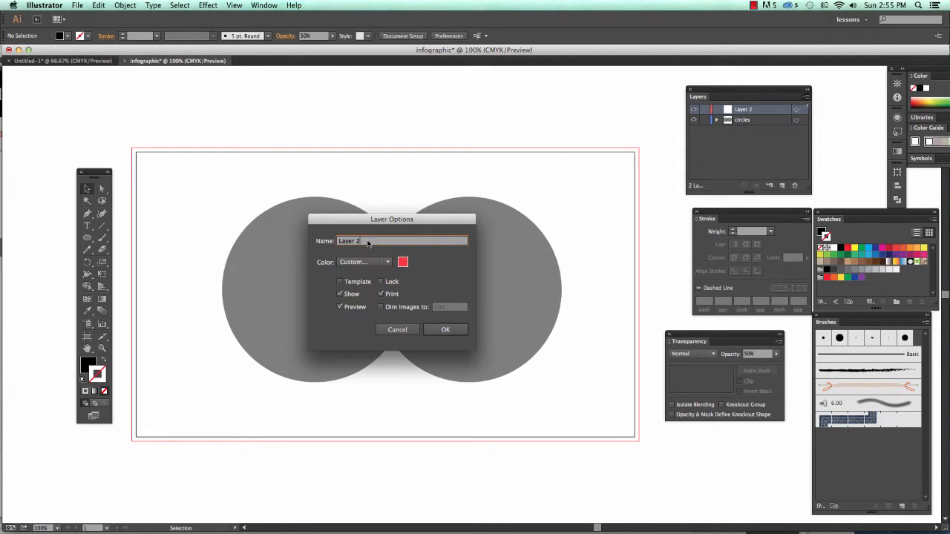
type("text")
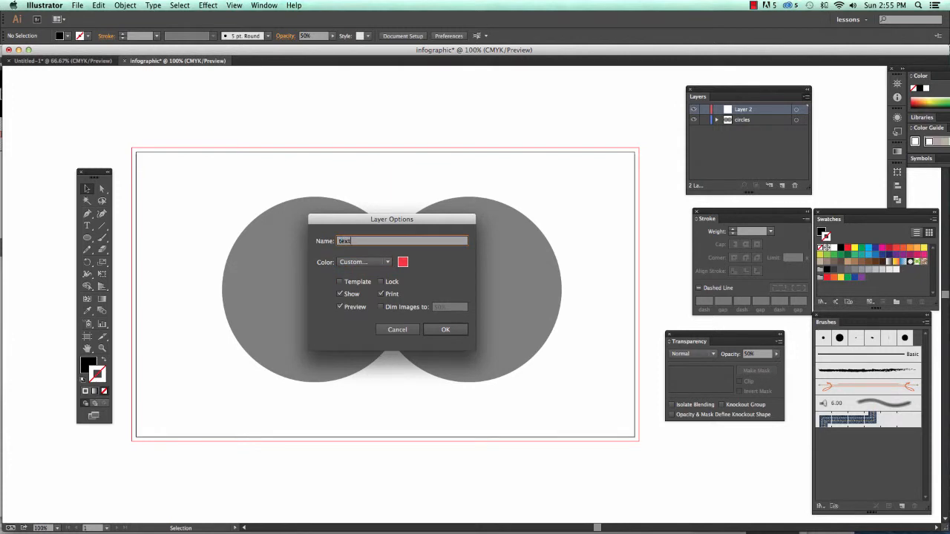
left_click(445, 330)
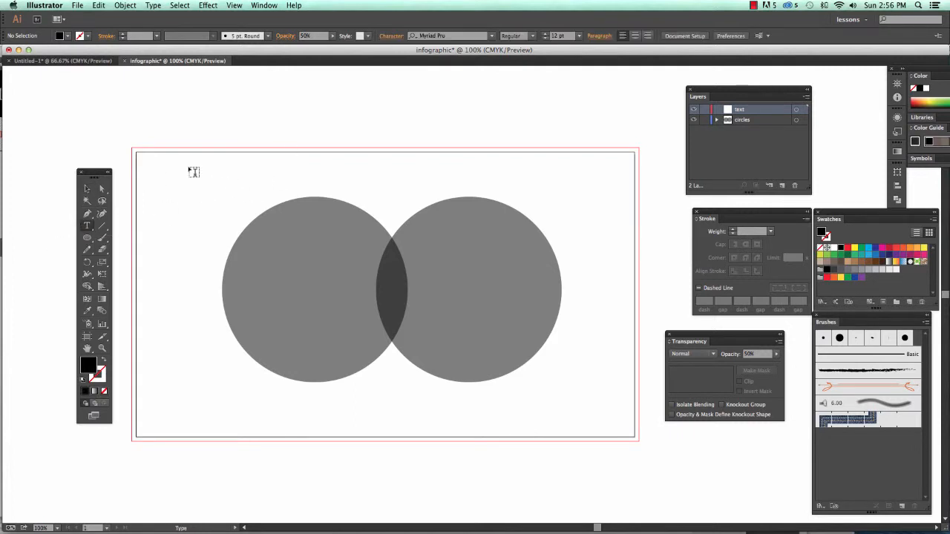
Step: Draw an area text box near the artboard's top-left corner
left_click_drag(191, 171, 336, 213)
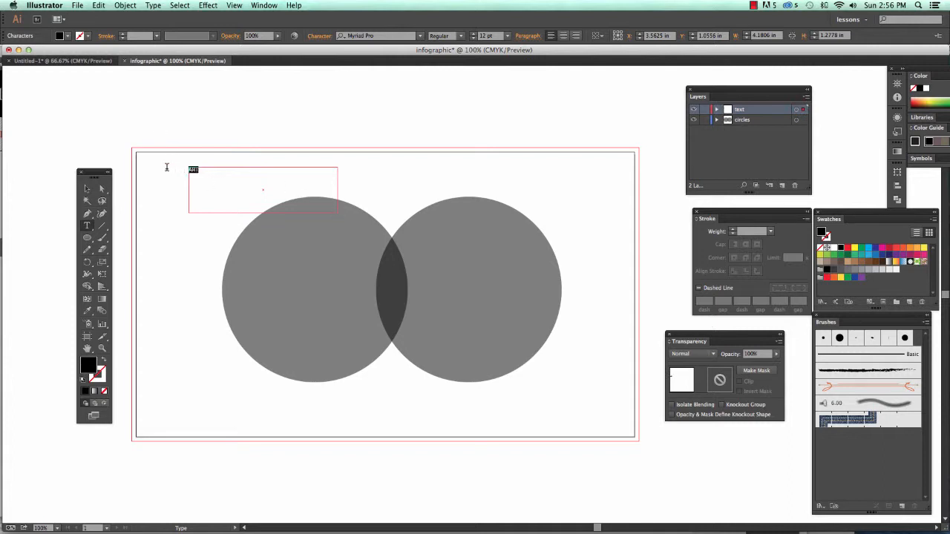
mouse_move(319, 26)
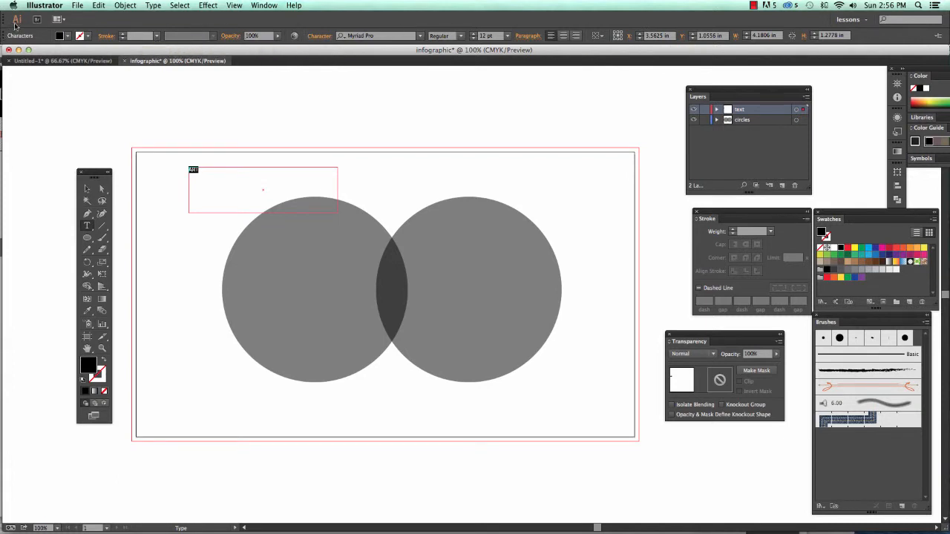
mouse_move(35, 42)
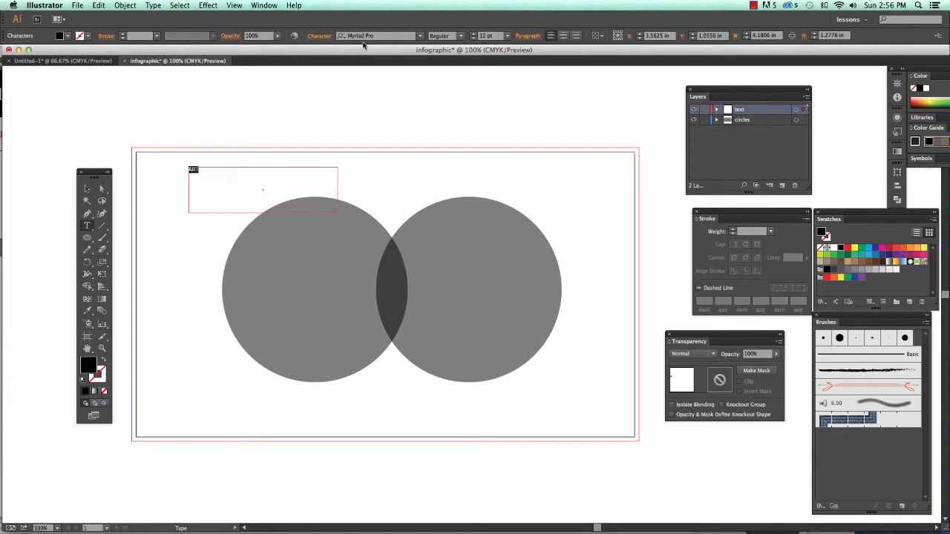
mouse_move(419, 38)
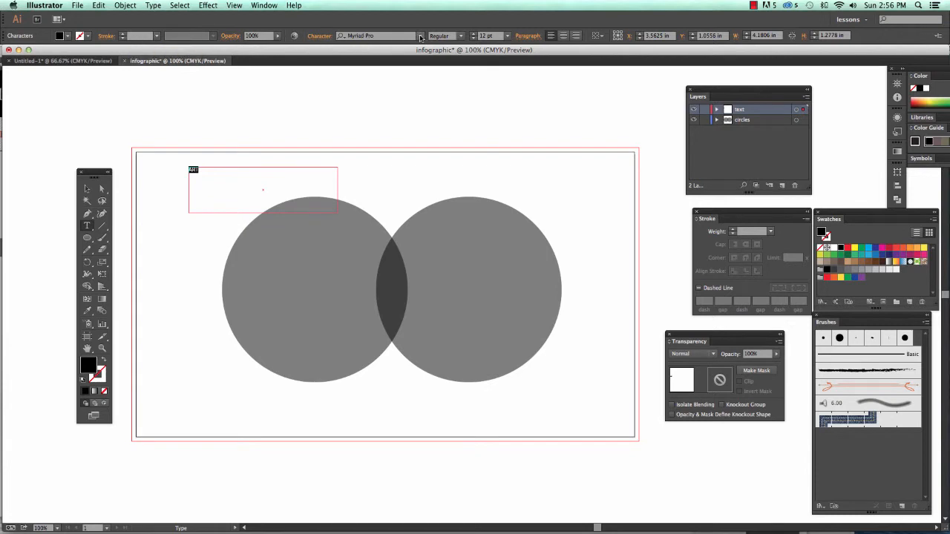
Step: Change the ART text's font from Myriad Pro to Helvetica Bold
left_click(421, 36)
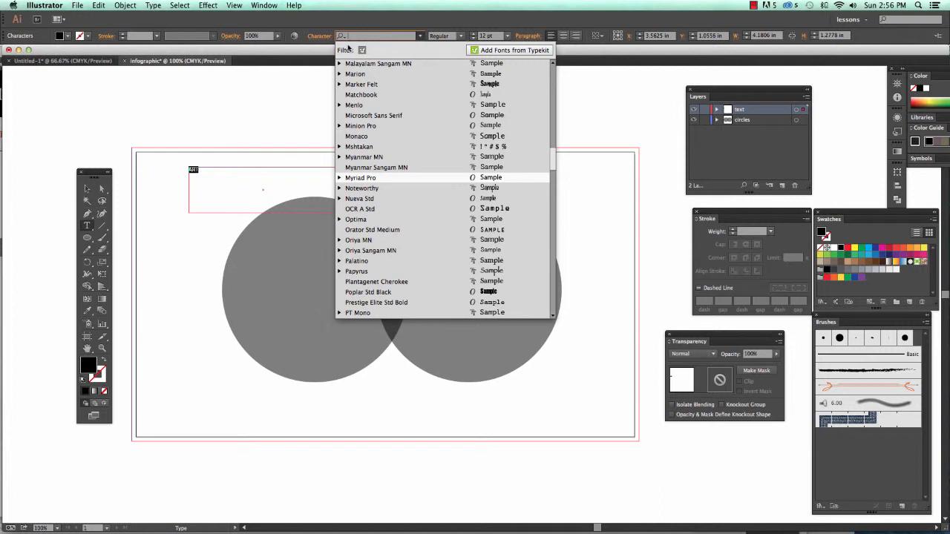
type("helve")
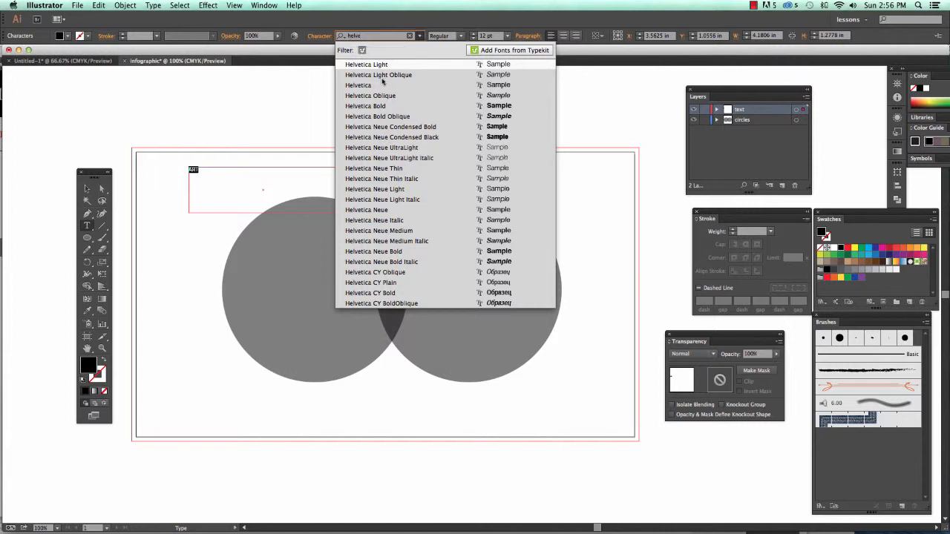
left_click(357, 84)
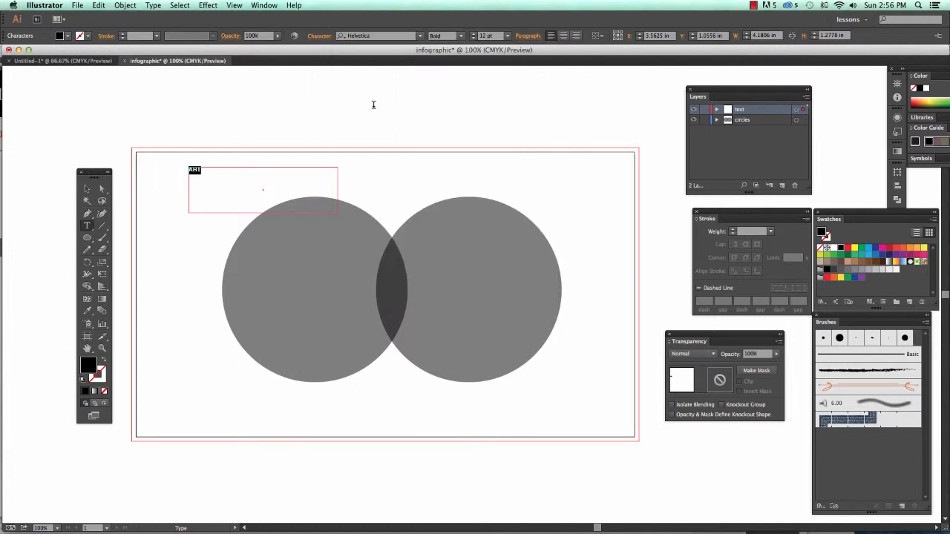
mouse_move(486, 36)
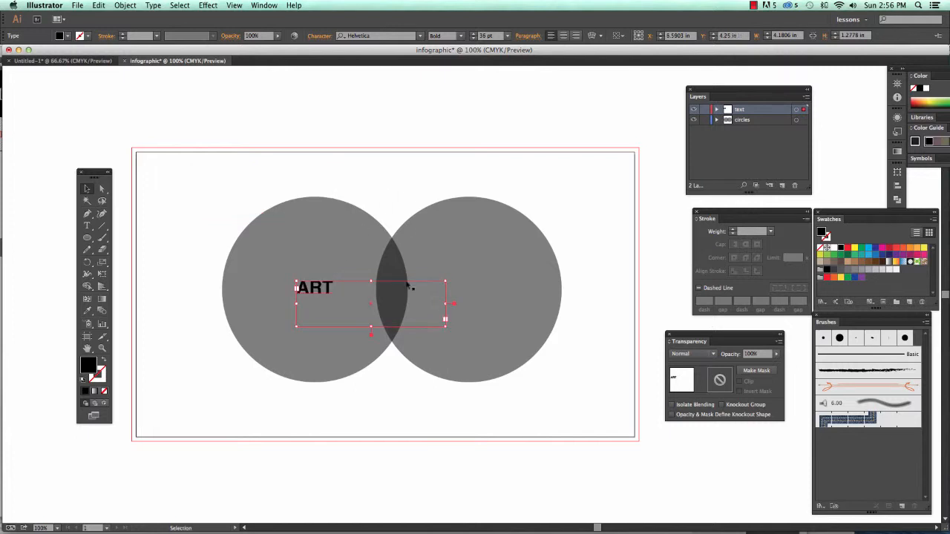
mouse_move(401, 289)
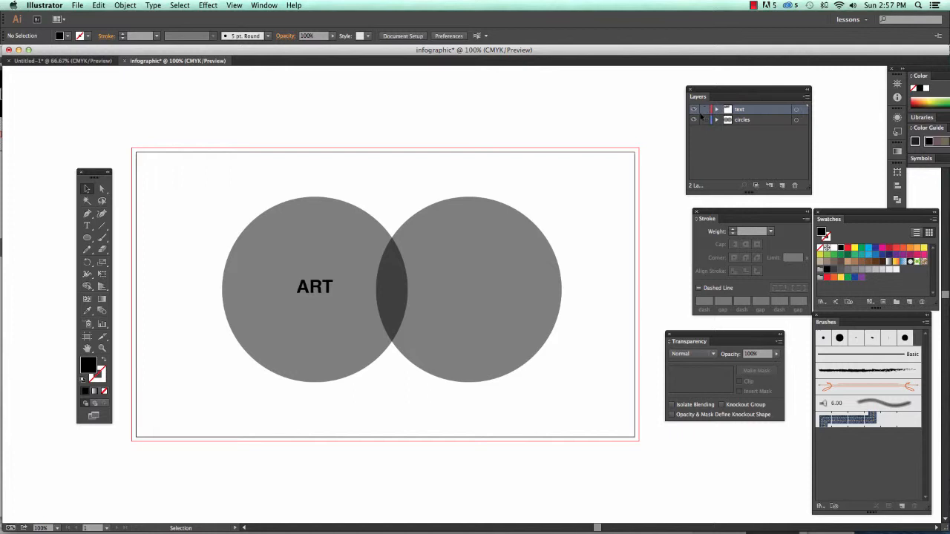
Step: Fit the frame of the 36 pt ART text to the word and set the text layer's highlight to blue
left_click(314, 286)
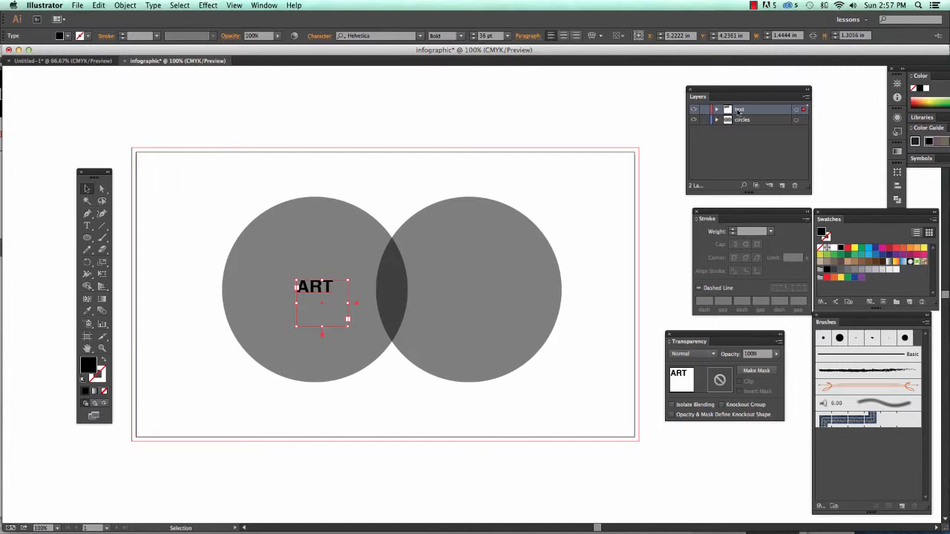
double_click(739, 109)
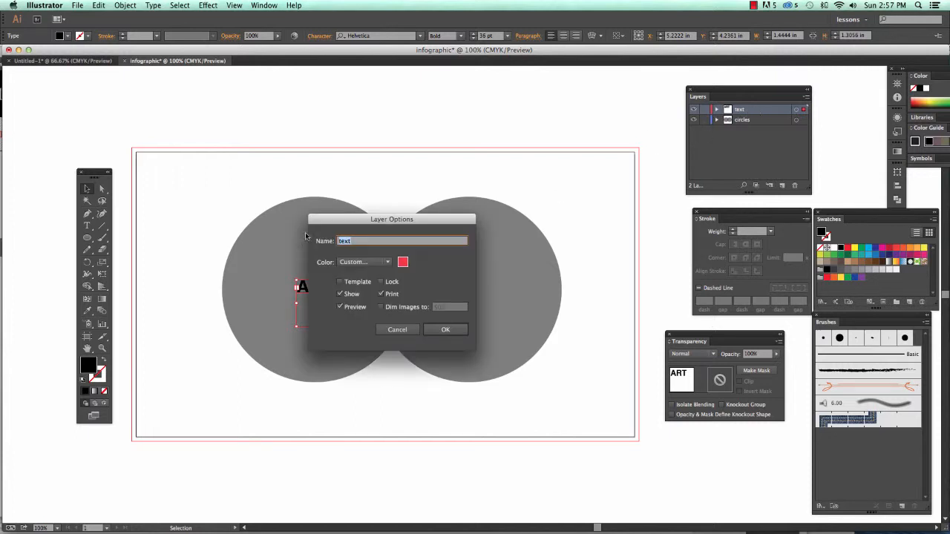
left_click(386, 262)
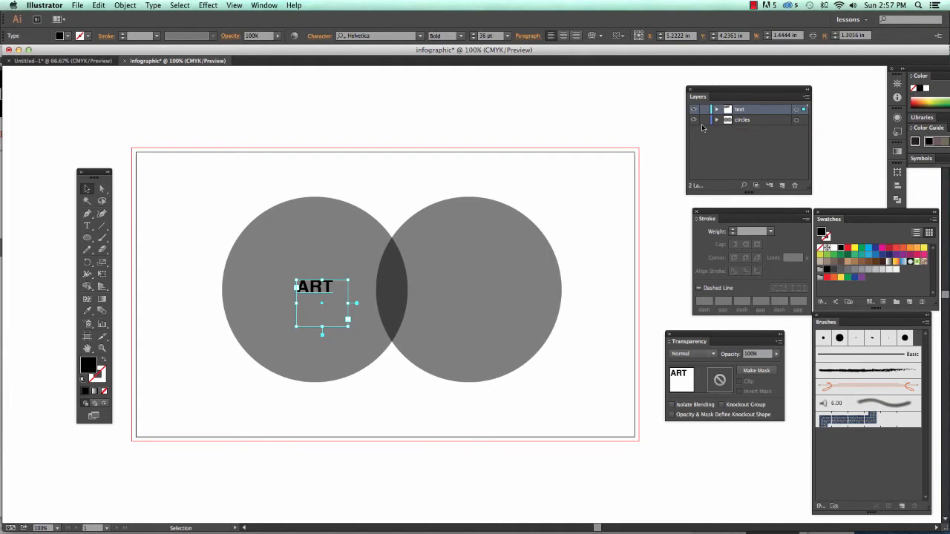
mouse_move(706, 121)
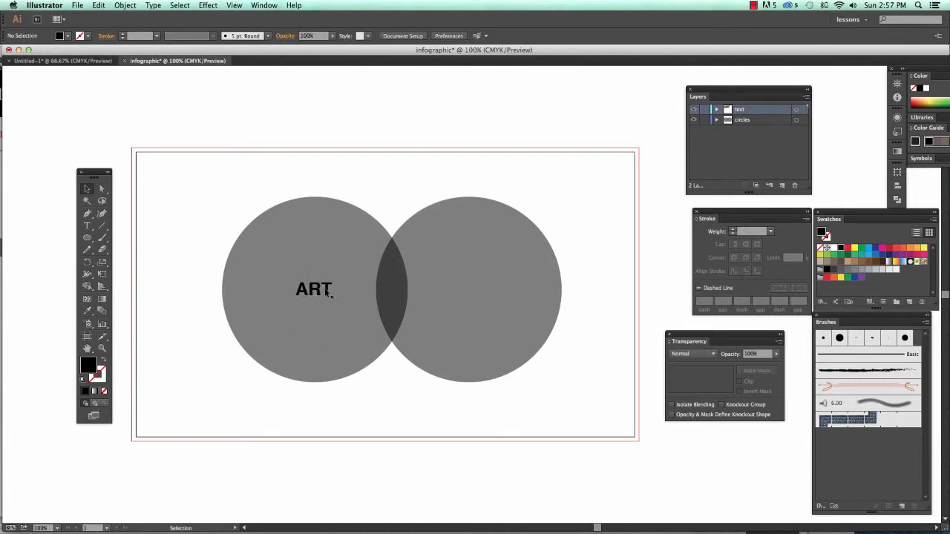
Step: Copy the bold ART label onto the right circle and centre it there
left_click(313, 289)
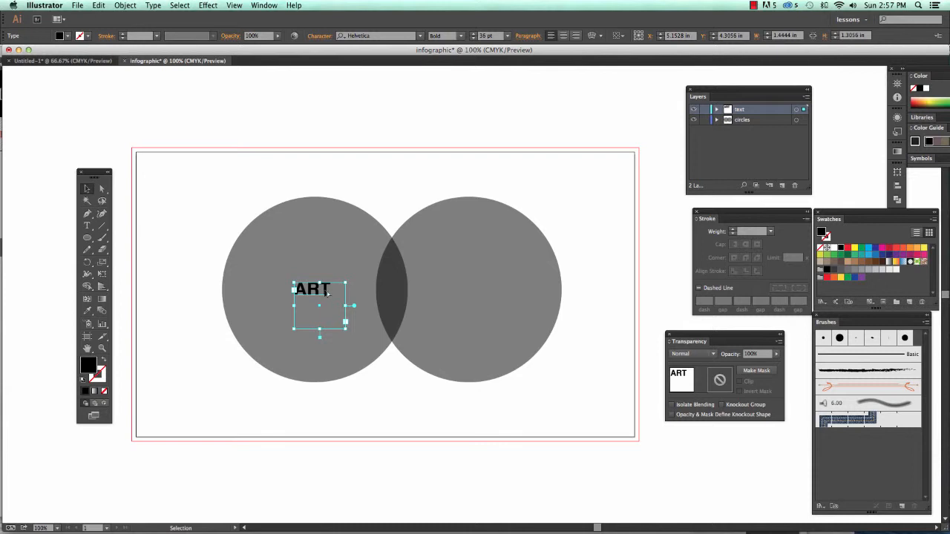
left_click_drag(319, 289, 488, 289)
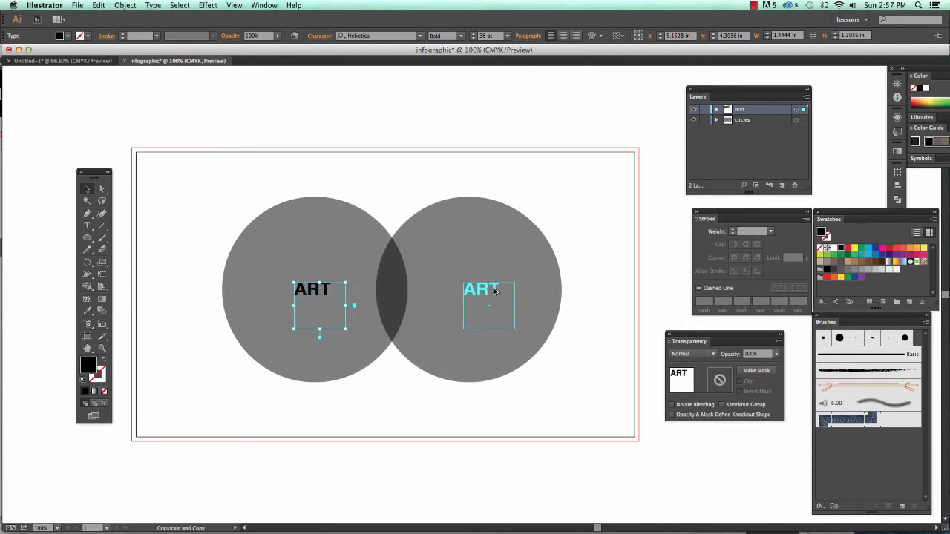
left_click(561, 183)
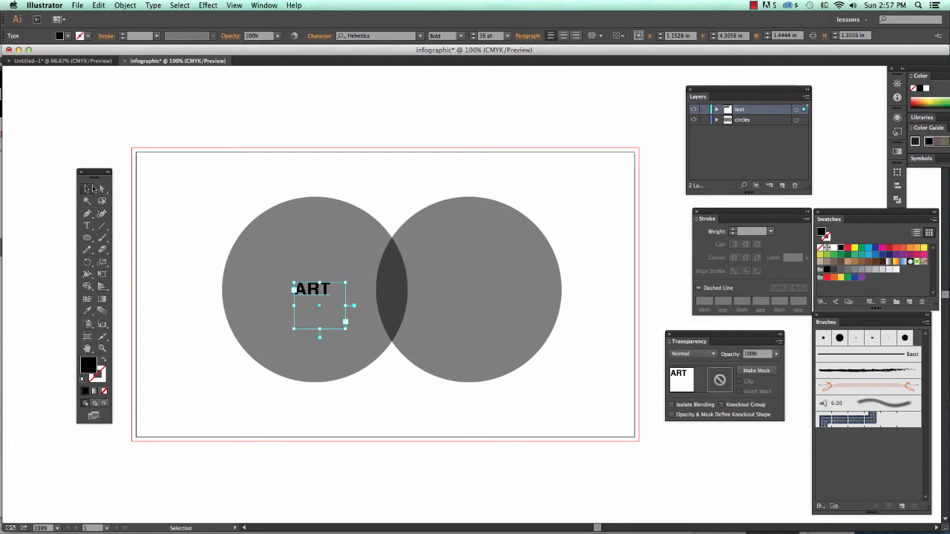
mouse_move(269, 278)
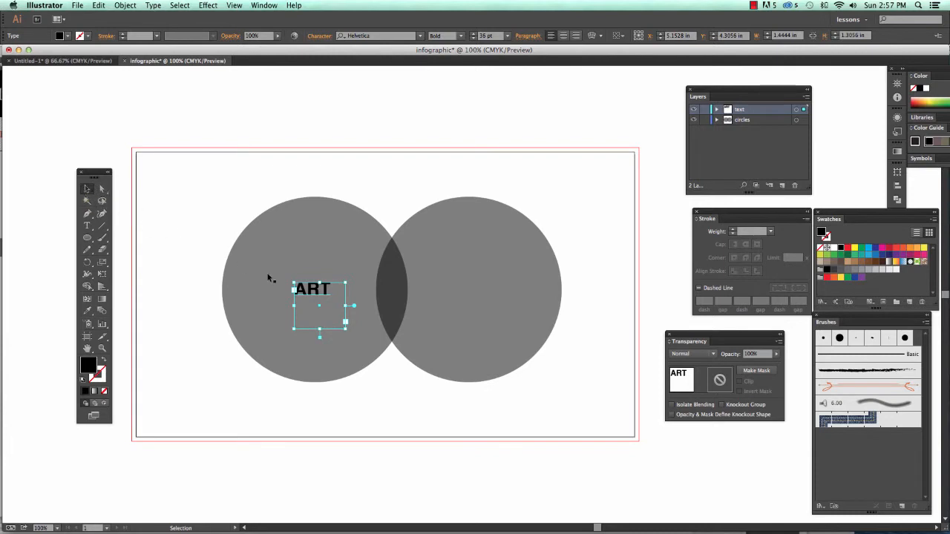
mouse_move(282, 273)
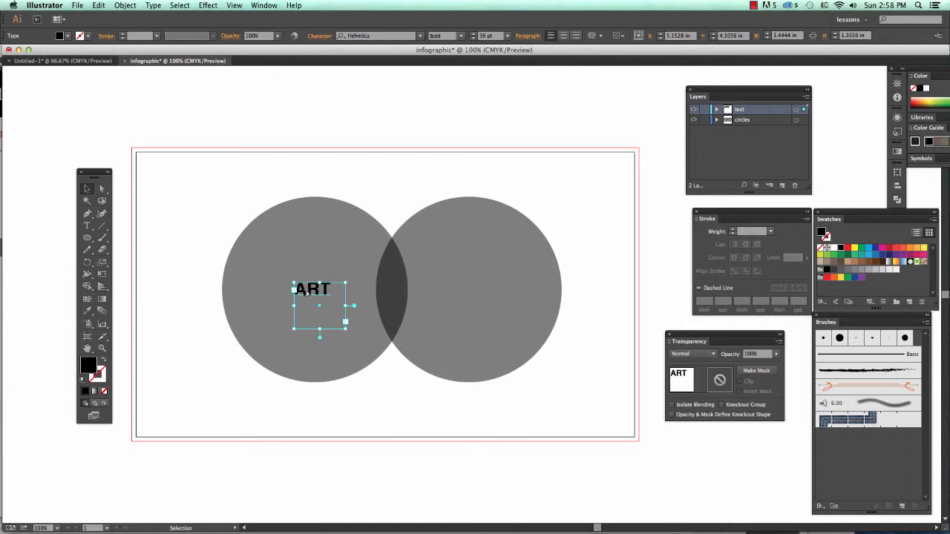
left_click_drag(312, 288, 403, 288)
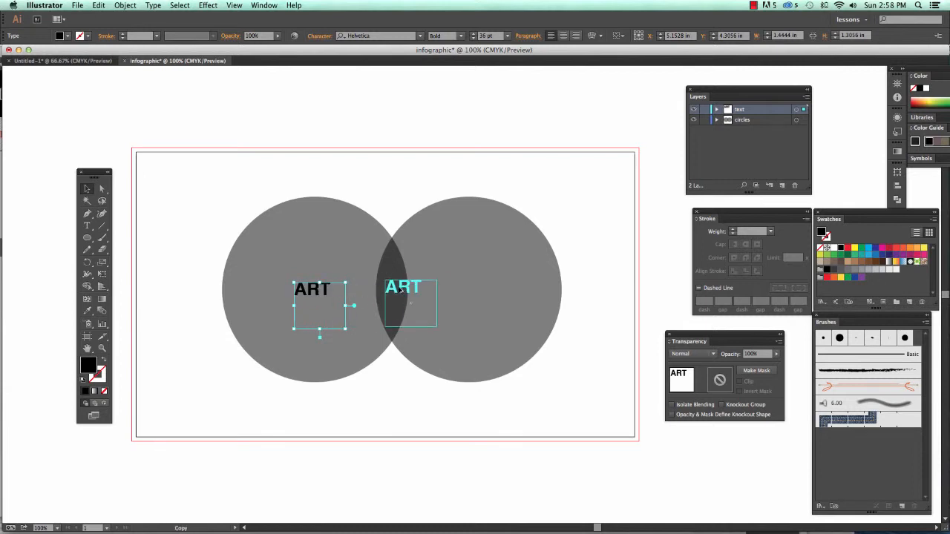
left_click_drag(403, 303, 469, 302)
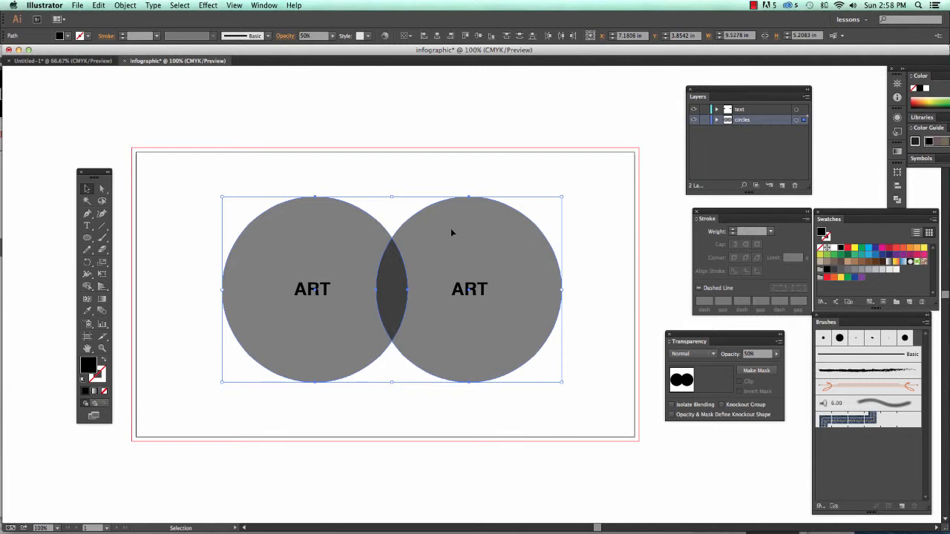
mouse_move(472, 182)
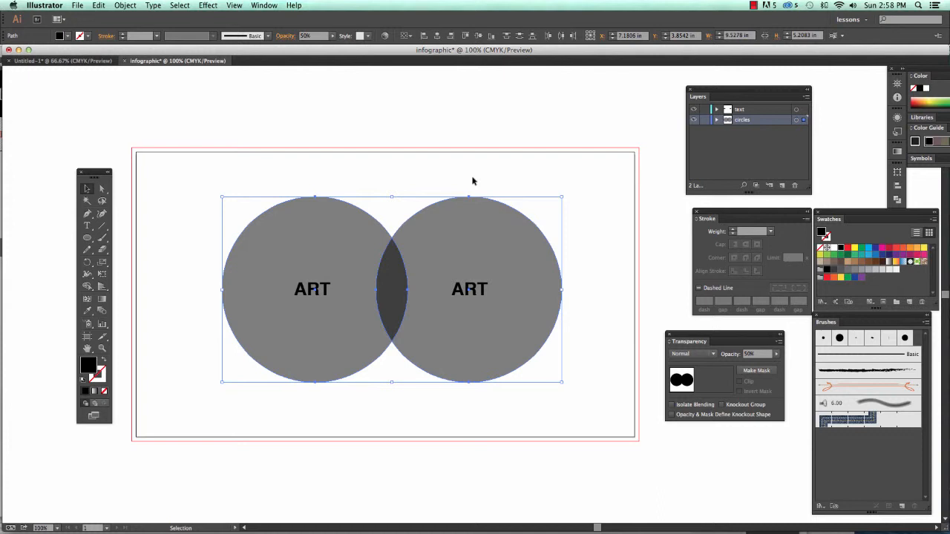
mouse_move(447, 227)
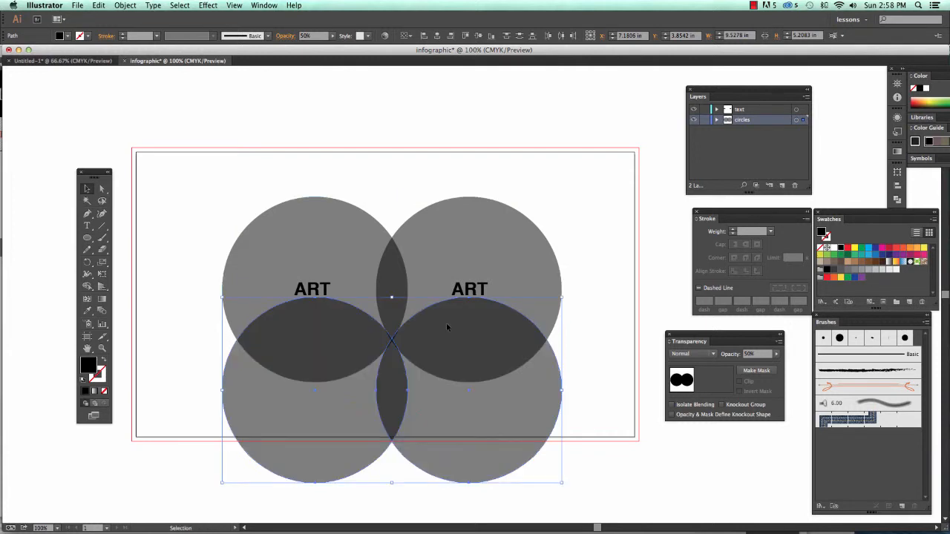
Step: Select both ART labels to copy onto the lower circles, then deselect the rearranged artwork
left_click(340, 141)
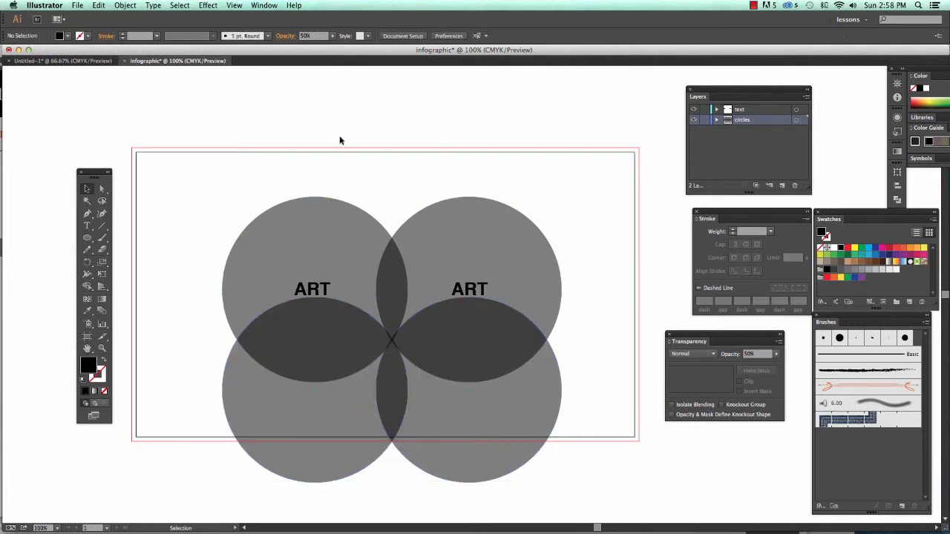
left_click(311, 289)
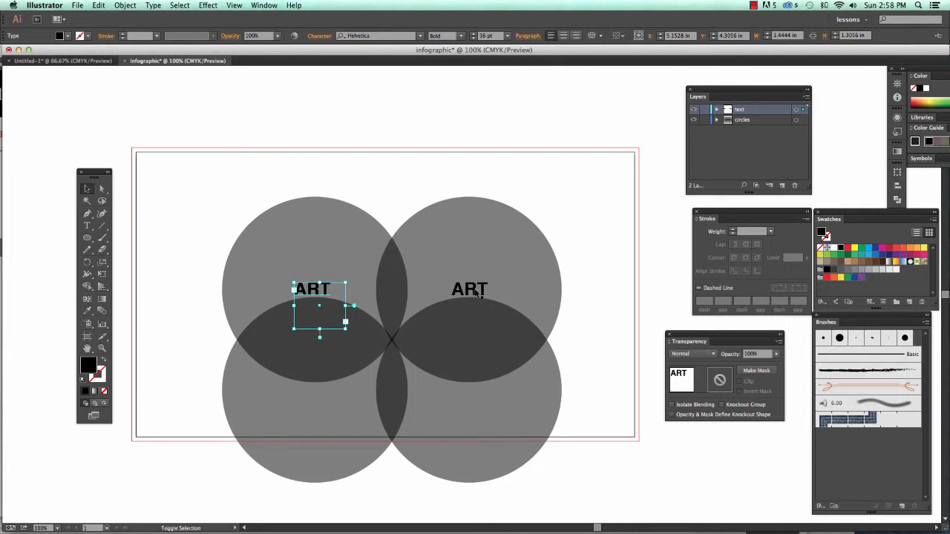
left_click(469, 289)
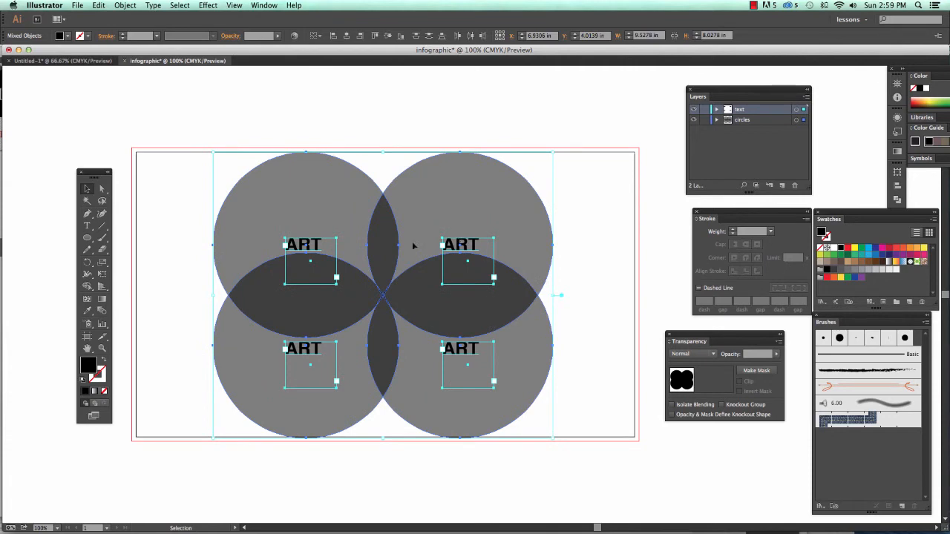
mouse_move(632, 165)
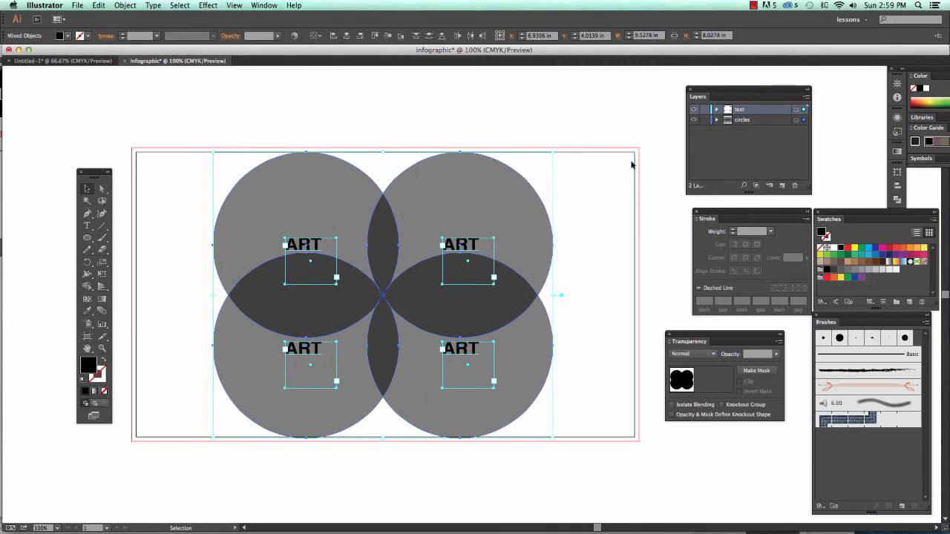
left_click(623, 115)
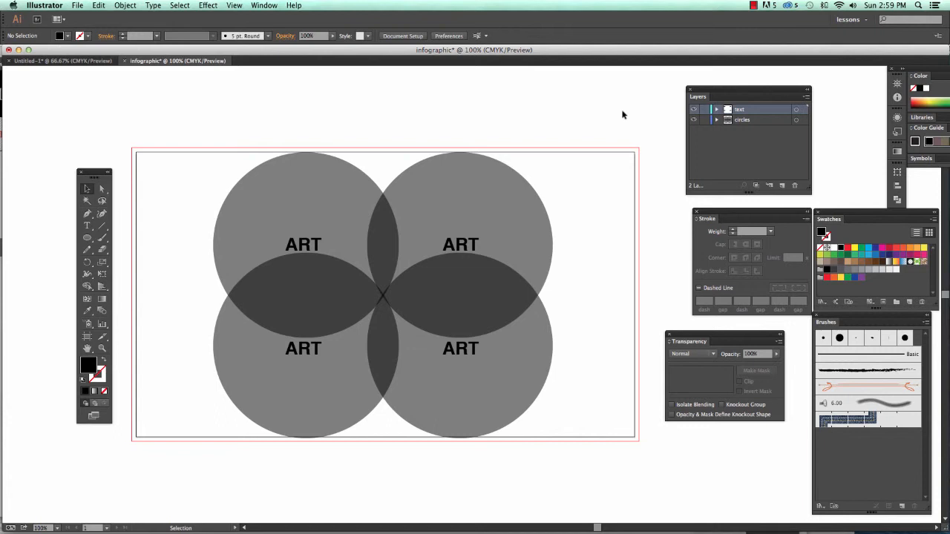
mouse_move(622, 114)
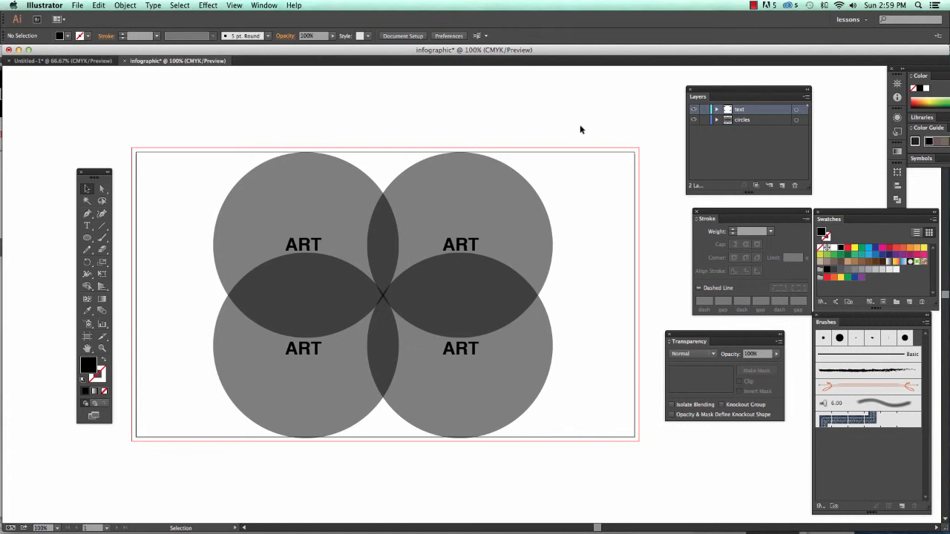
left_click(716, 119)
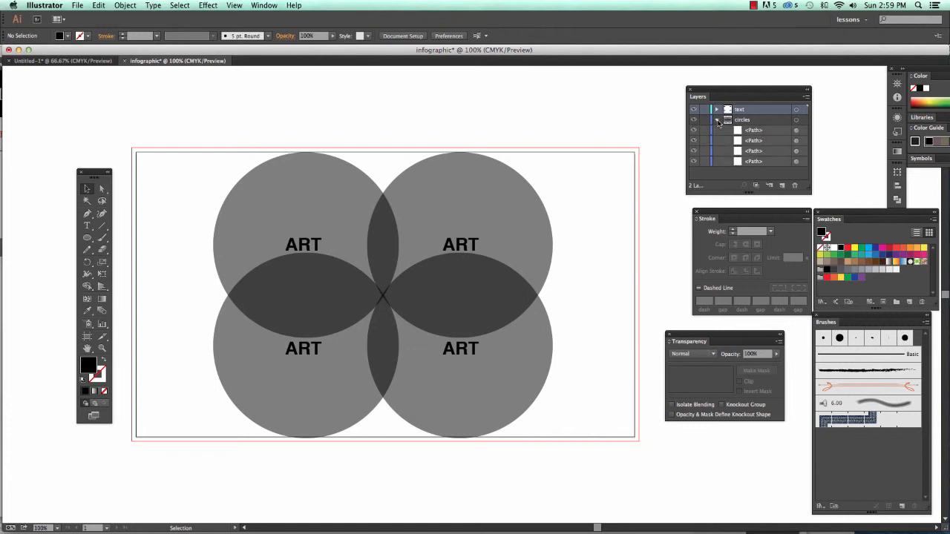
left_click(717, 109)
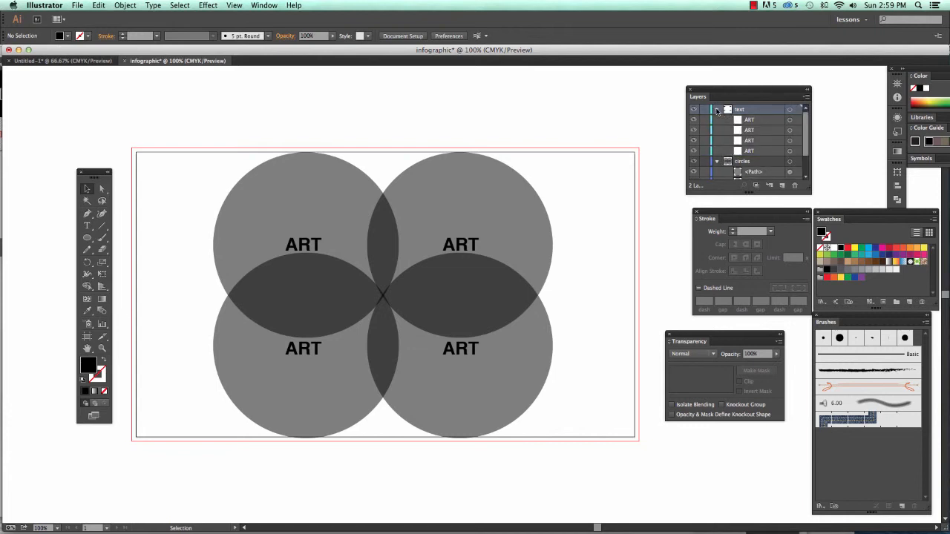
left_click(717, 109)
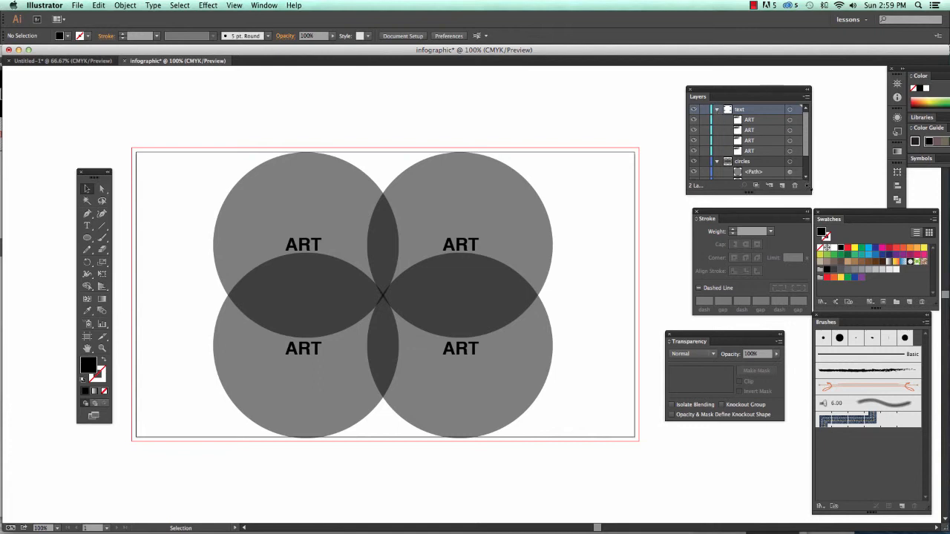
left_click(716, 162)
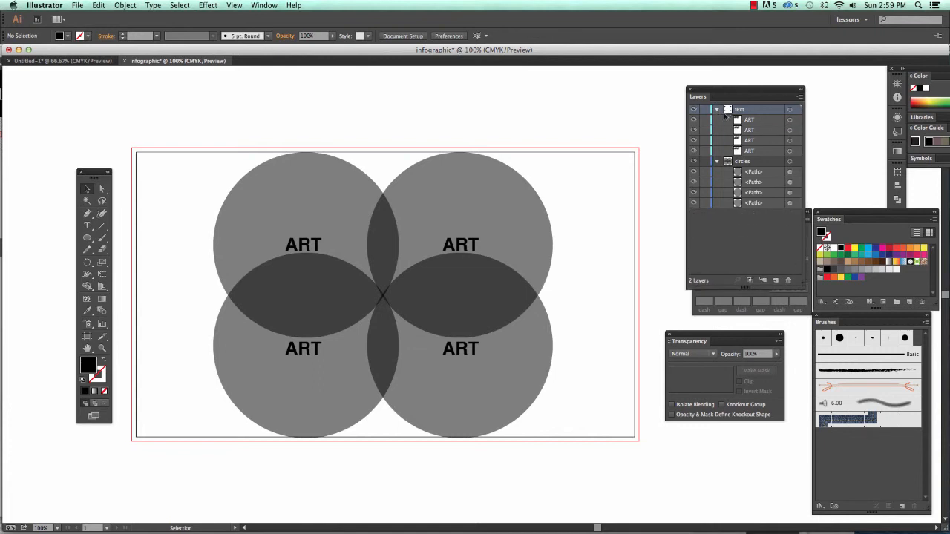
mouse_move(454, 197)
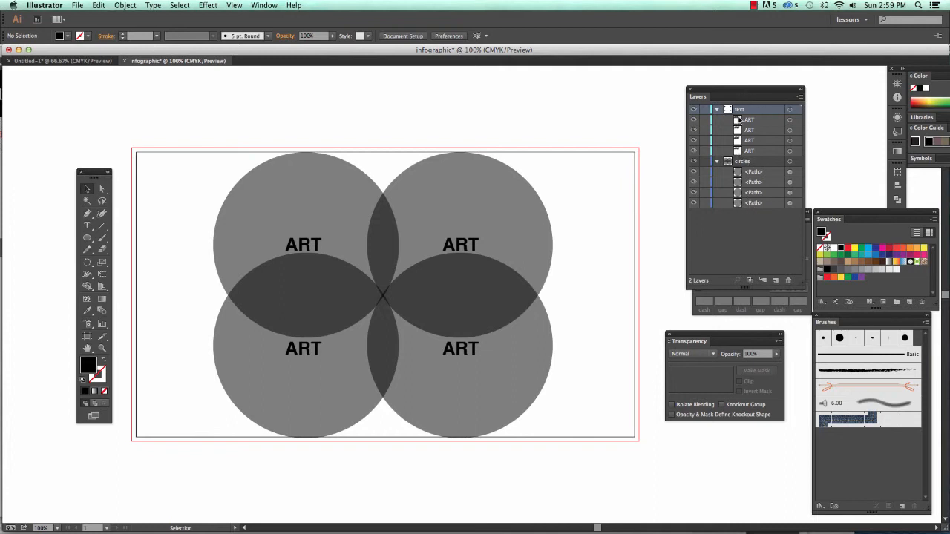
mouse_move(332, 256)
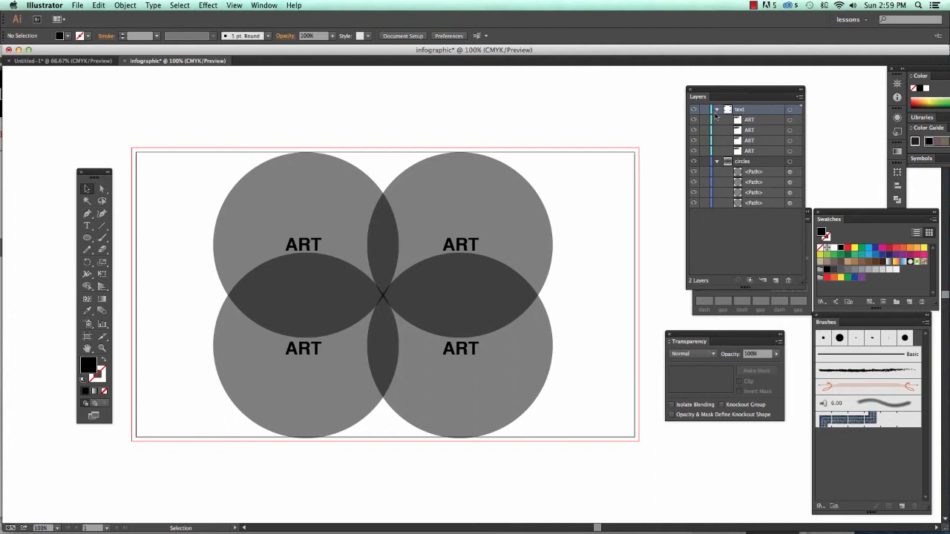
left_click(717, 109)
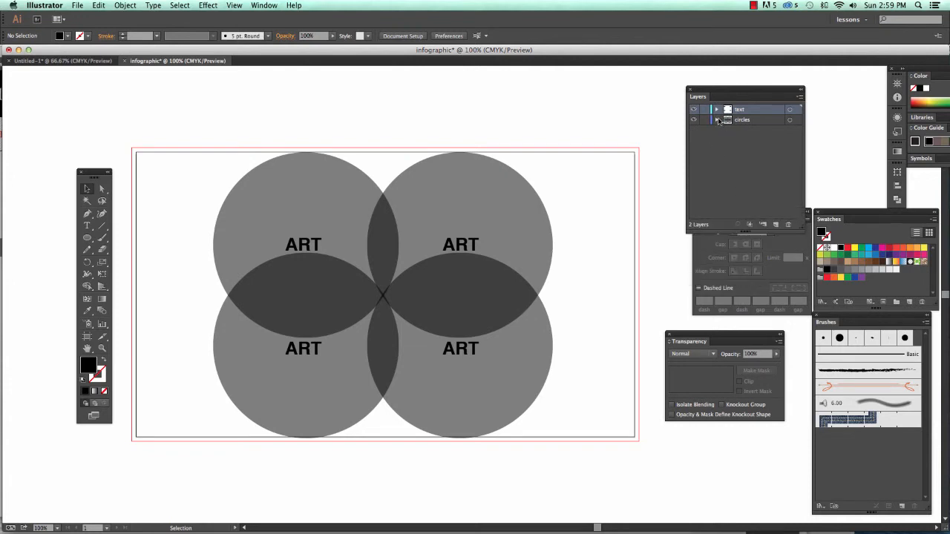
left_click(716, 109)
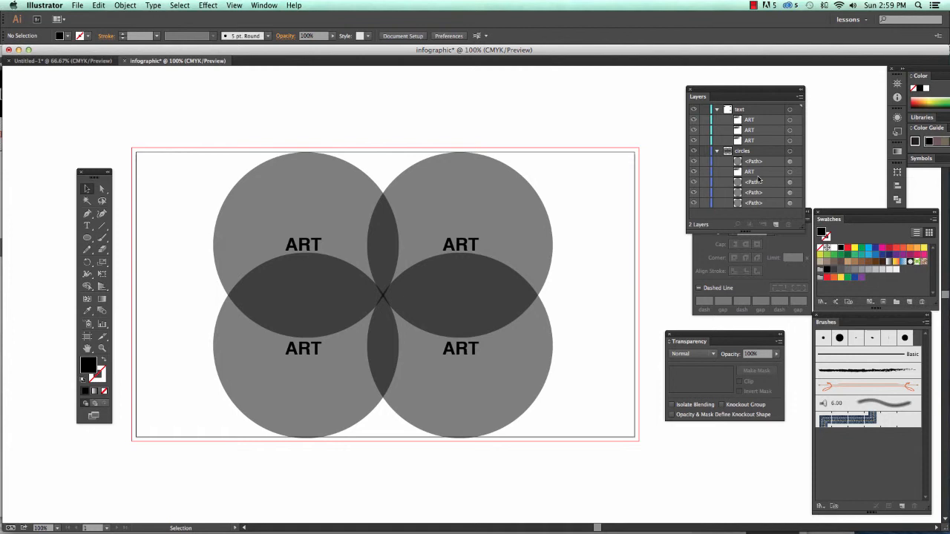
left_click(749, 171)
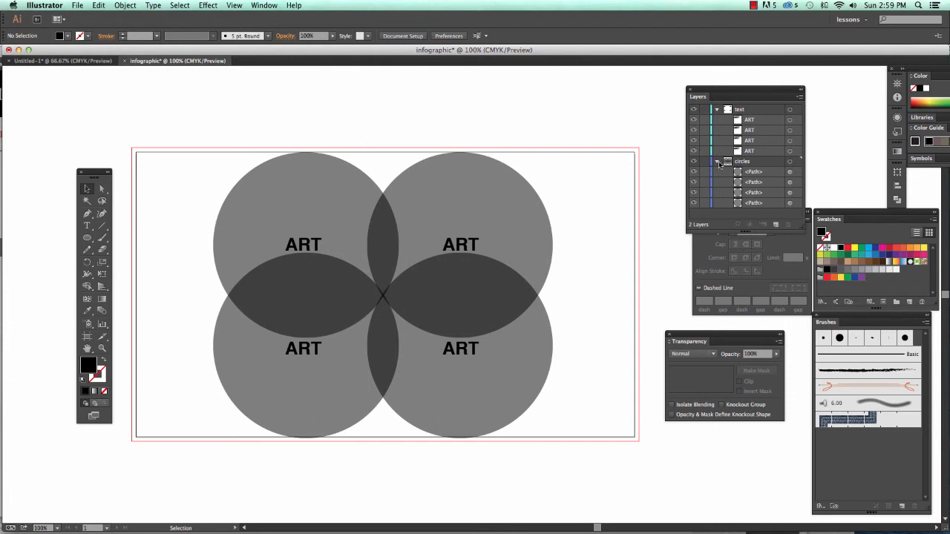
left_click(716, 109)
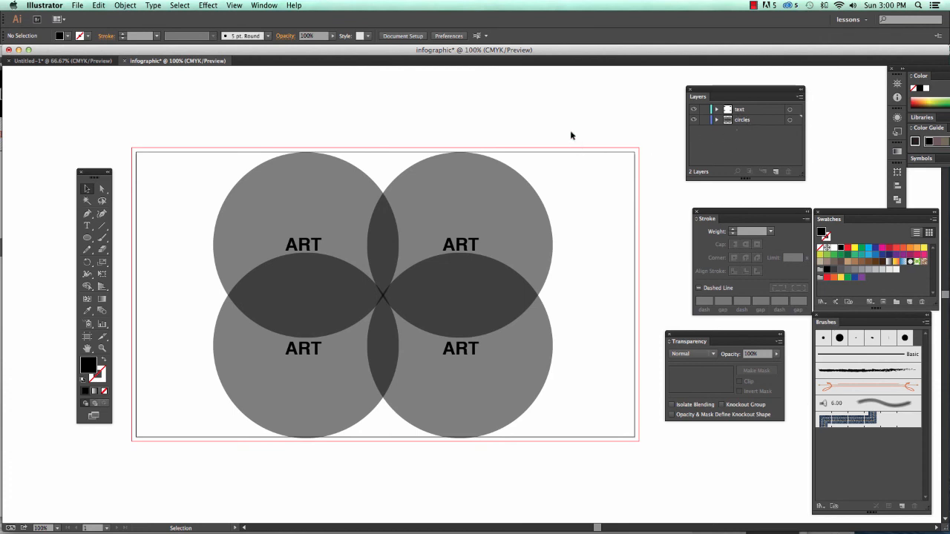
mouse_move(568, 128)
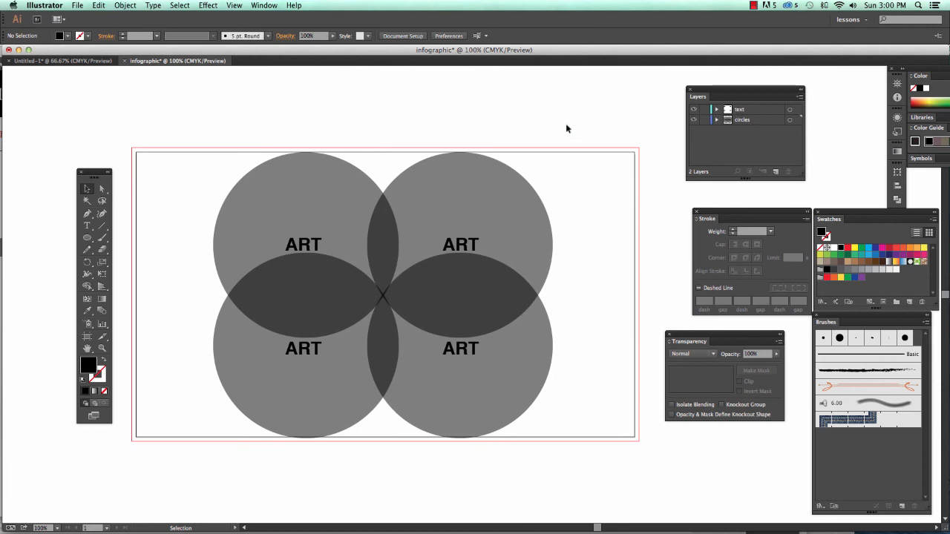